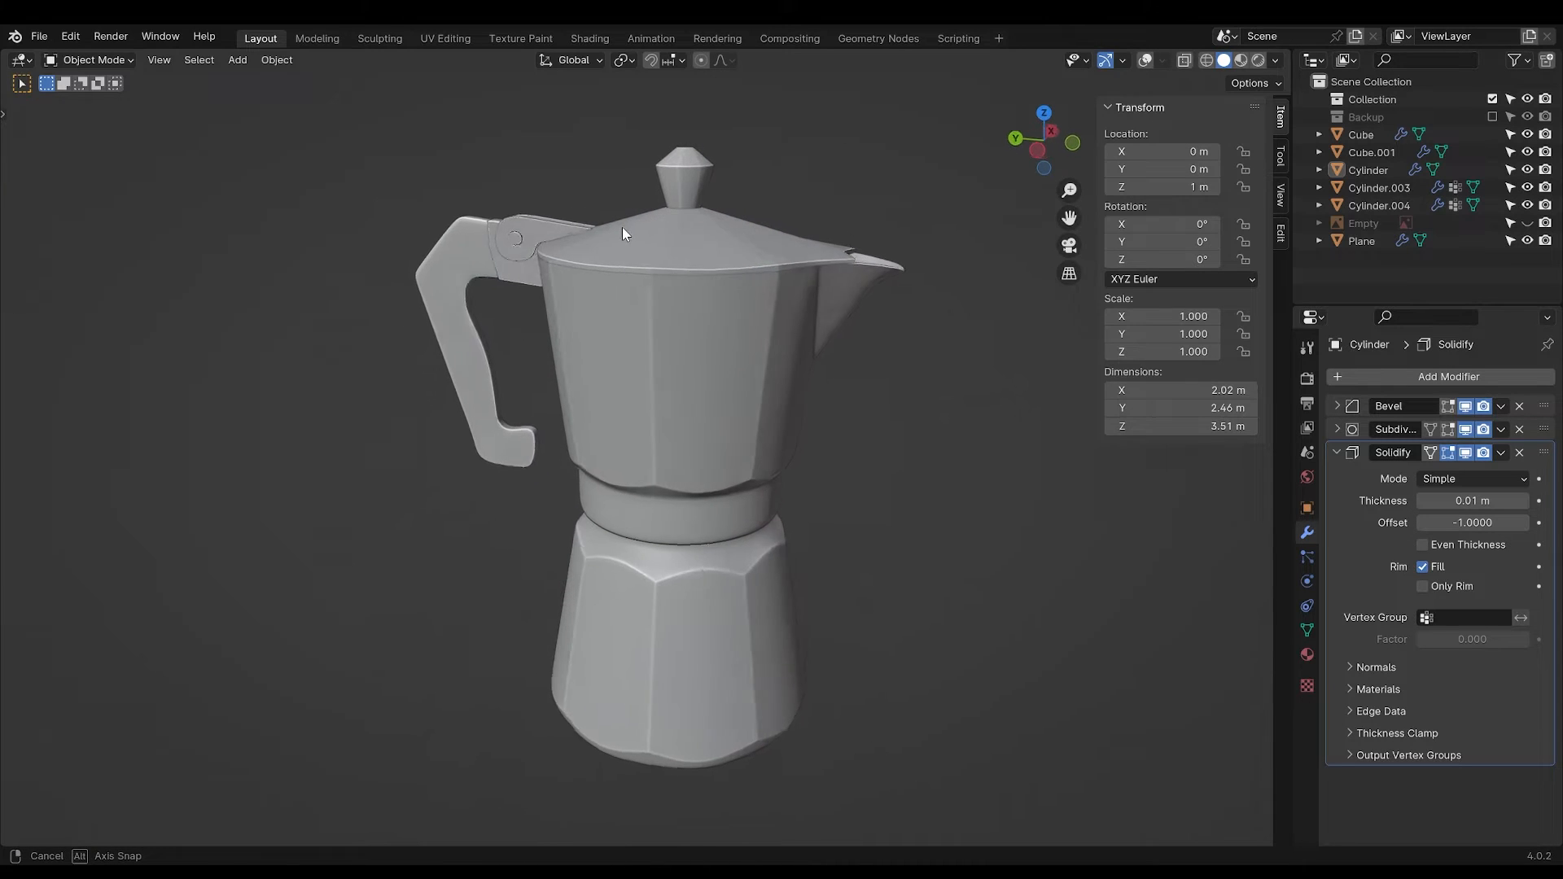
Orbit around the finished moka pot to inspect it before starting fresh.
left_click_drag(623, 235, 1142, 834)
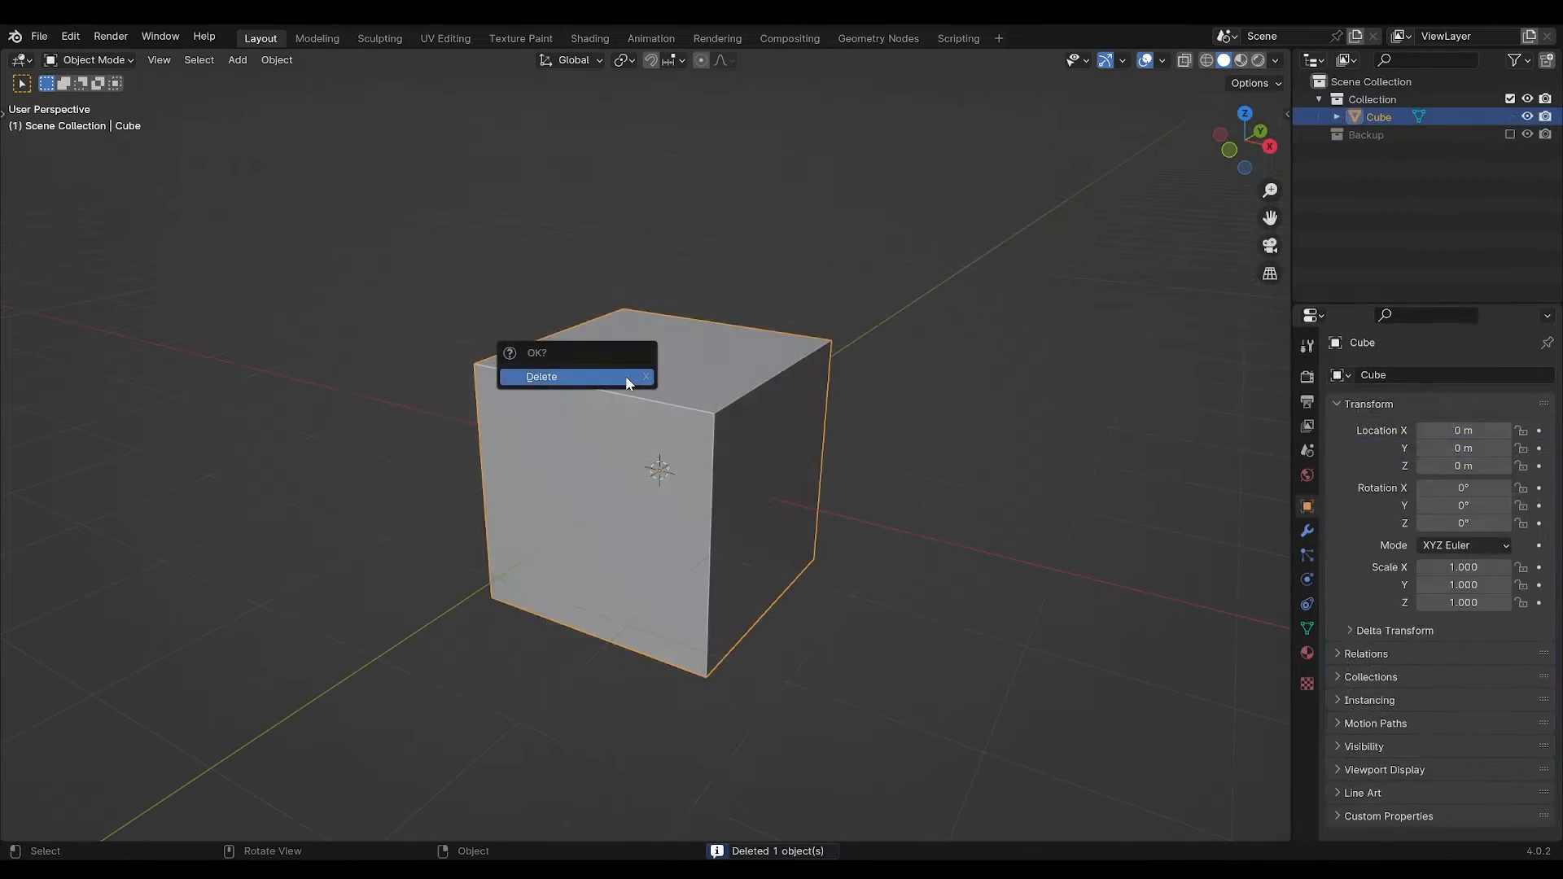
Delete the default cube and add the moka pot reference image.
left_click(540, 377)
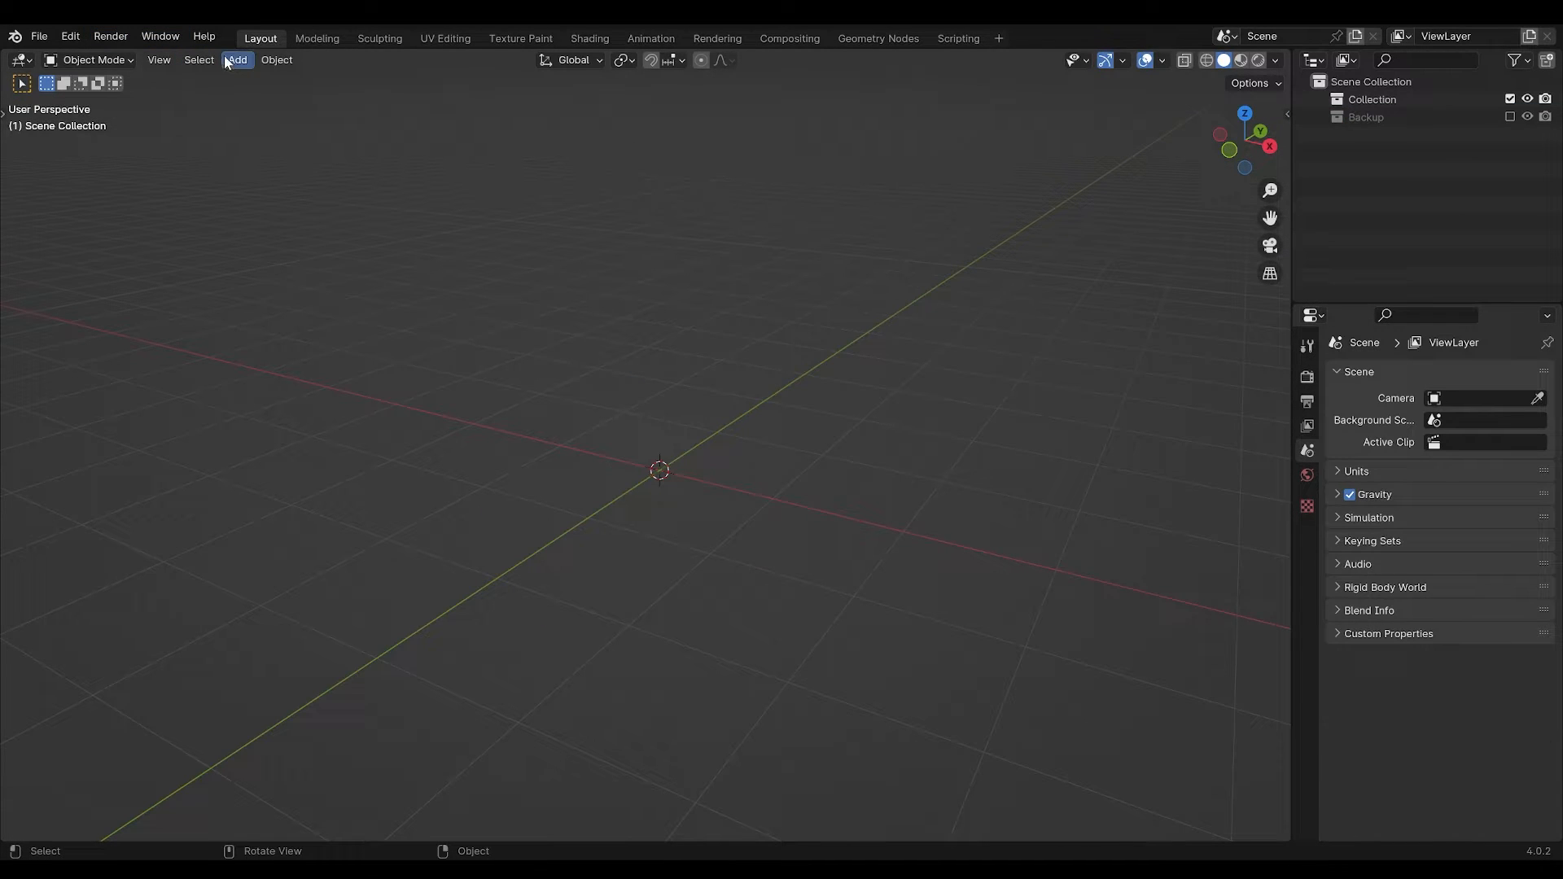
mouse_move(1270, 150)
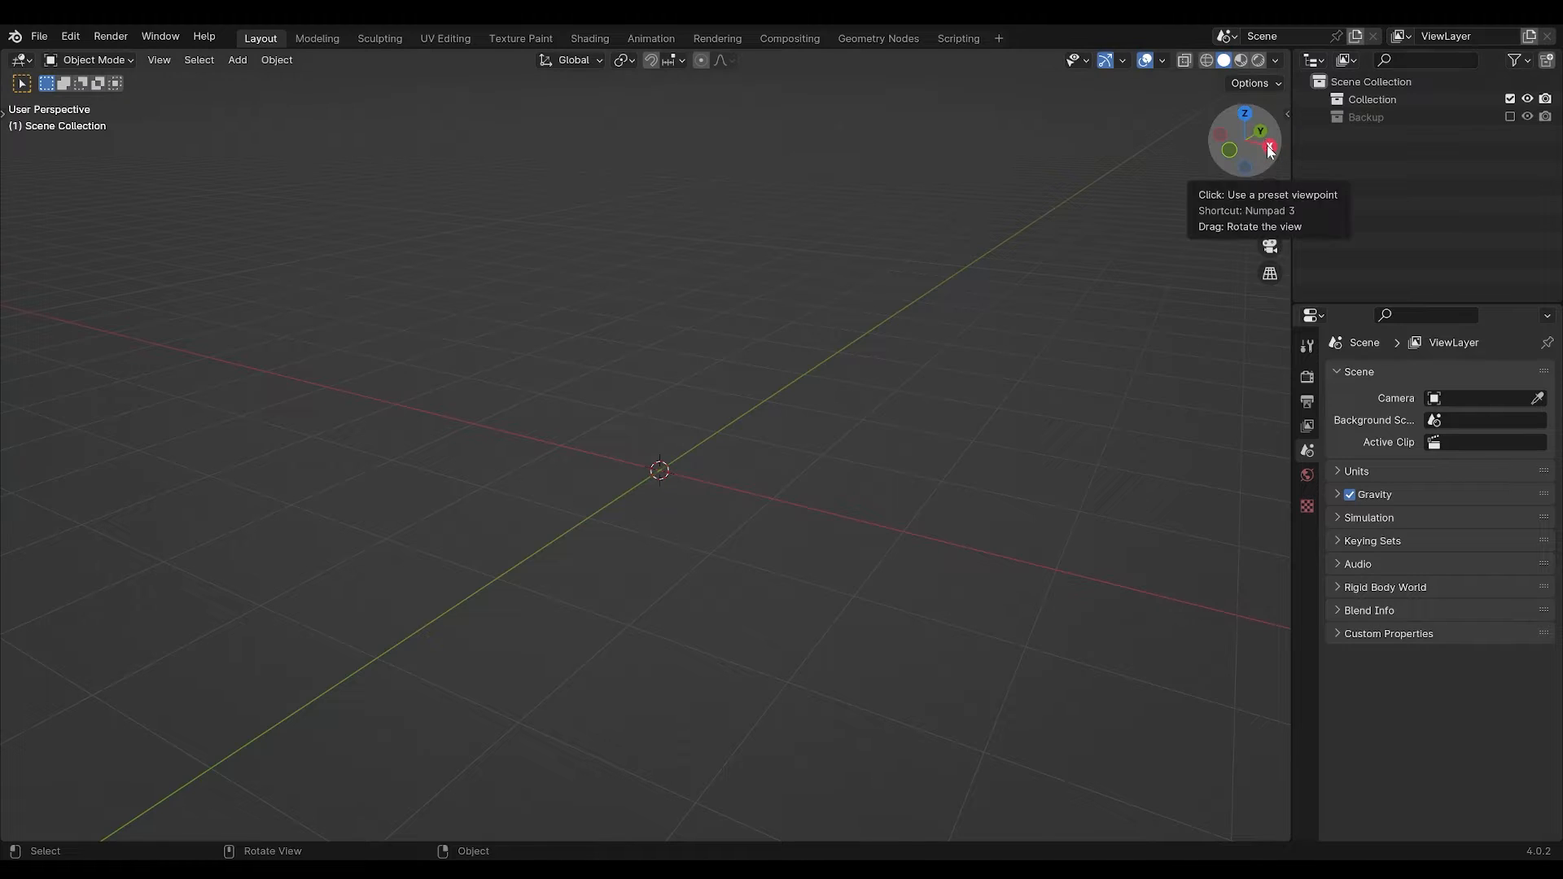
left_click(237, 60)
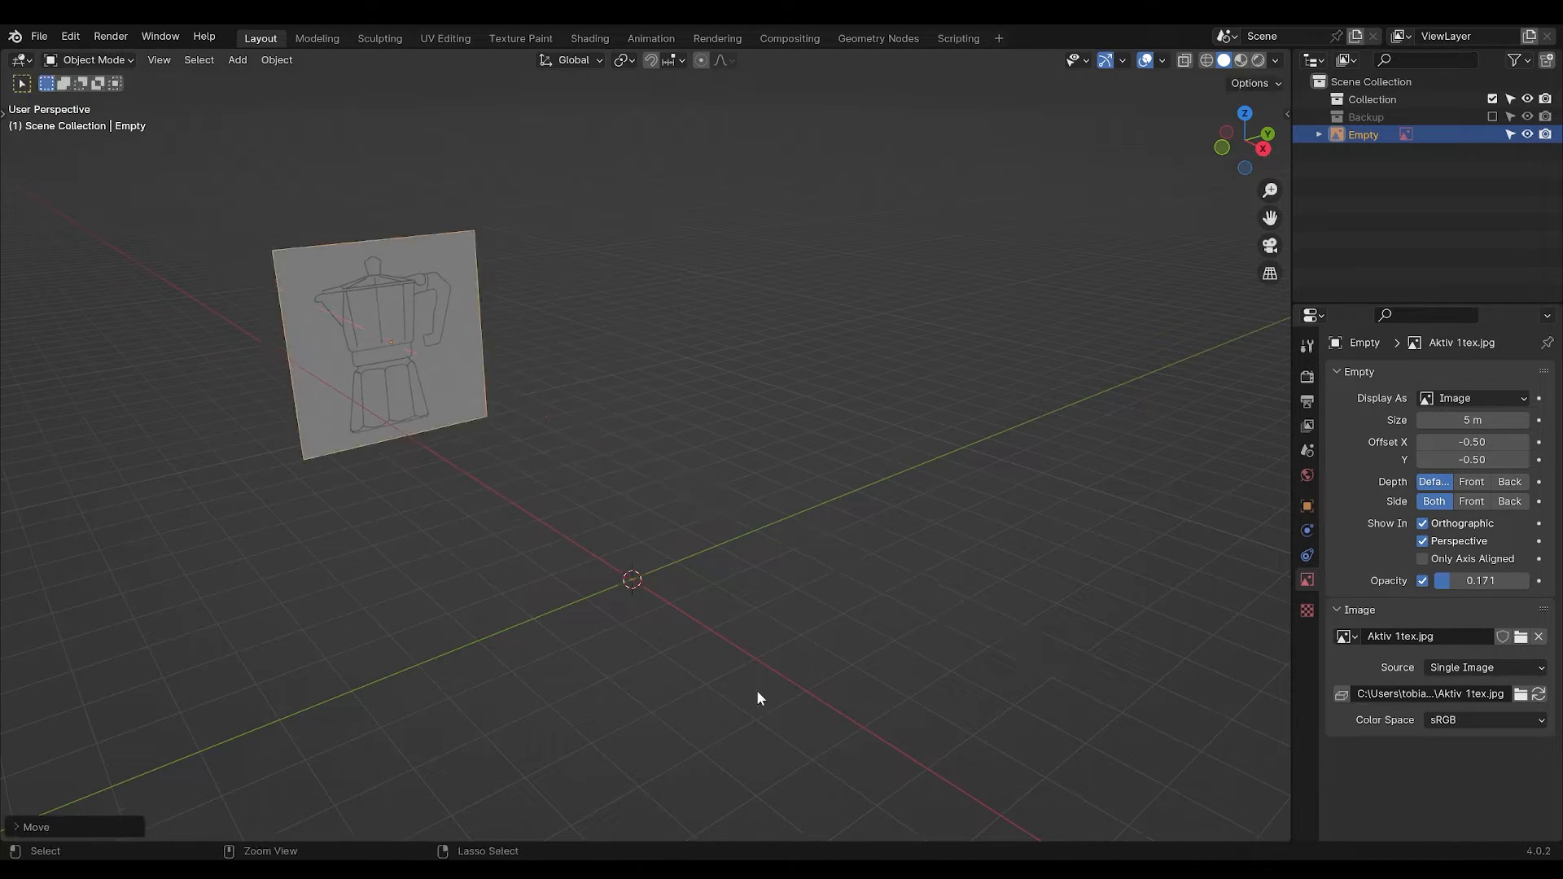
left_click(237, 60)
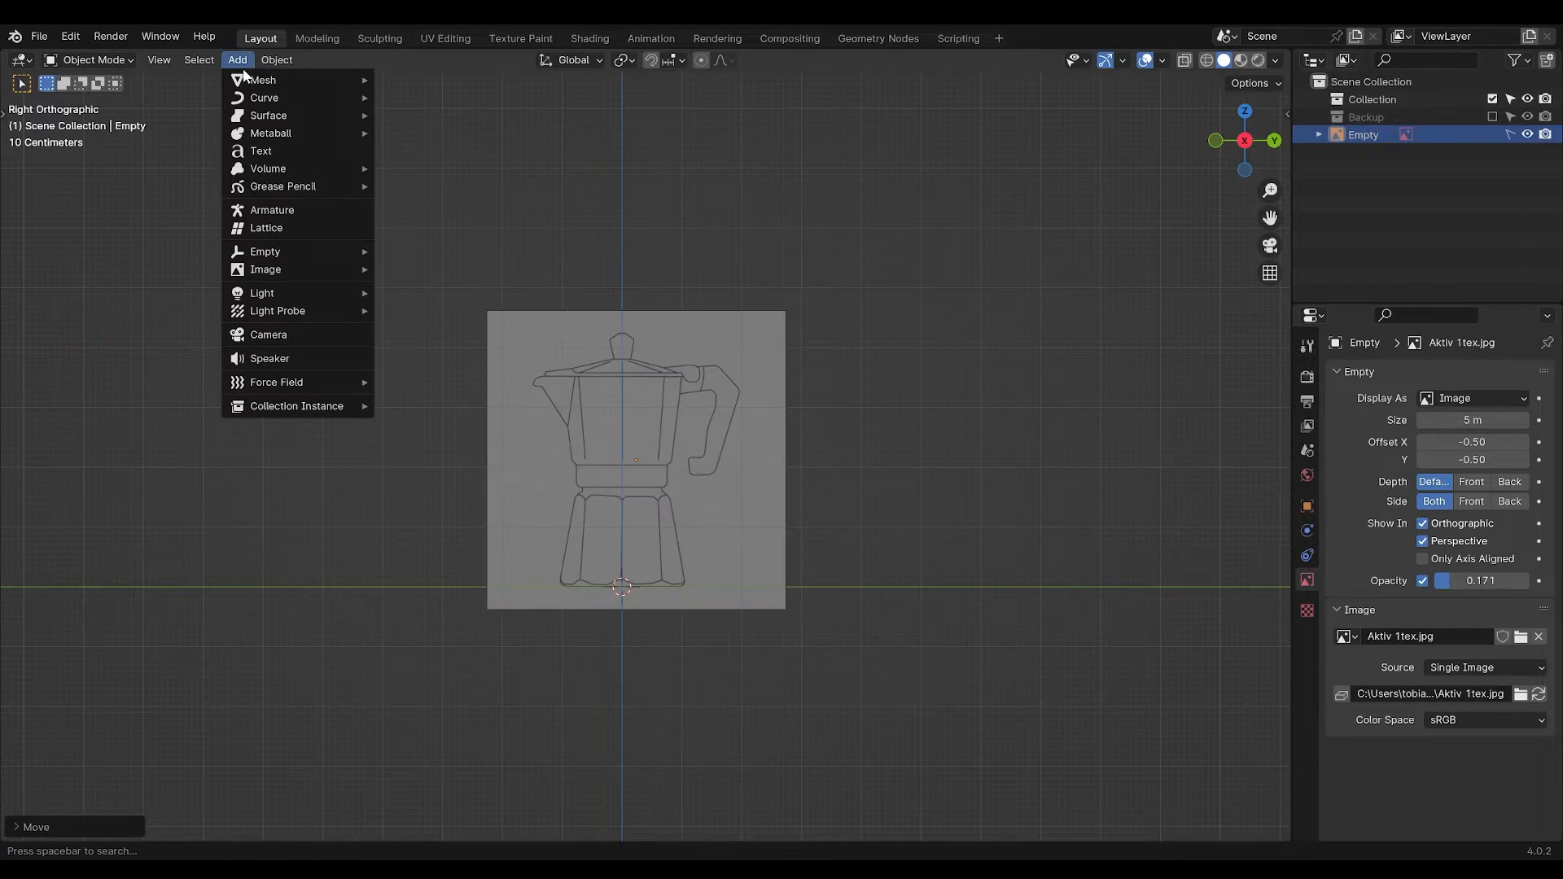
Add a cylinder mesh and lower its vertex count for a faceted body.
left_click(262, 80)
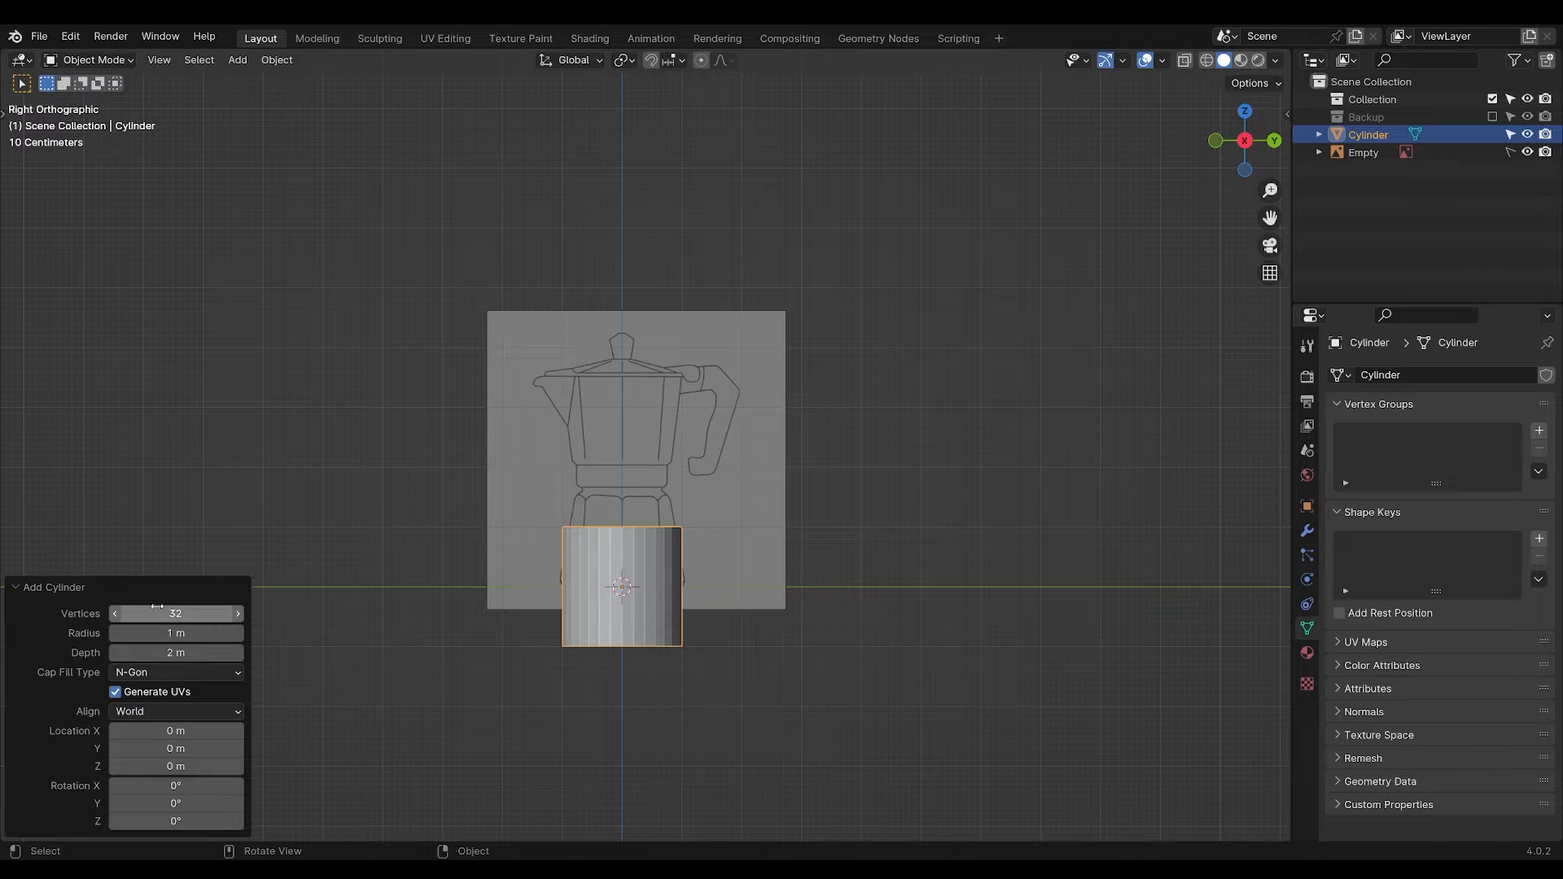
left_click_drag(175, 614, 176, 613)
type("be")
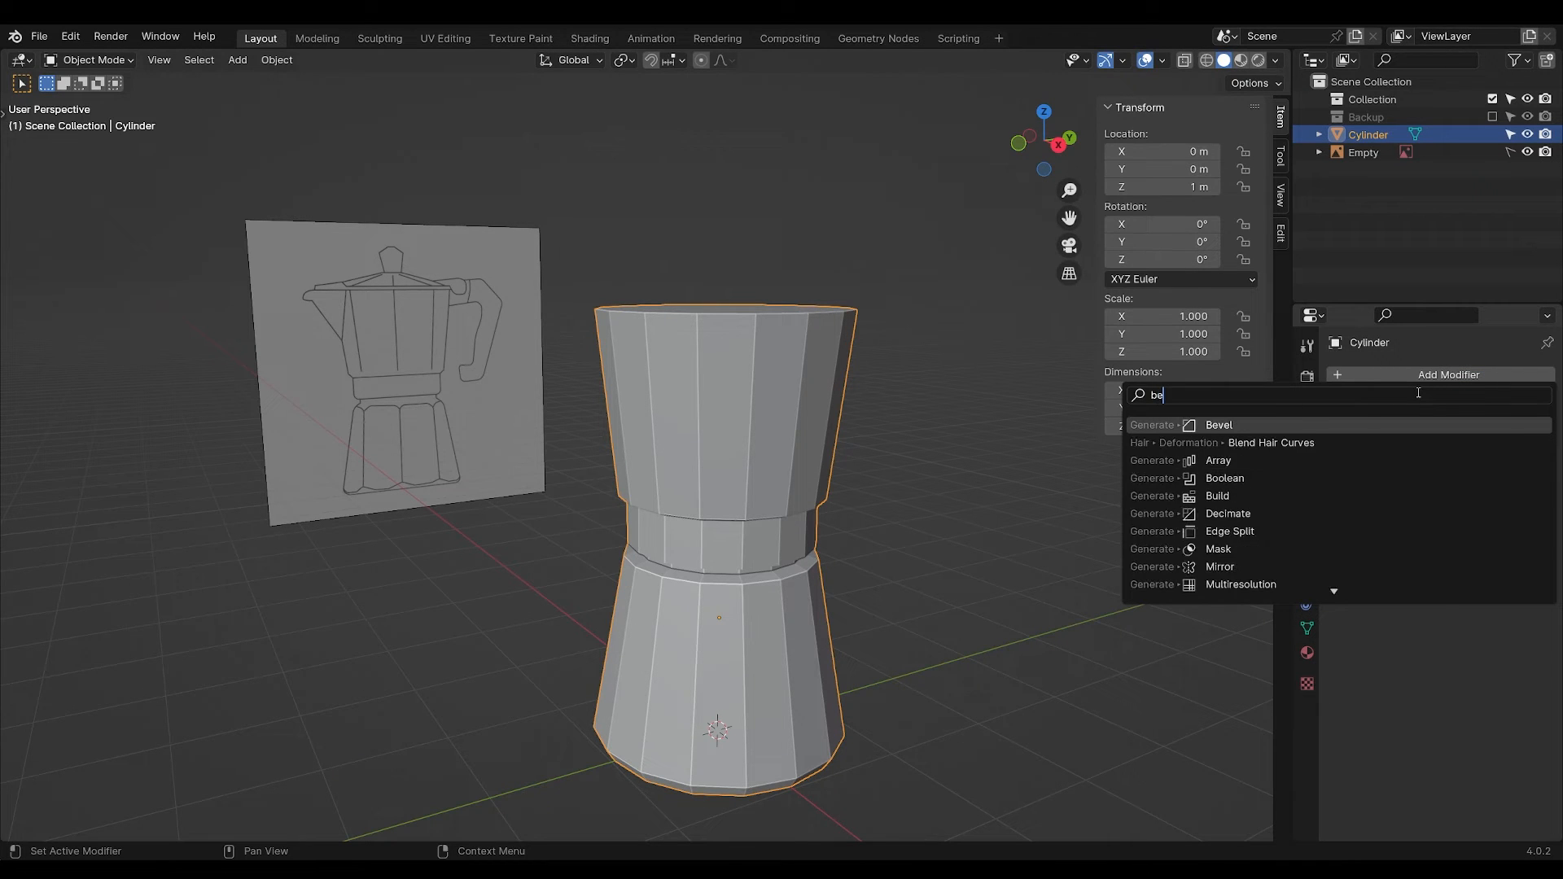
Add a Bevel modifier limited by Weight and apply Shade Auto Smooth to the pot body.
left_click(1218, 425)
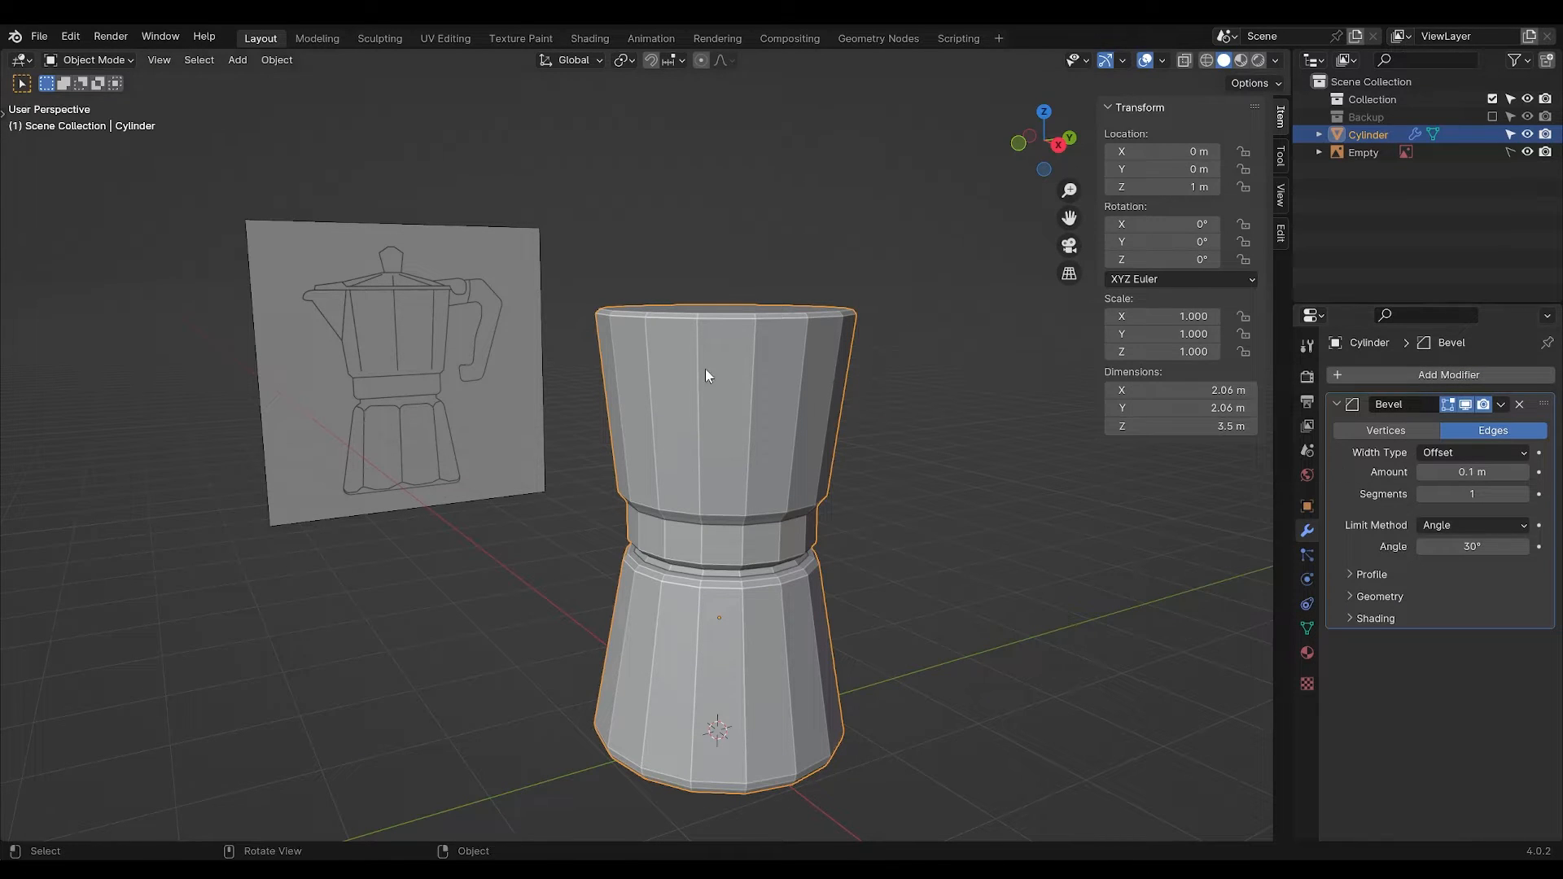
left_click(1470, 525)
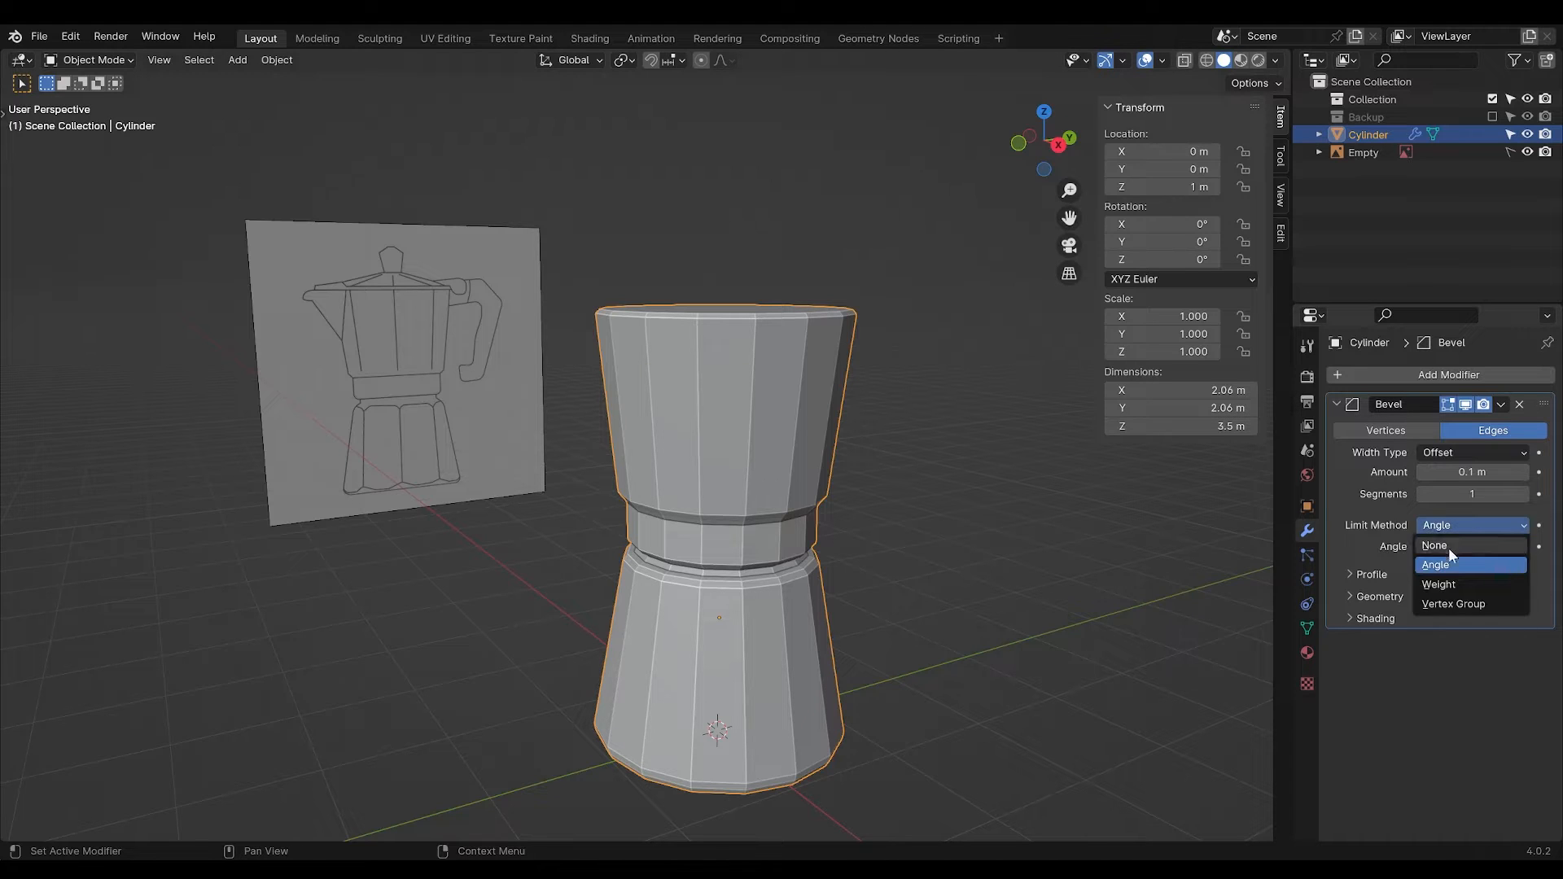
left_click(1438, 585)
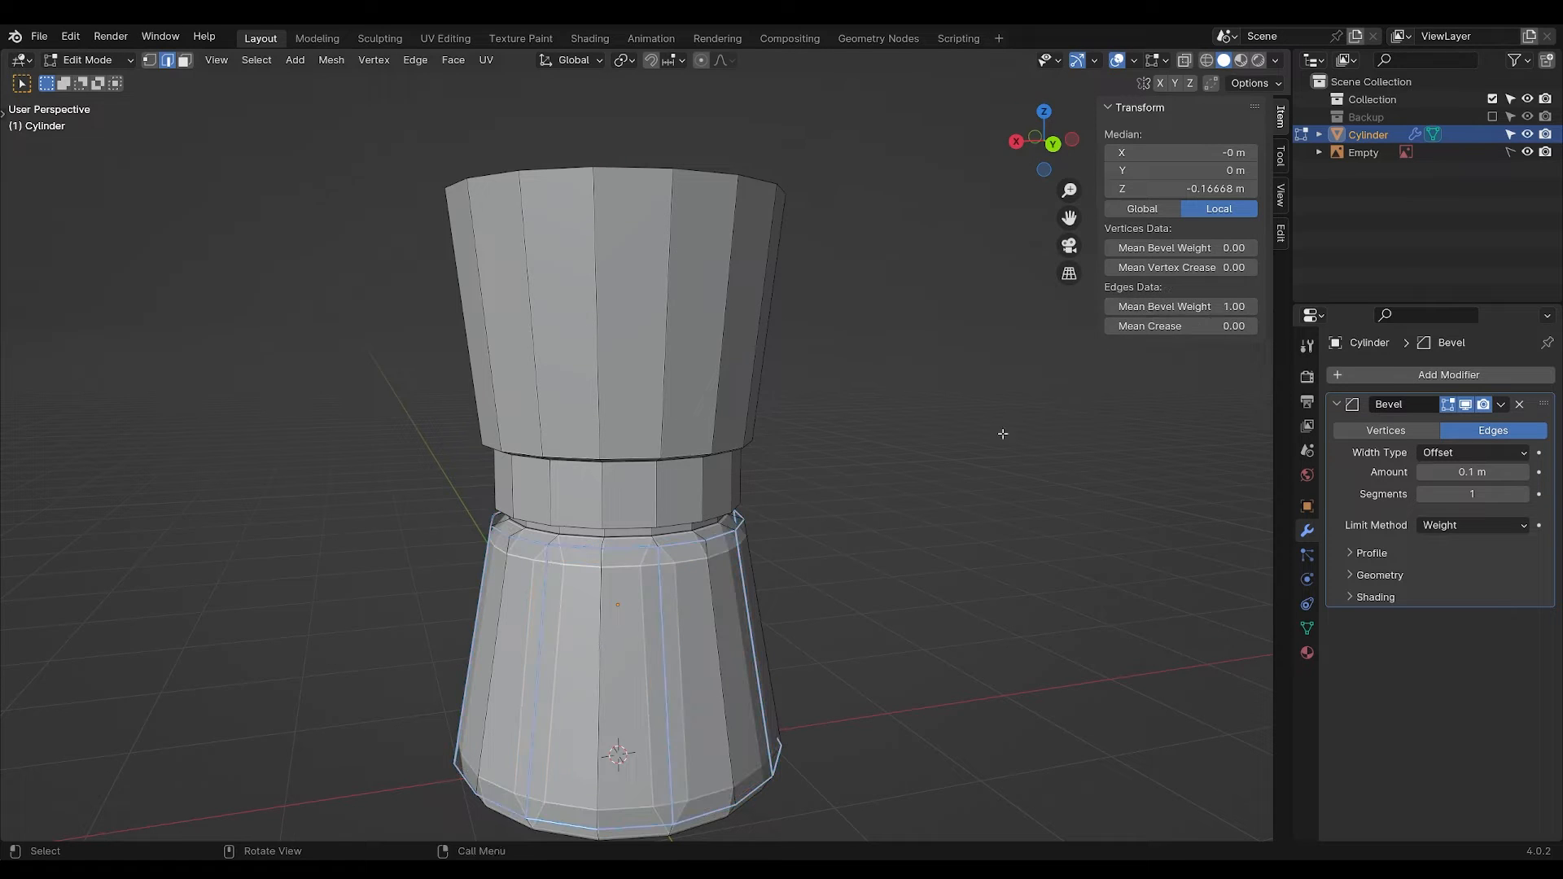
key("Tab")
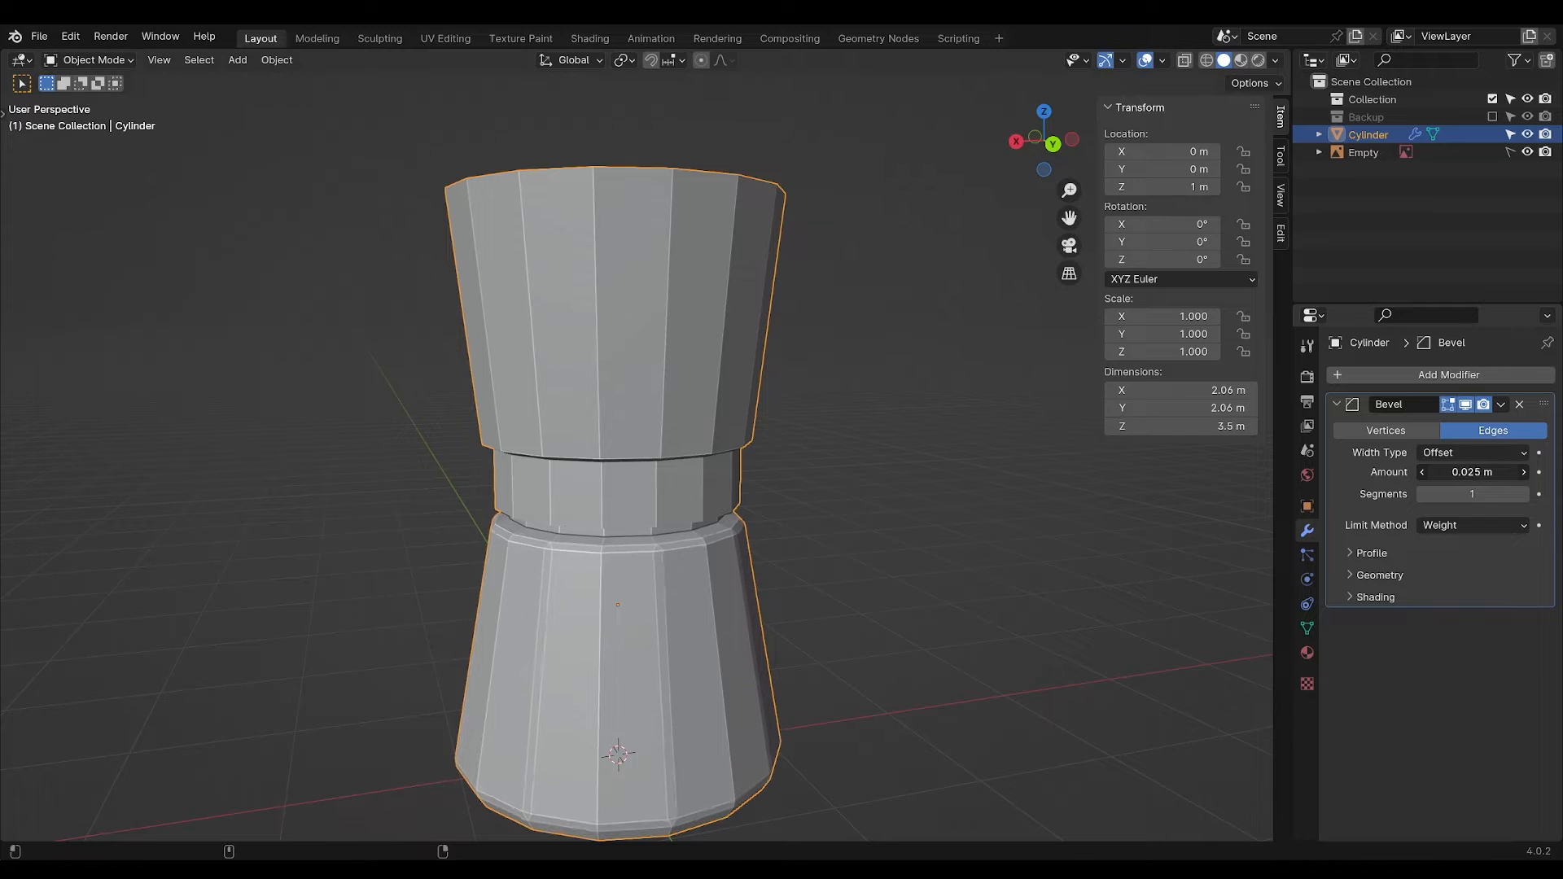
right_click(616, 449)
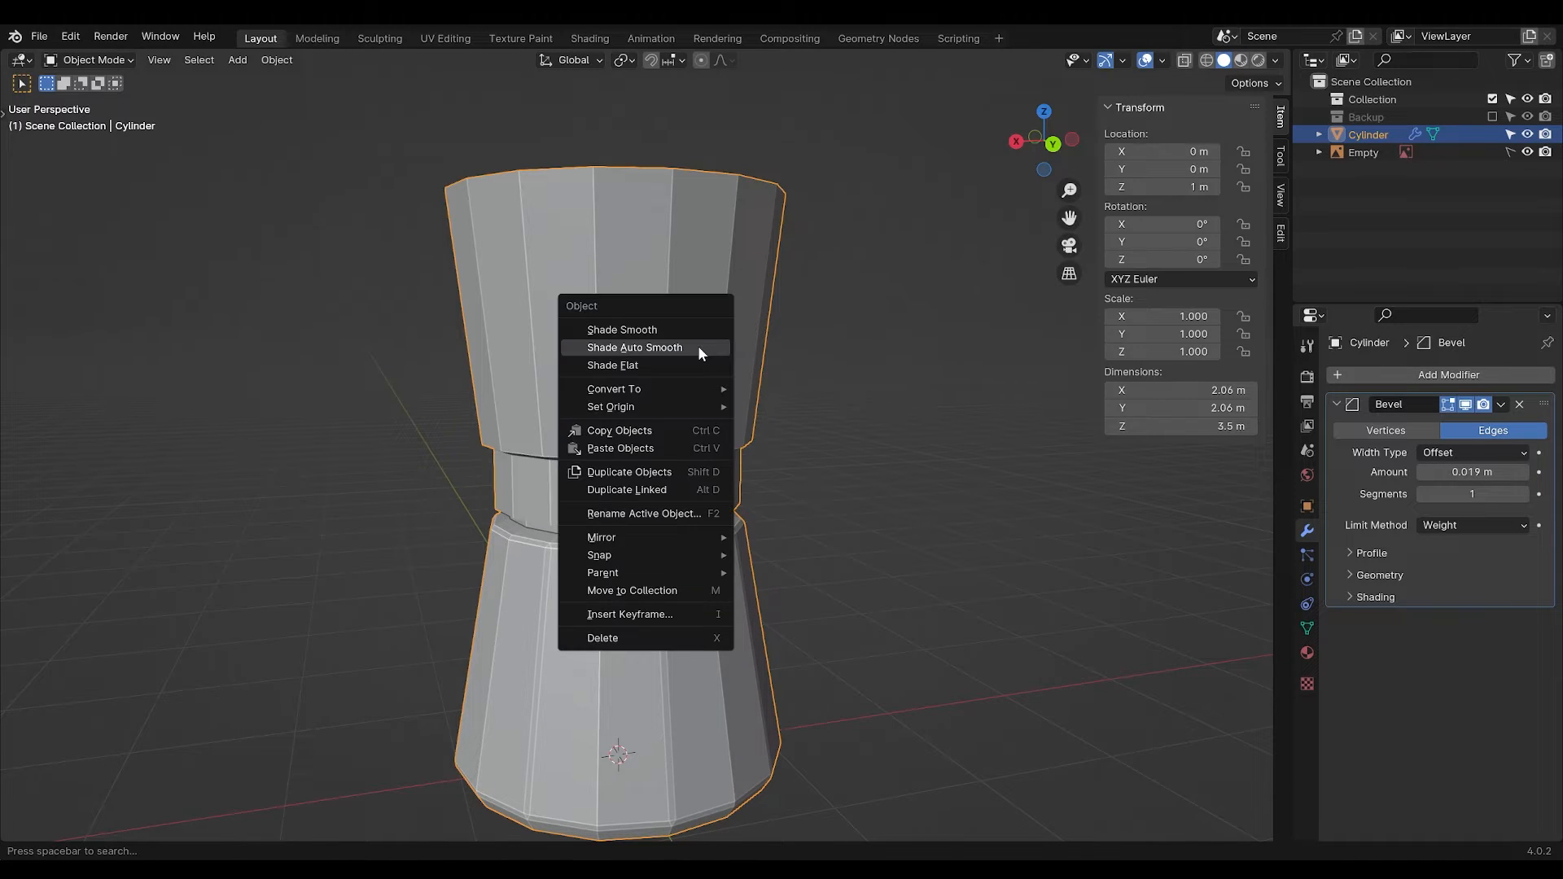
left_click(636, 347)
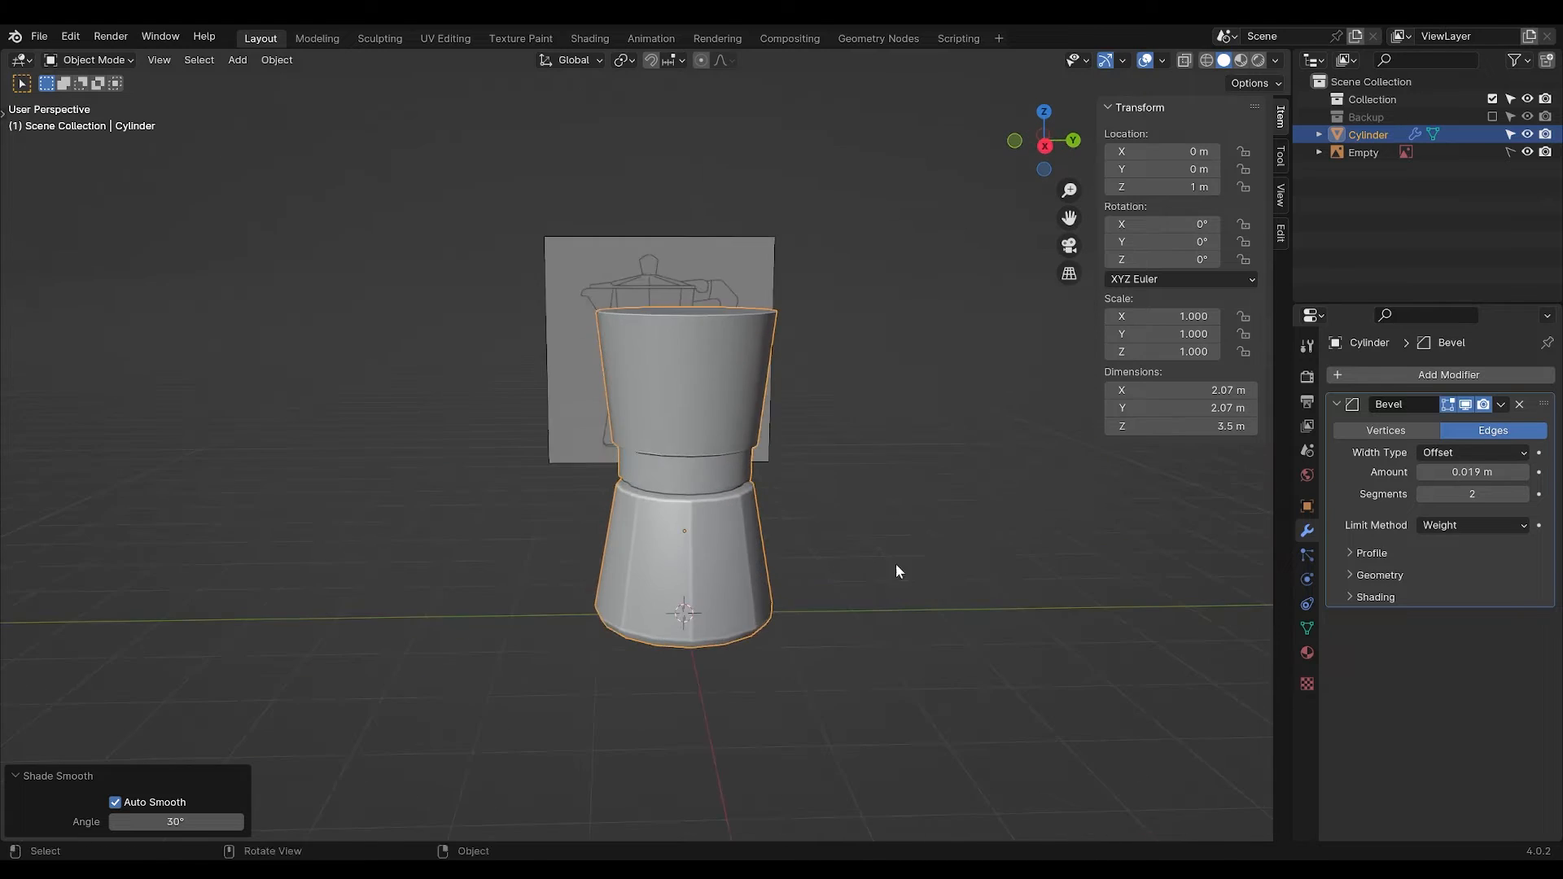
key("Tab")
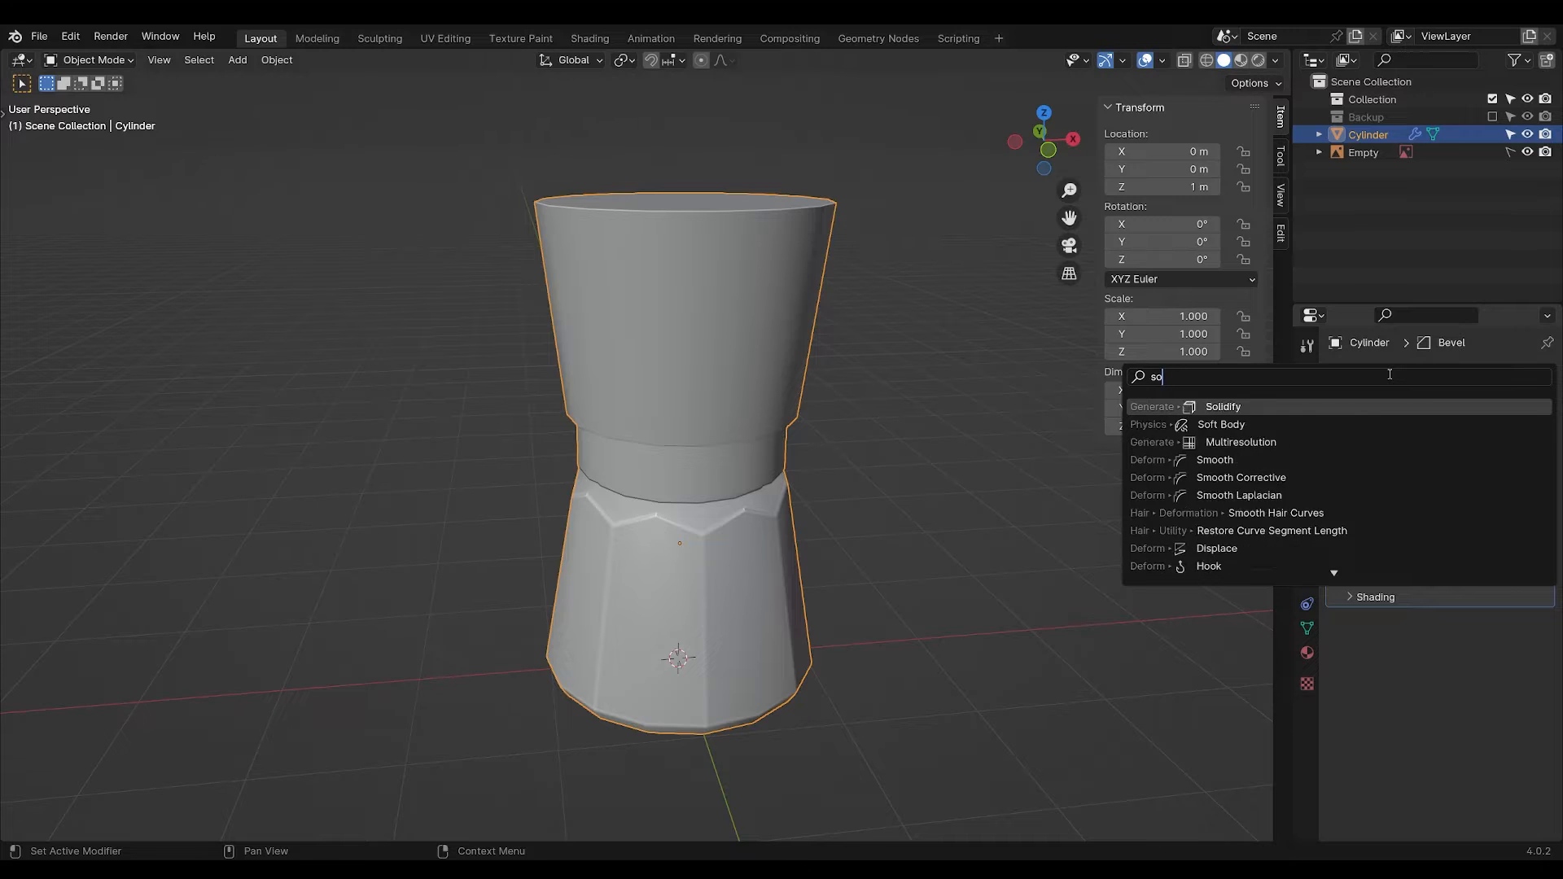
Add a Catmull-Clark Subdivision Surface modifier and inspect the body's edges in Edit Mode.
left_click(1236, 405)
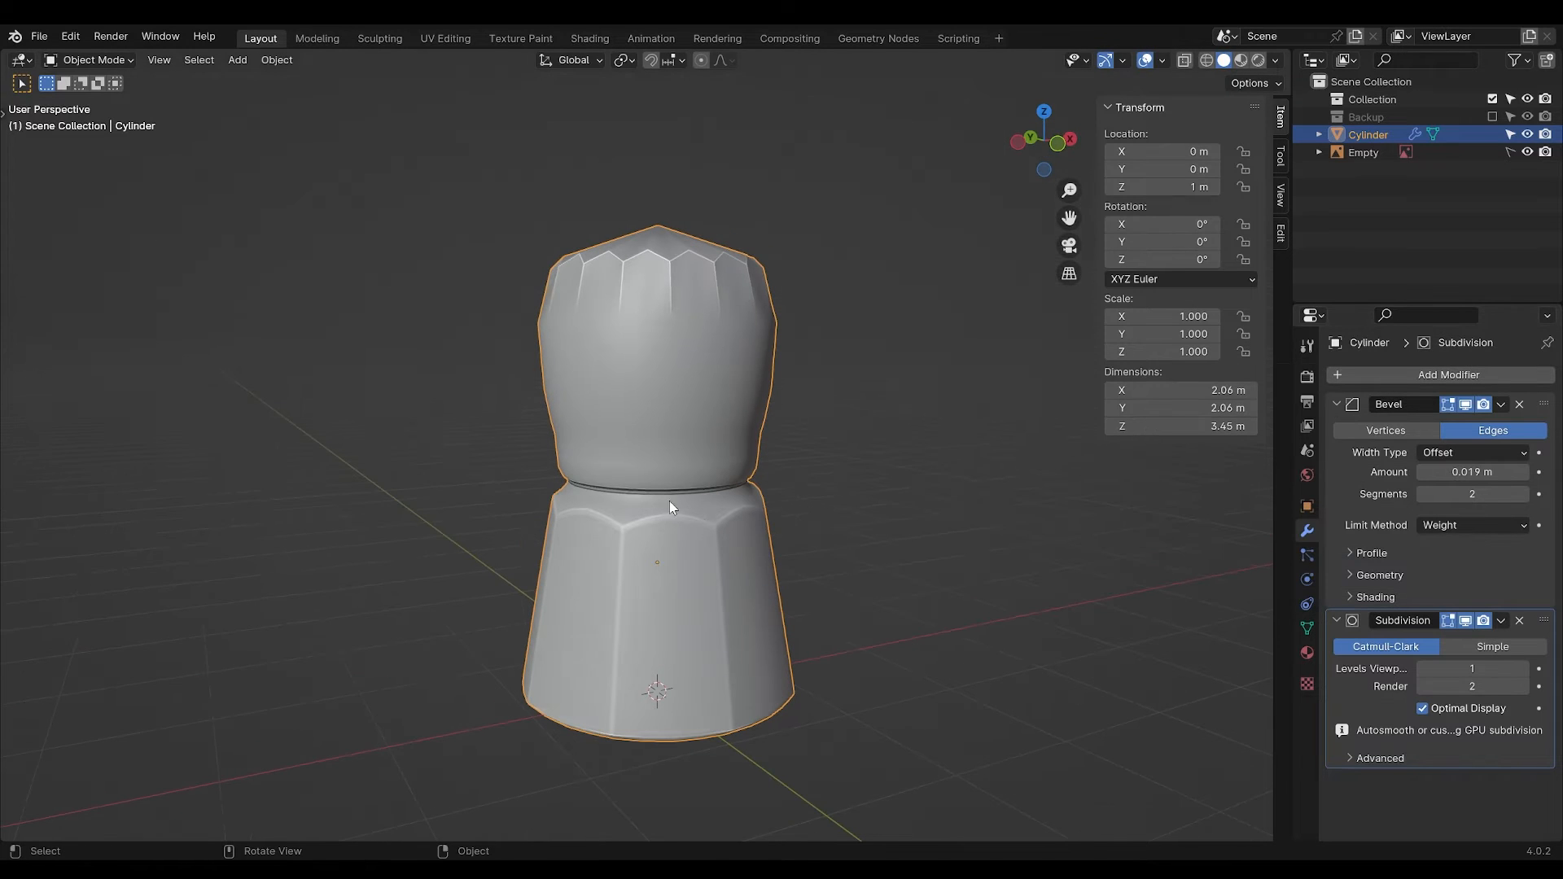
mouse_move(515, 156)
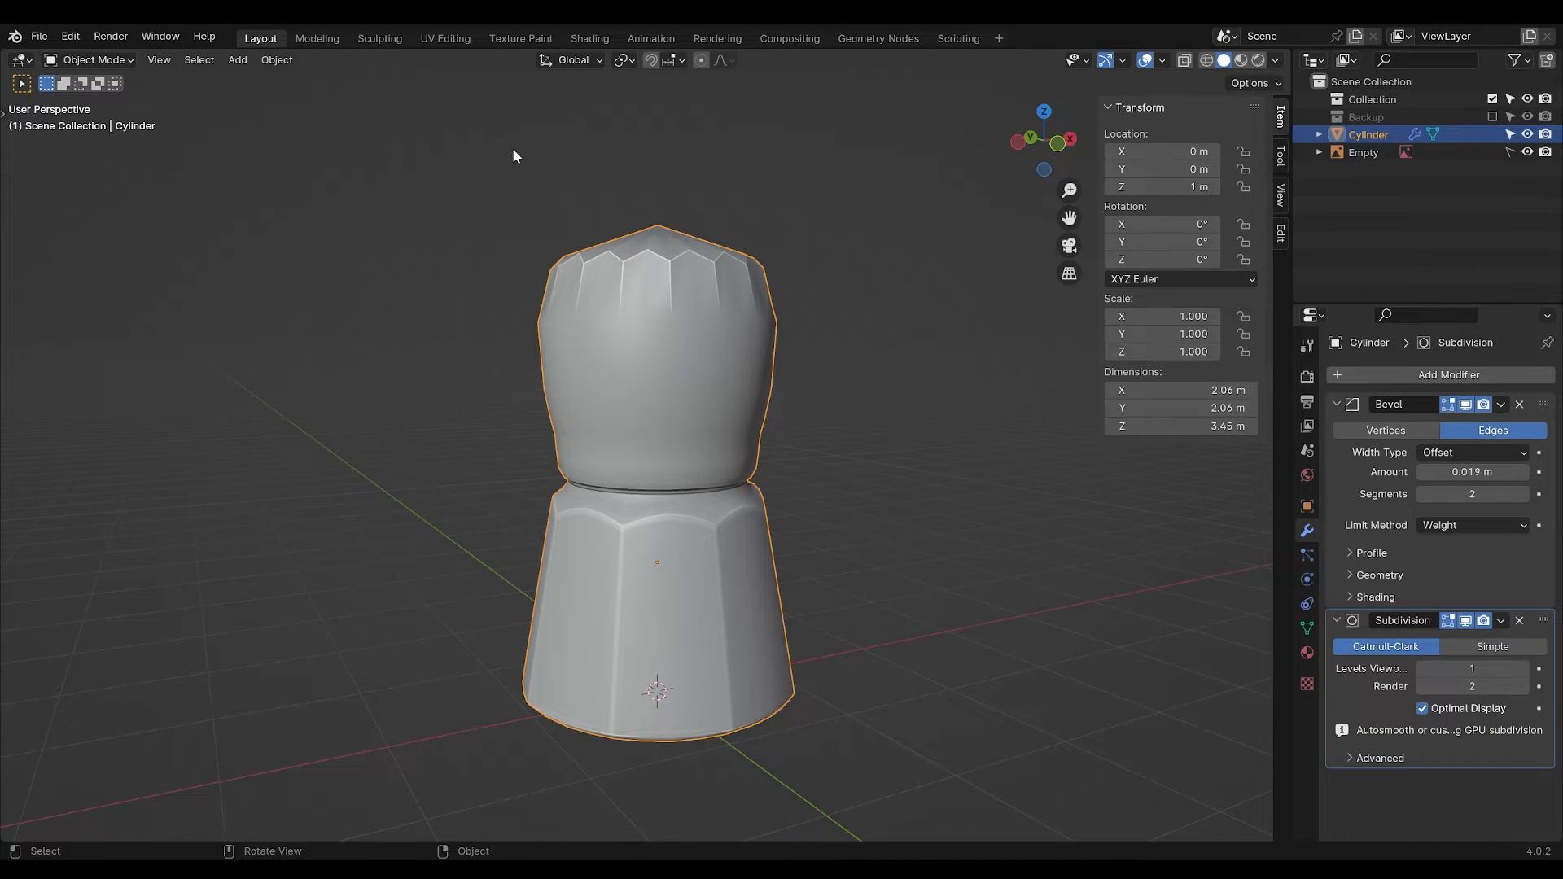
key("Tab")
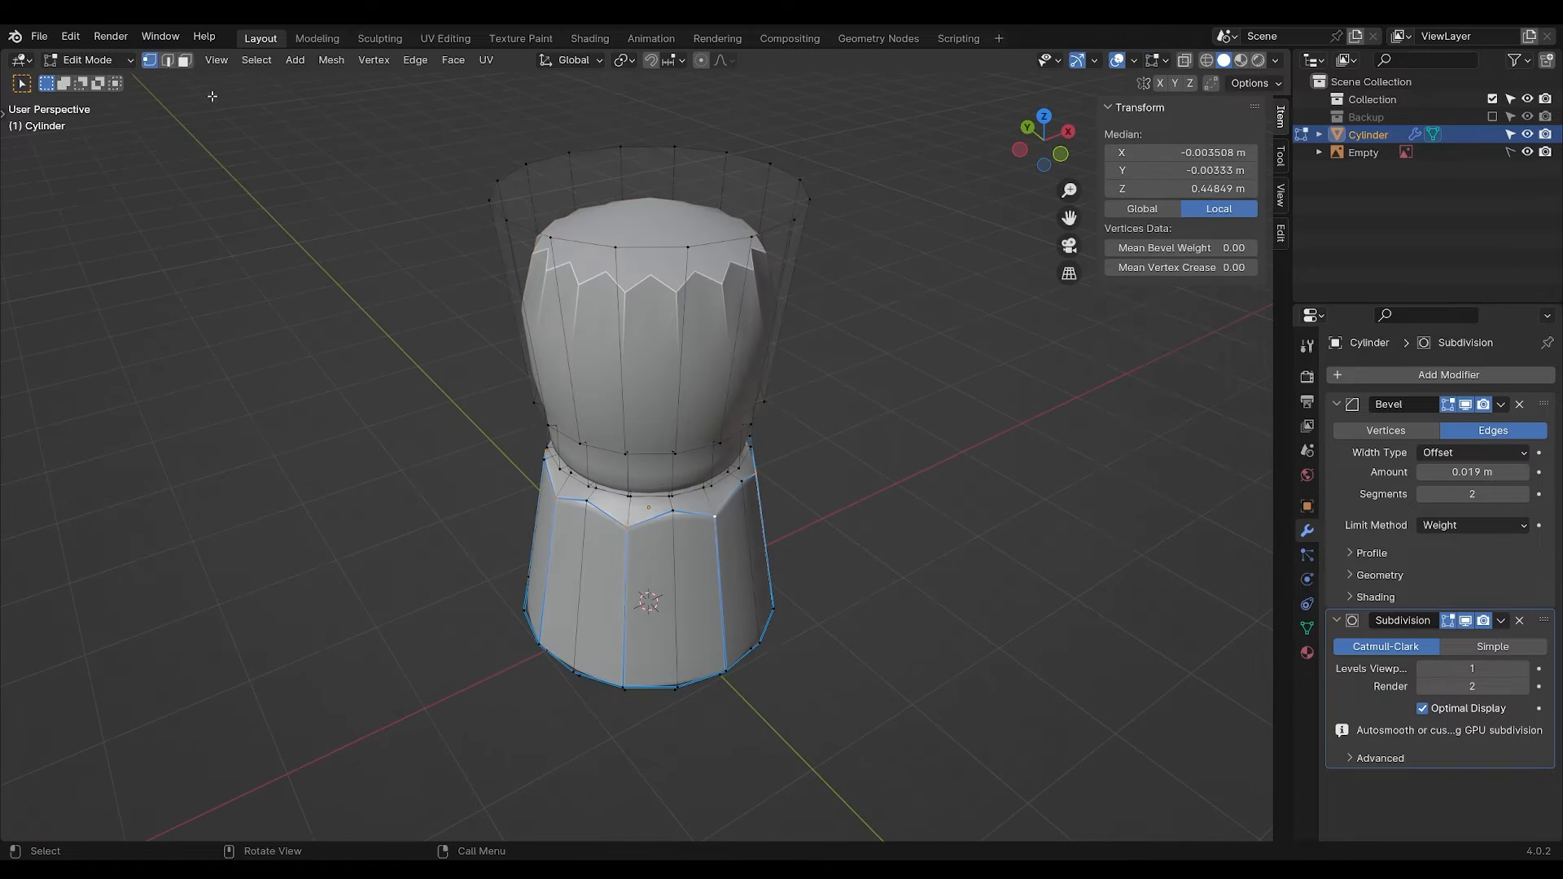
key("x")
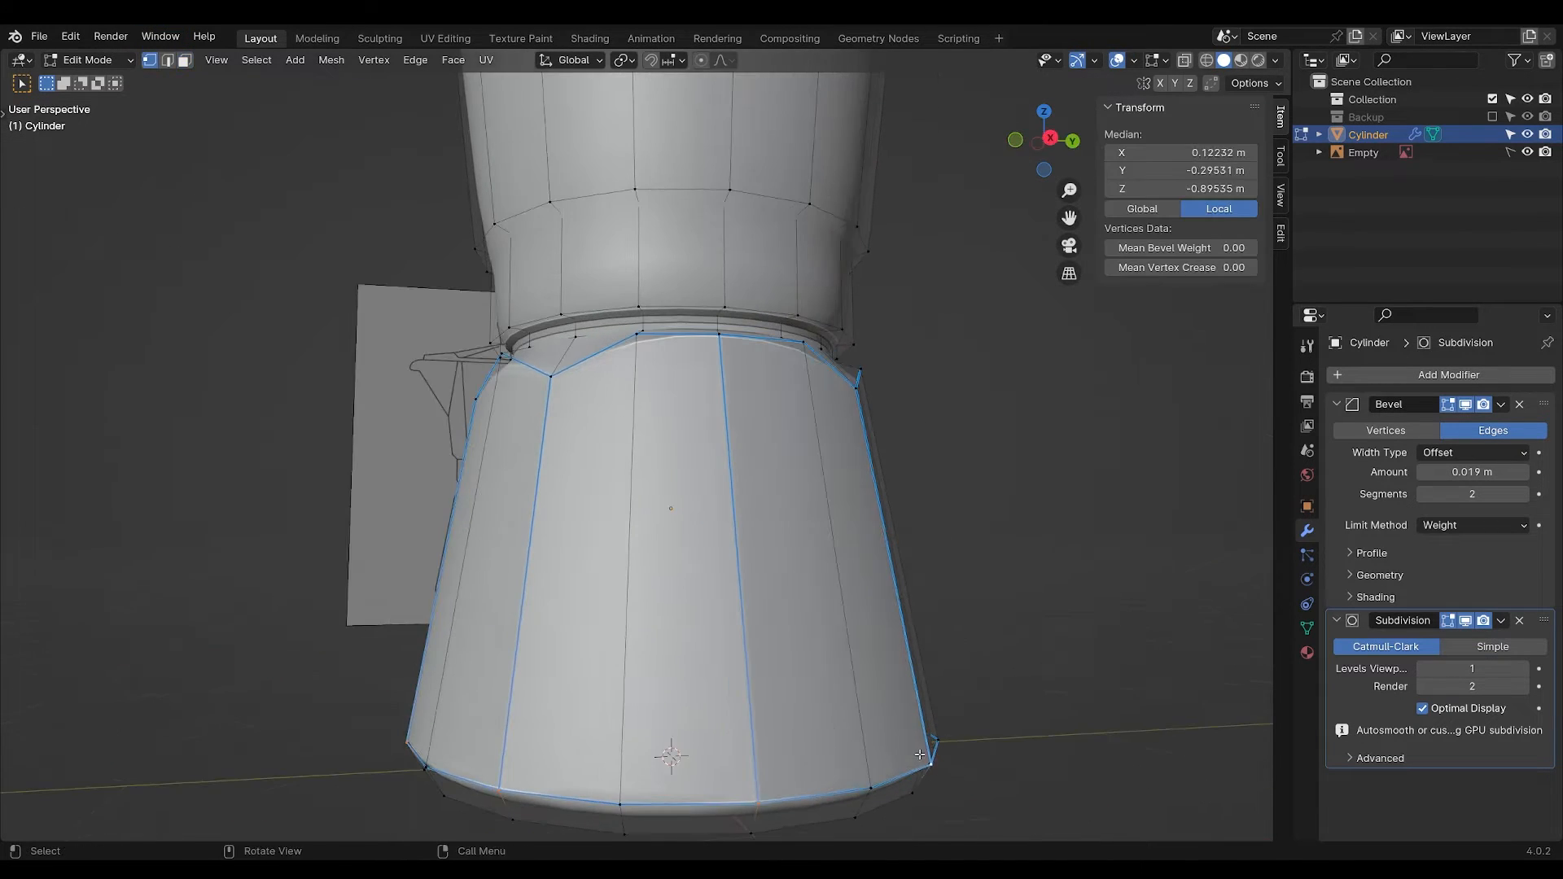
key("Tab")
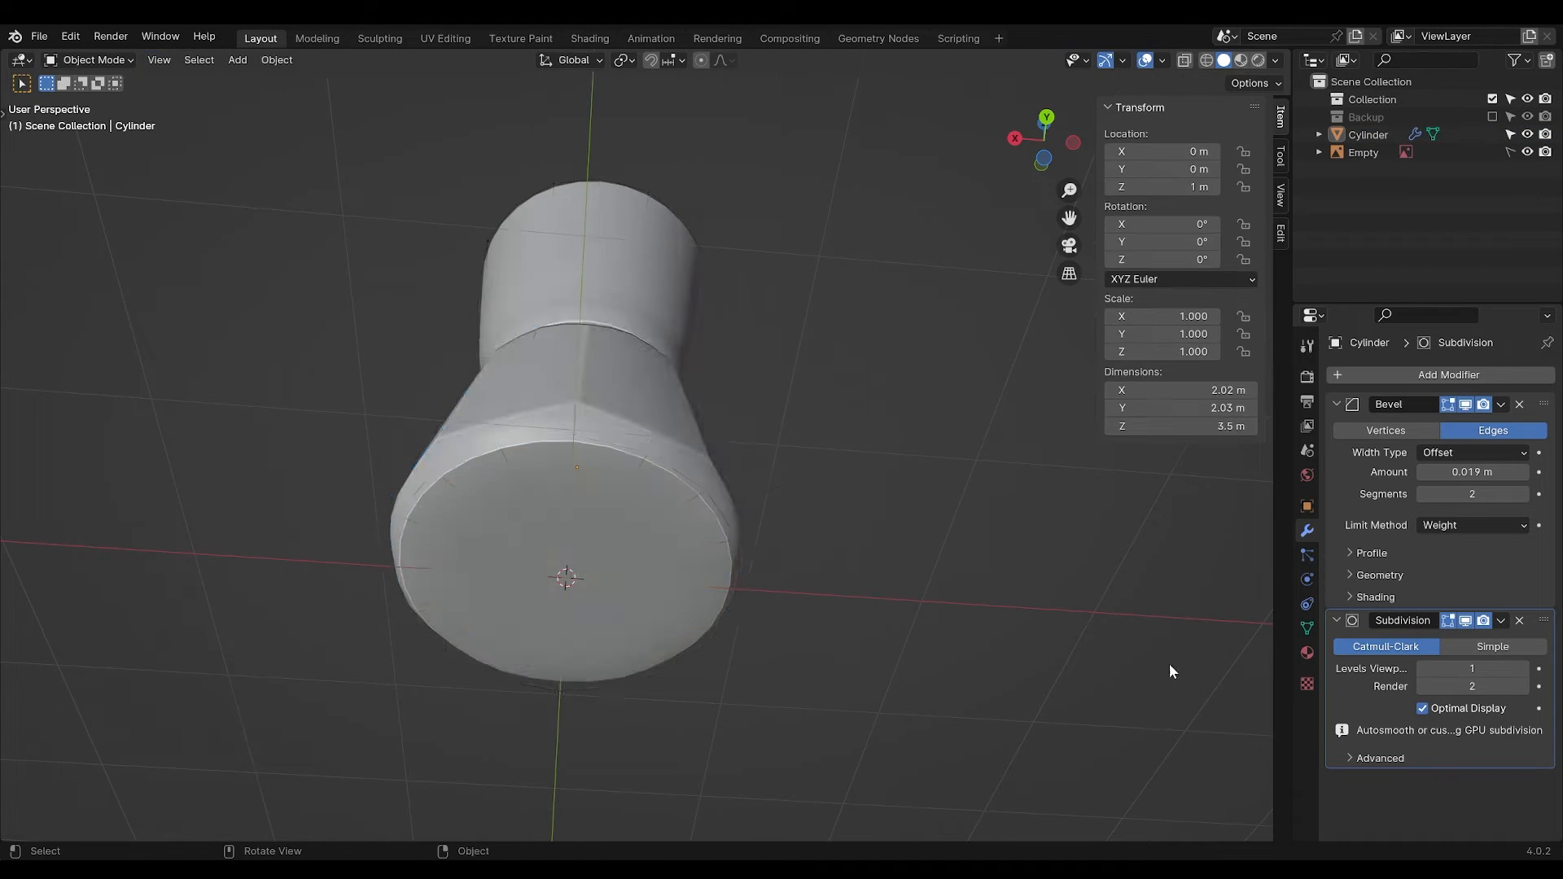
key("Tab")
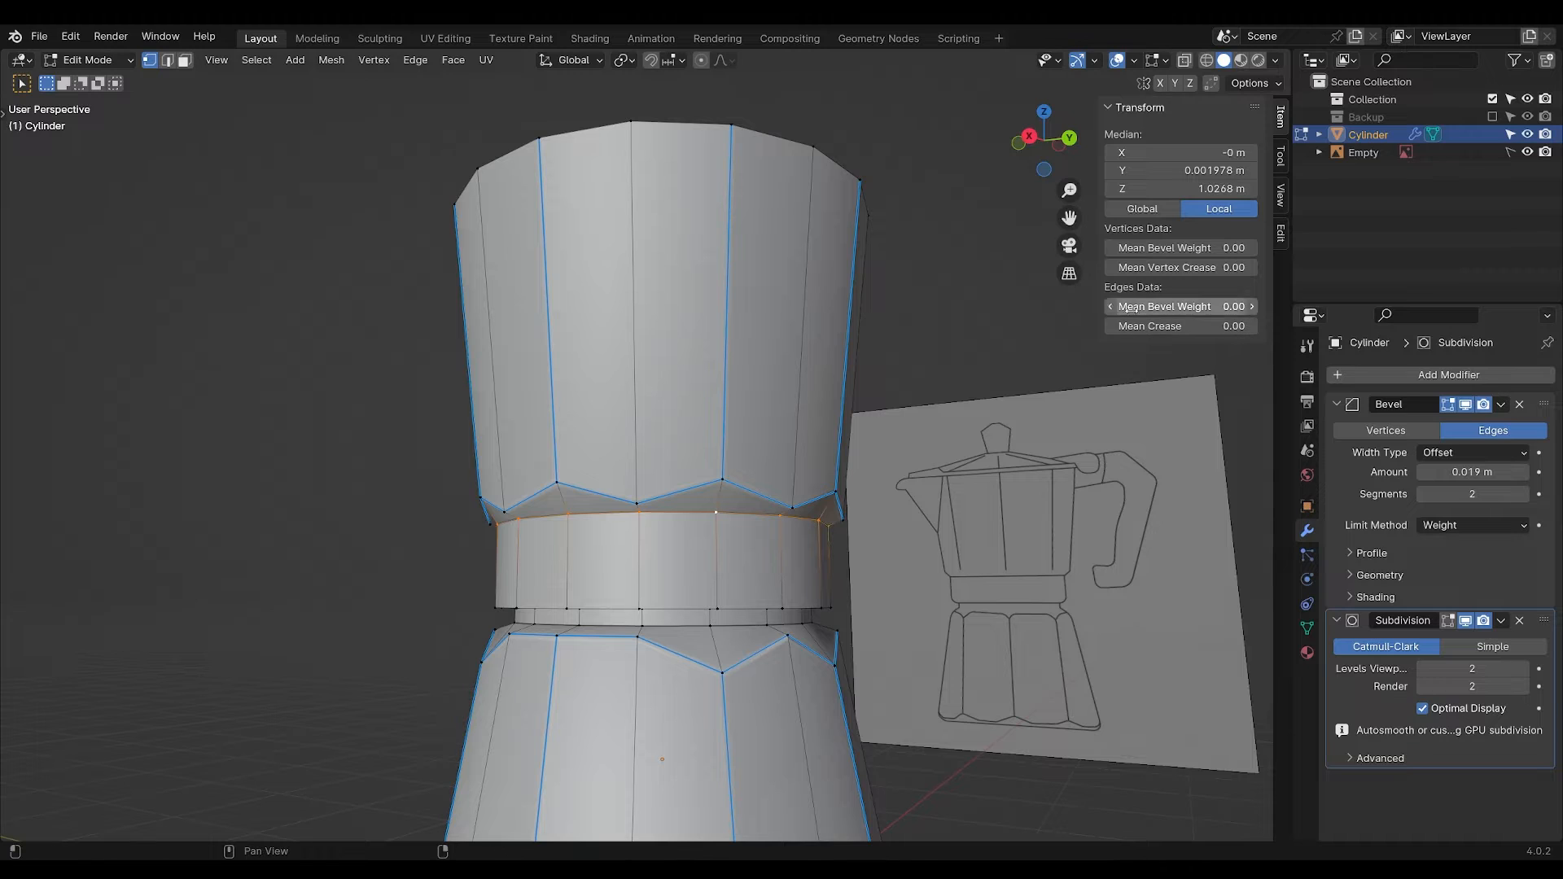
Set Mean Crease 1.00 on the selected vertical and chamber-border edges.
left_click(1181, 307)
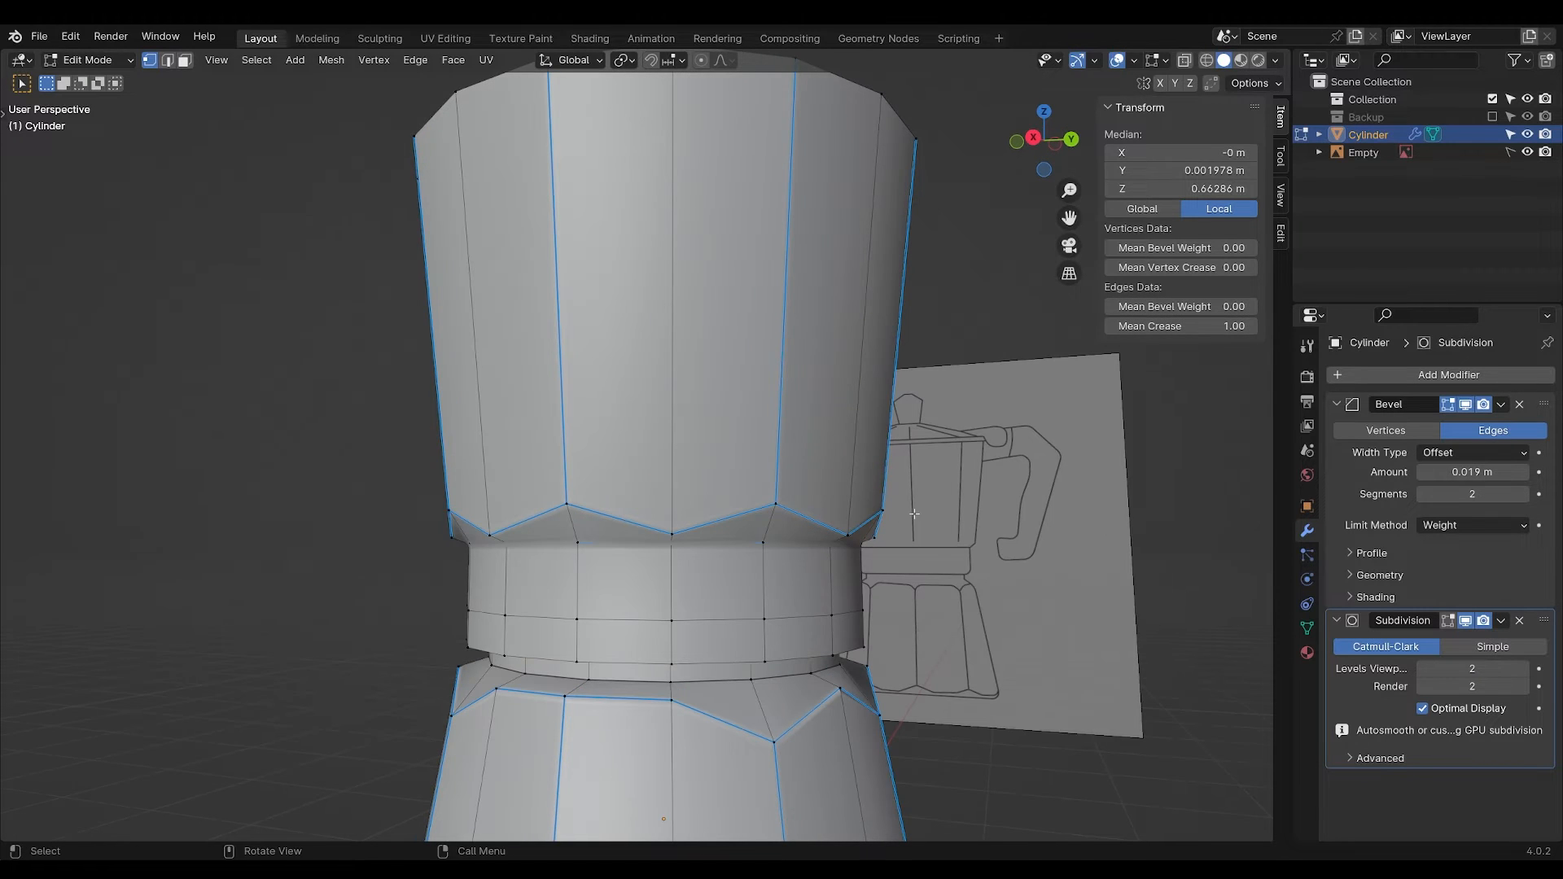
key("Tab")
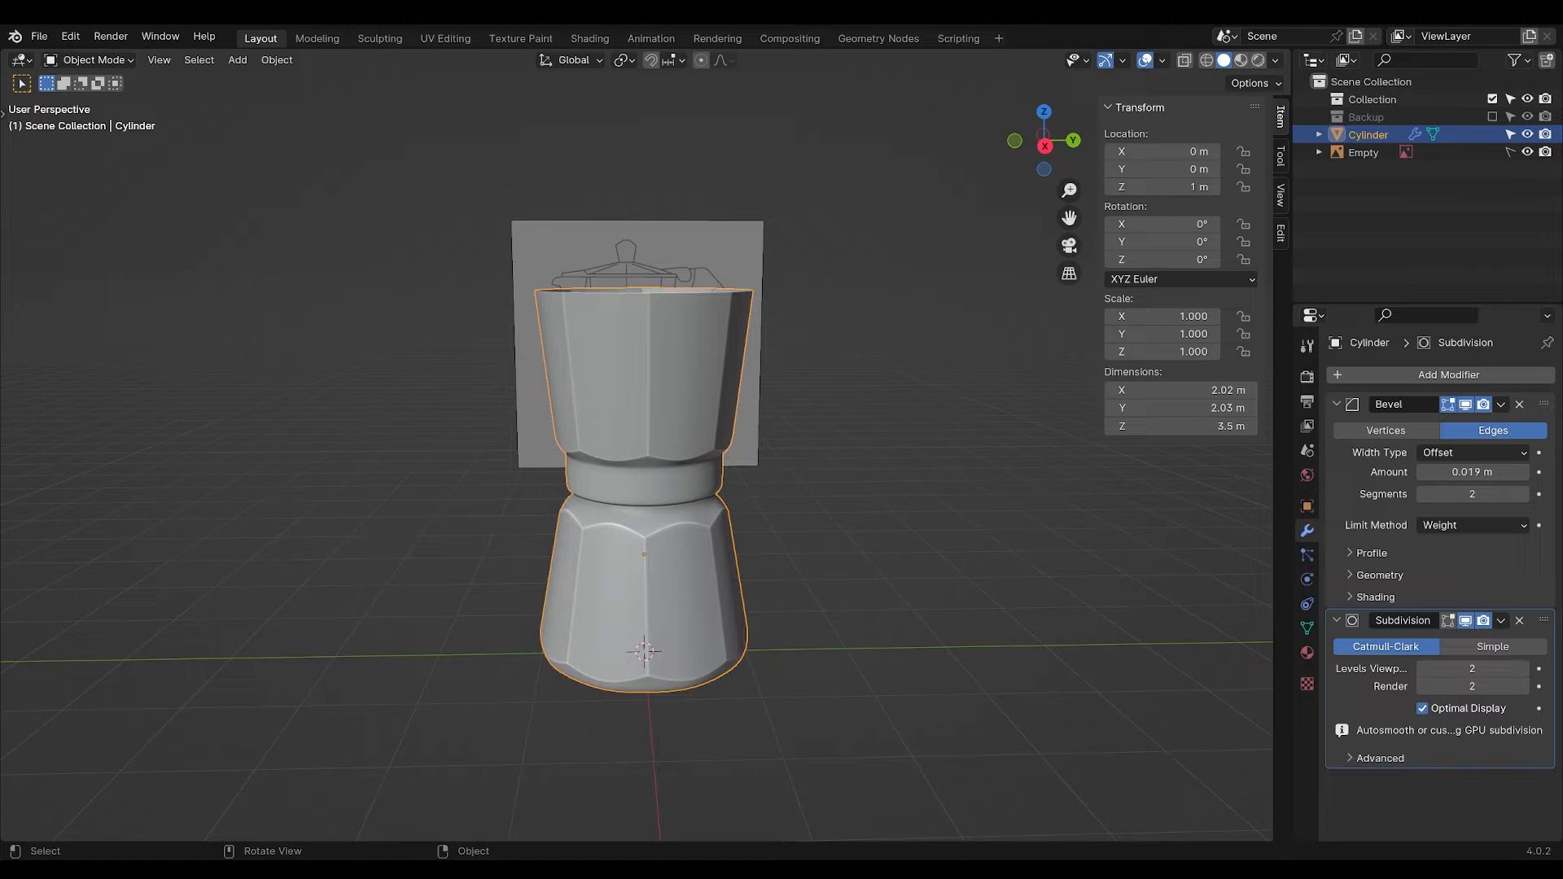
Duplicate the pot body to begin forming the pouring spout.
key("shift+d")
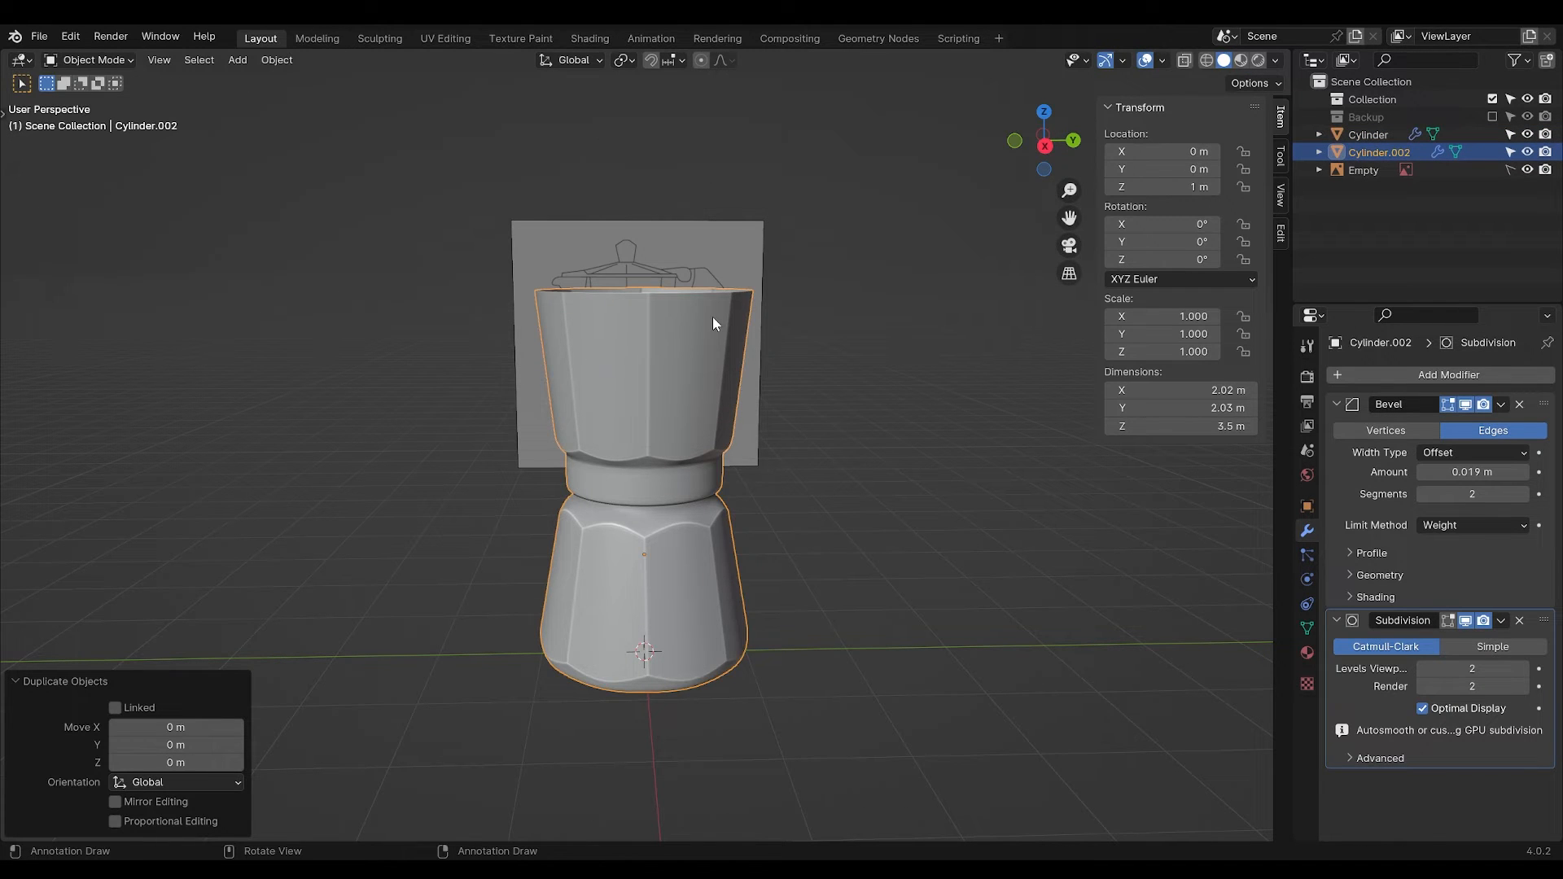
key("m")
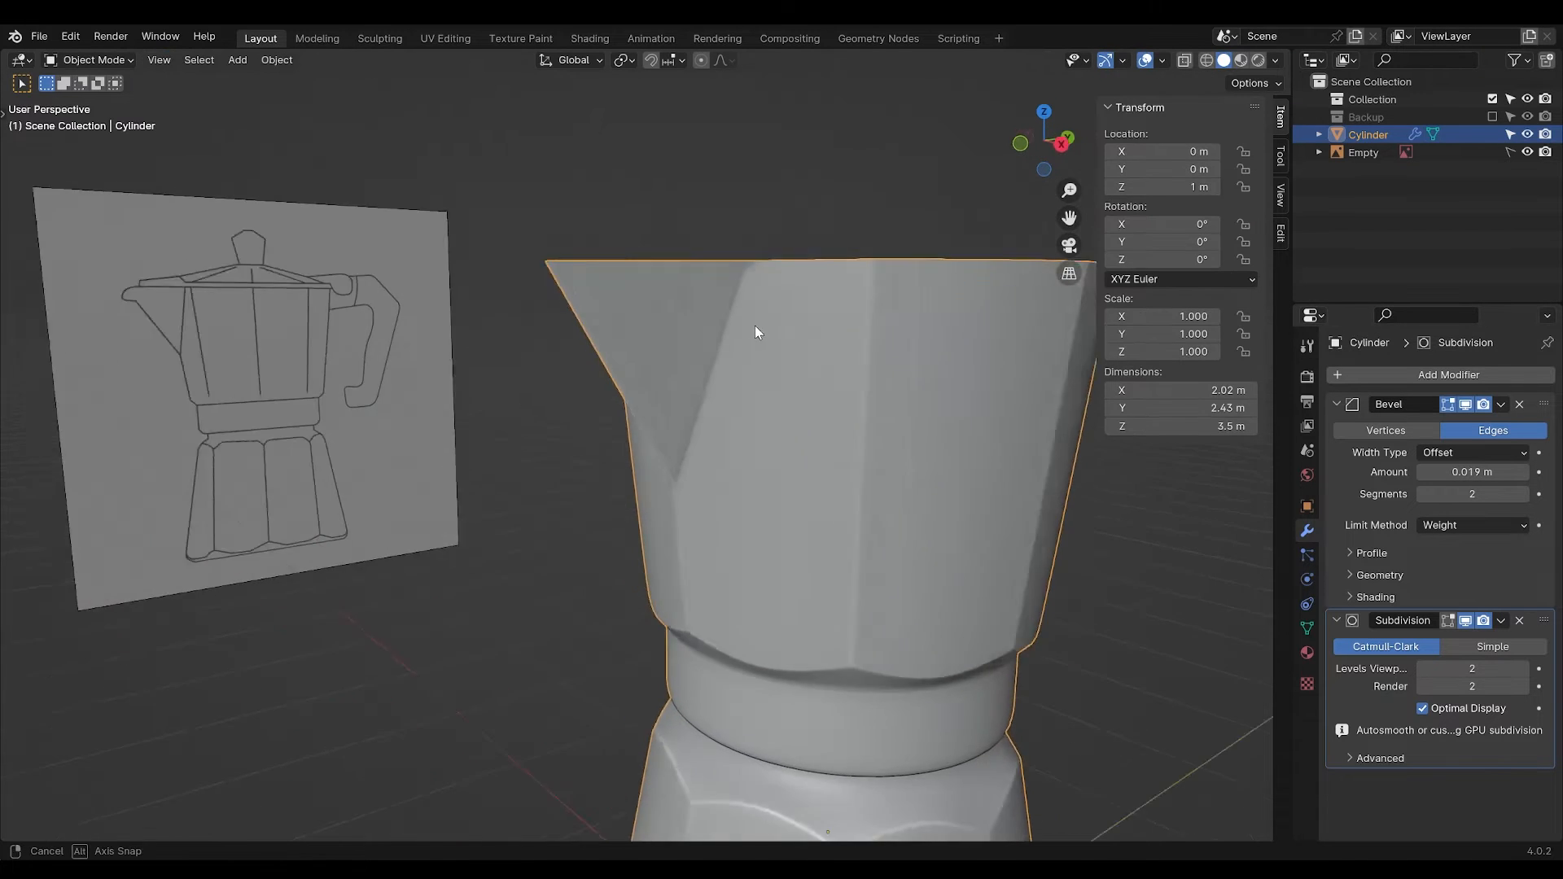
Move the spout edges so the tip and lip match the reference outline.
left_click_drag(758, 332, 548, 289)
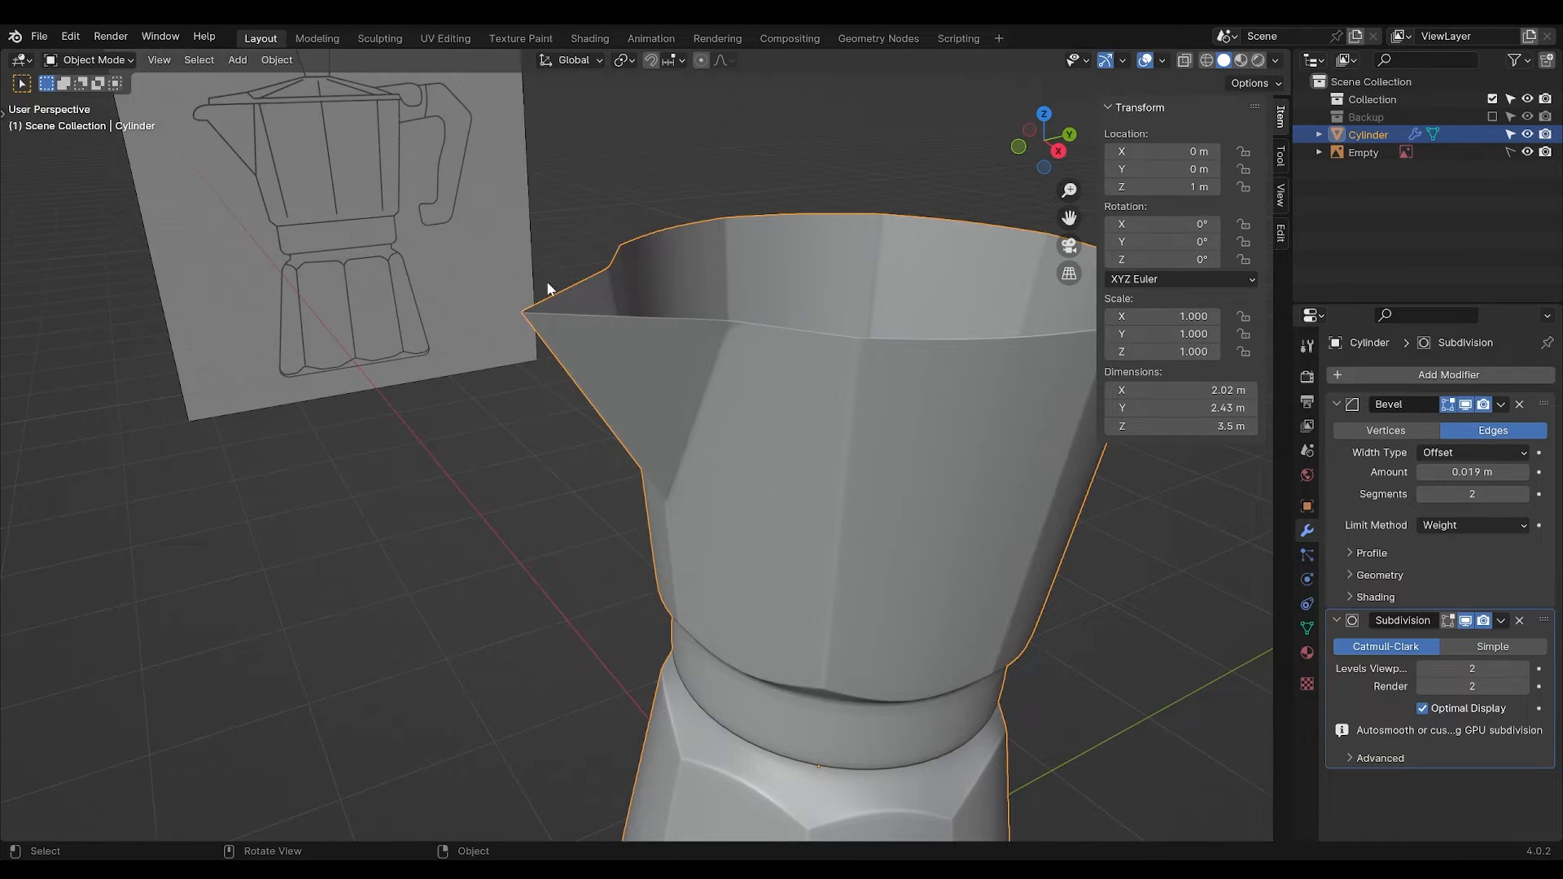
key("Tab")
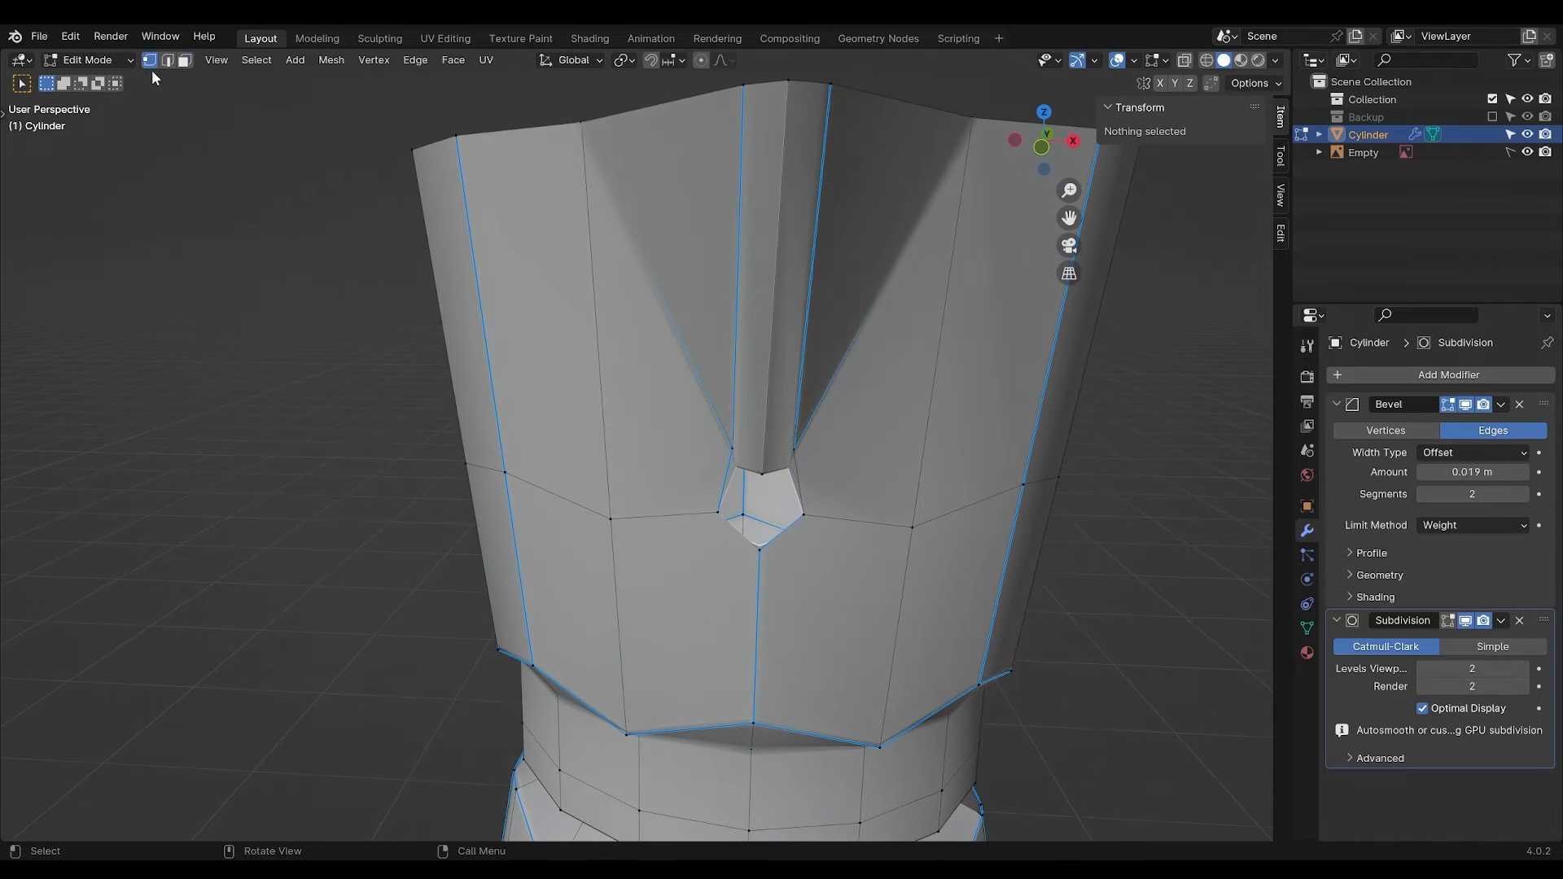
left_click(760, 548)
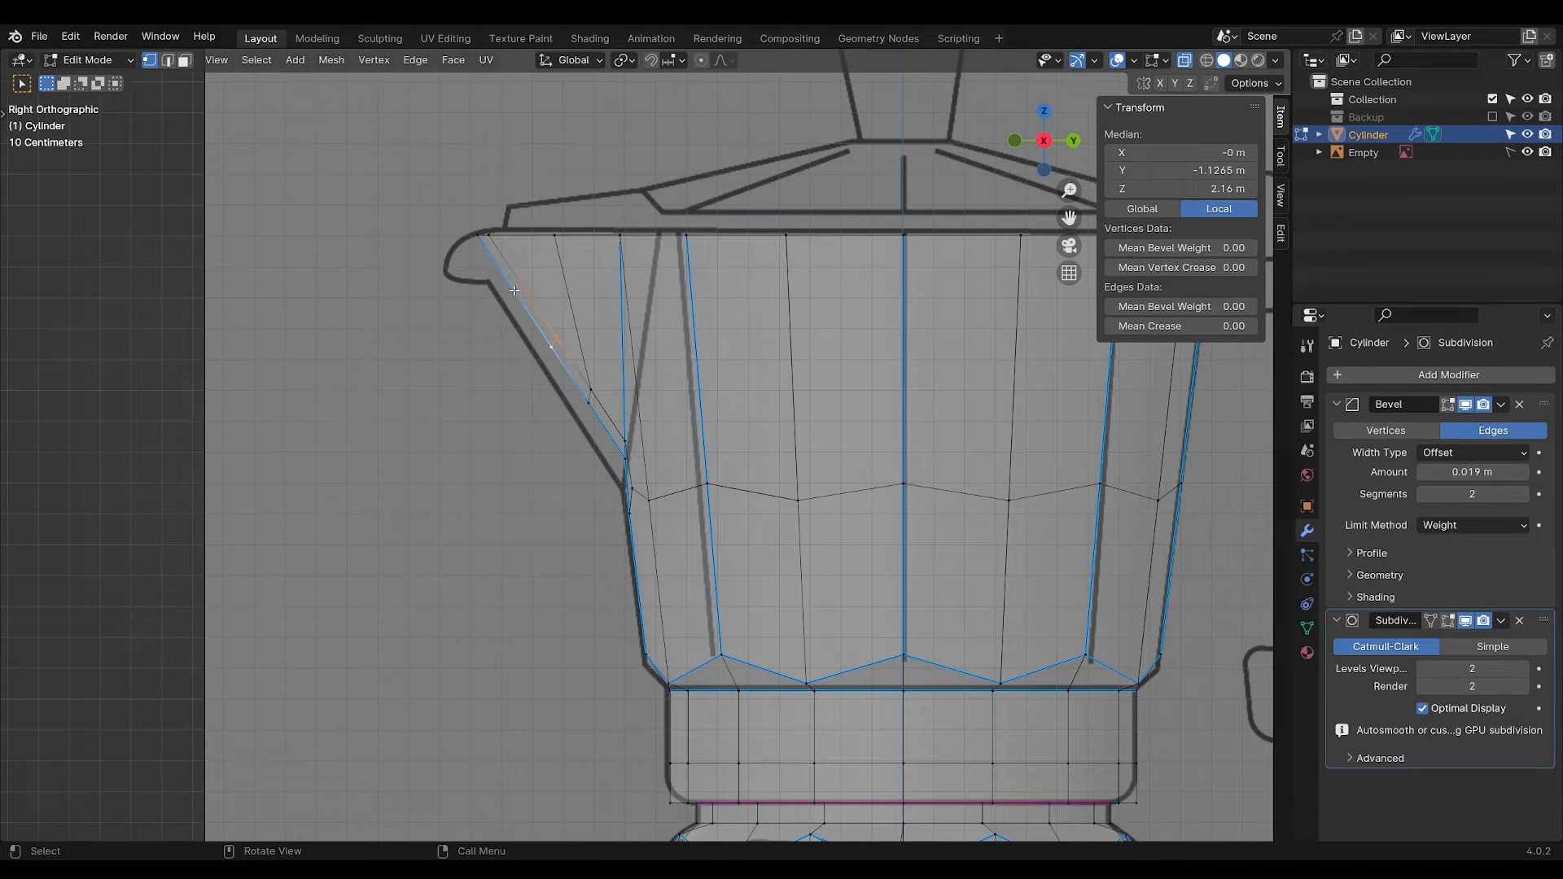
left_click_drag(514, 290, 484, 228)
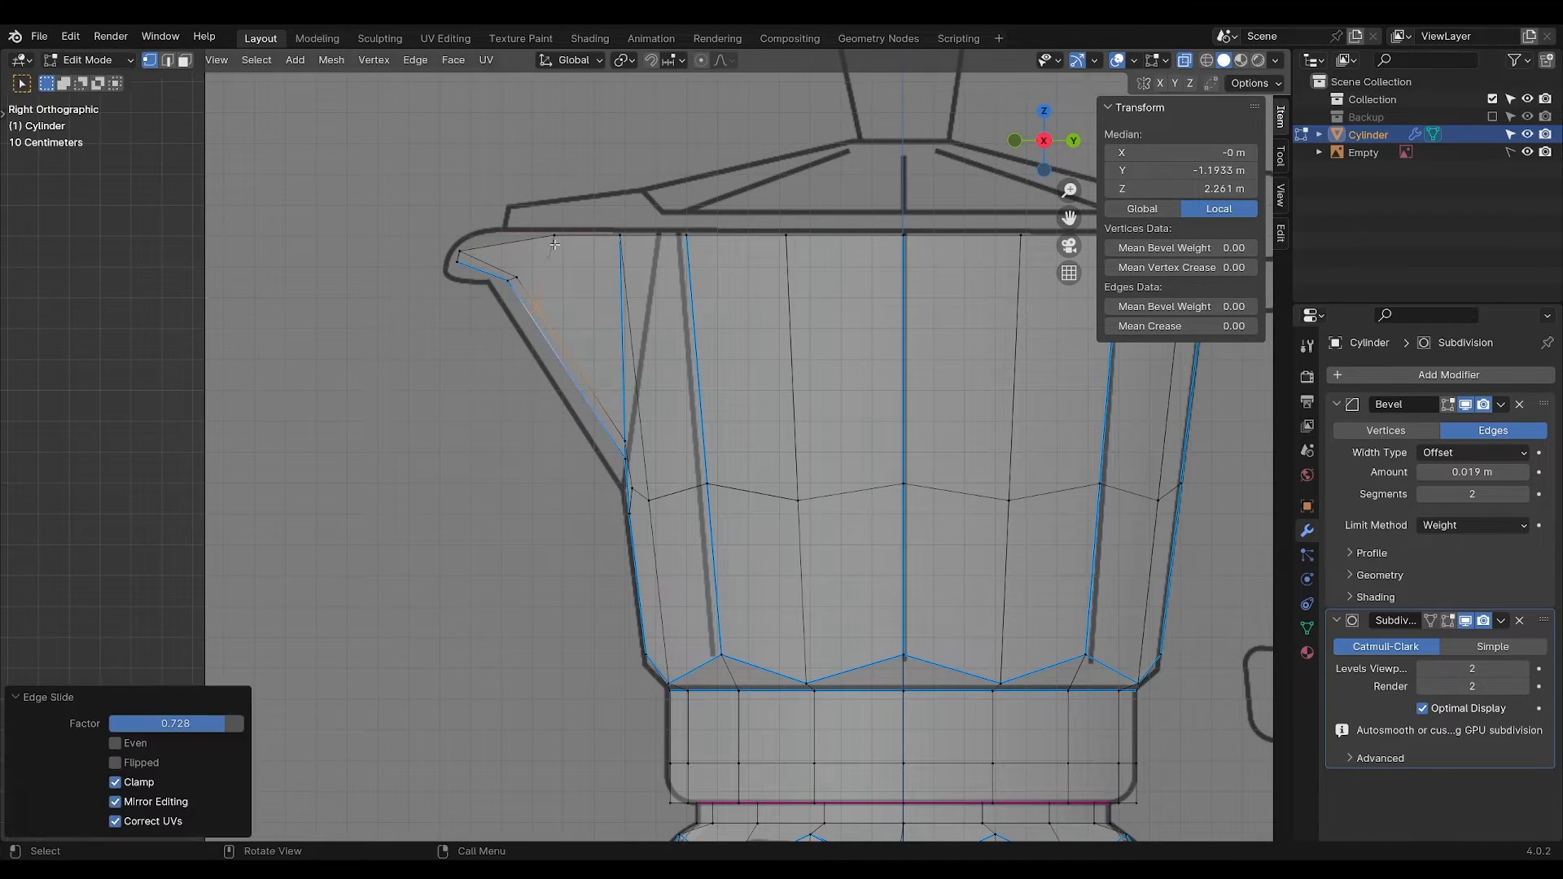
key("Tab")
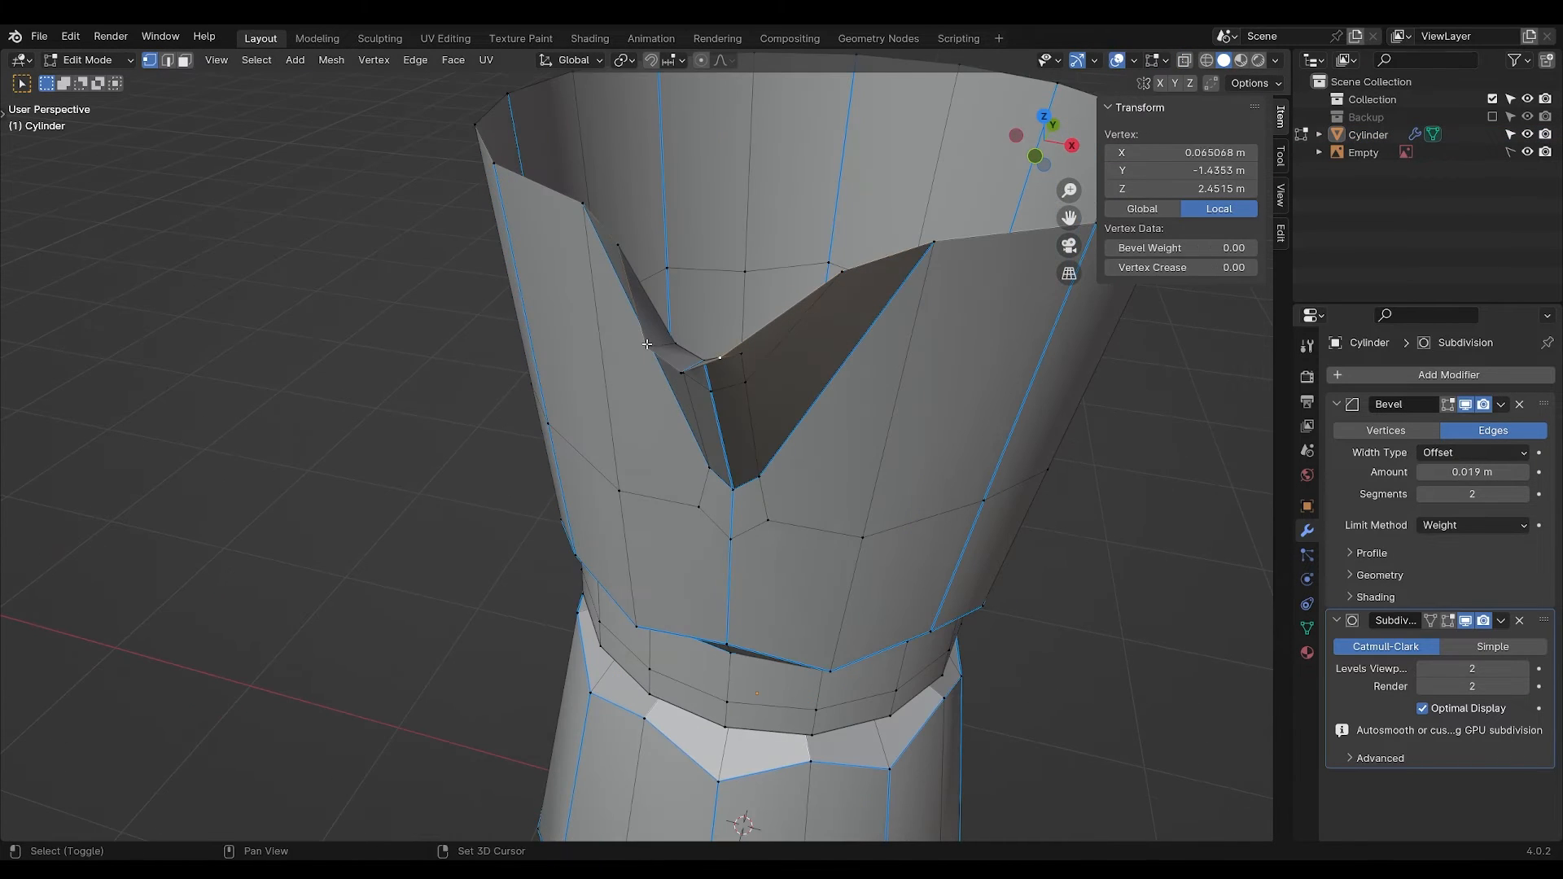
key("s")
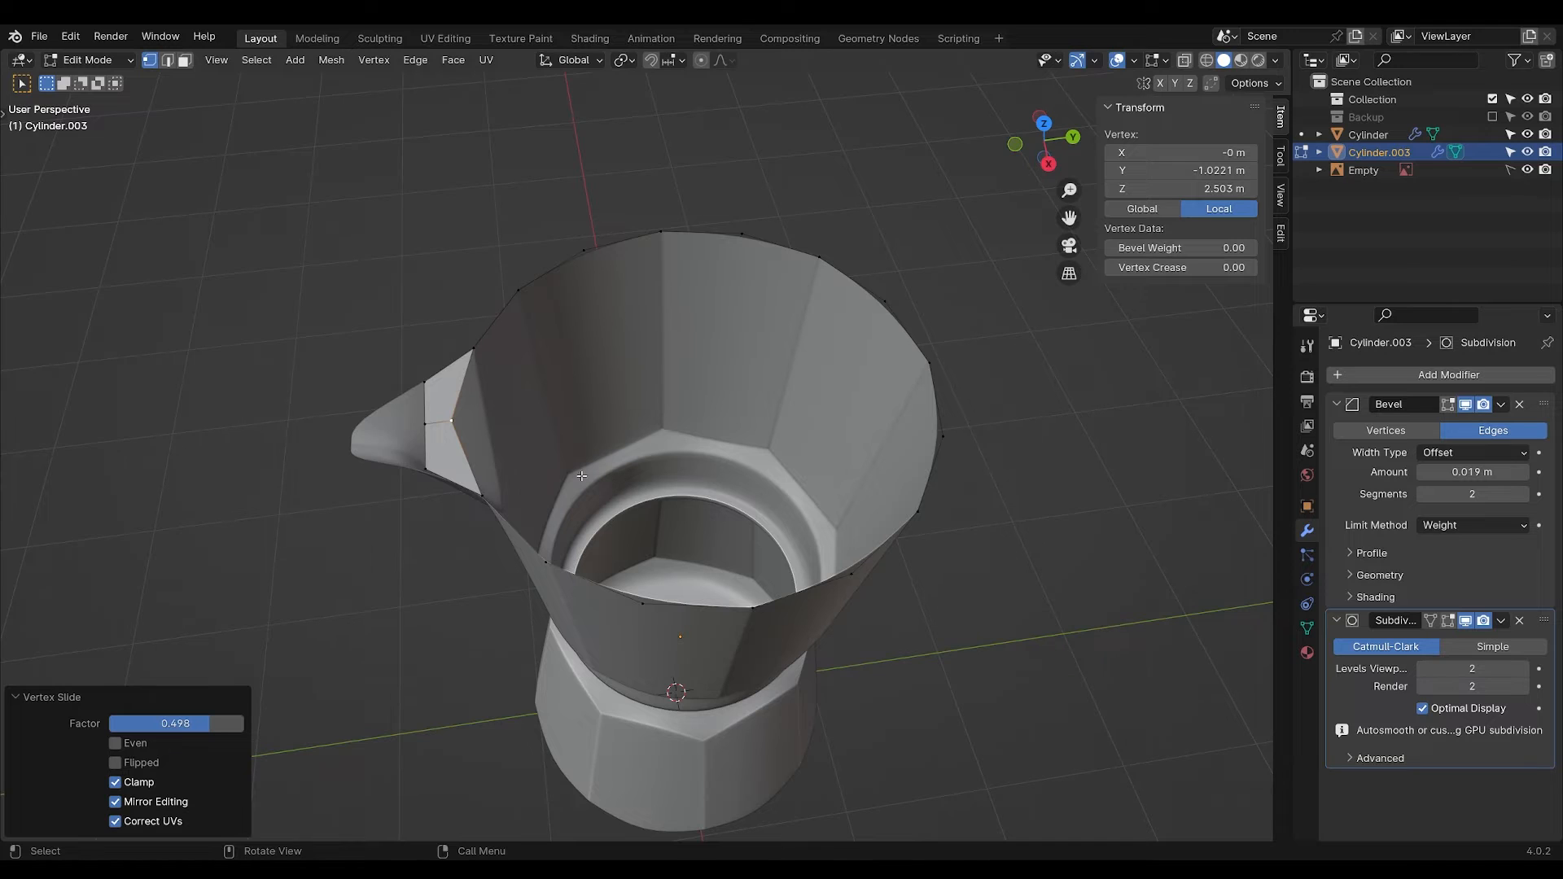
Extrude the top rim loop inward to form the sloping lid.
left_click(619, 59)
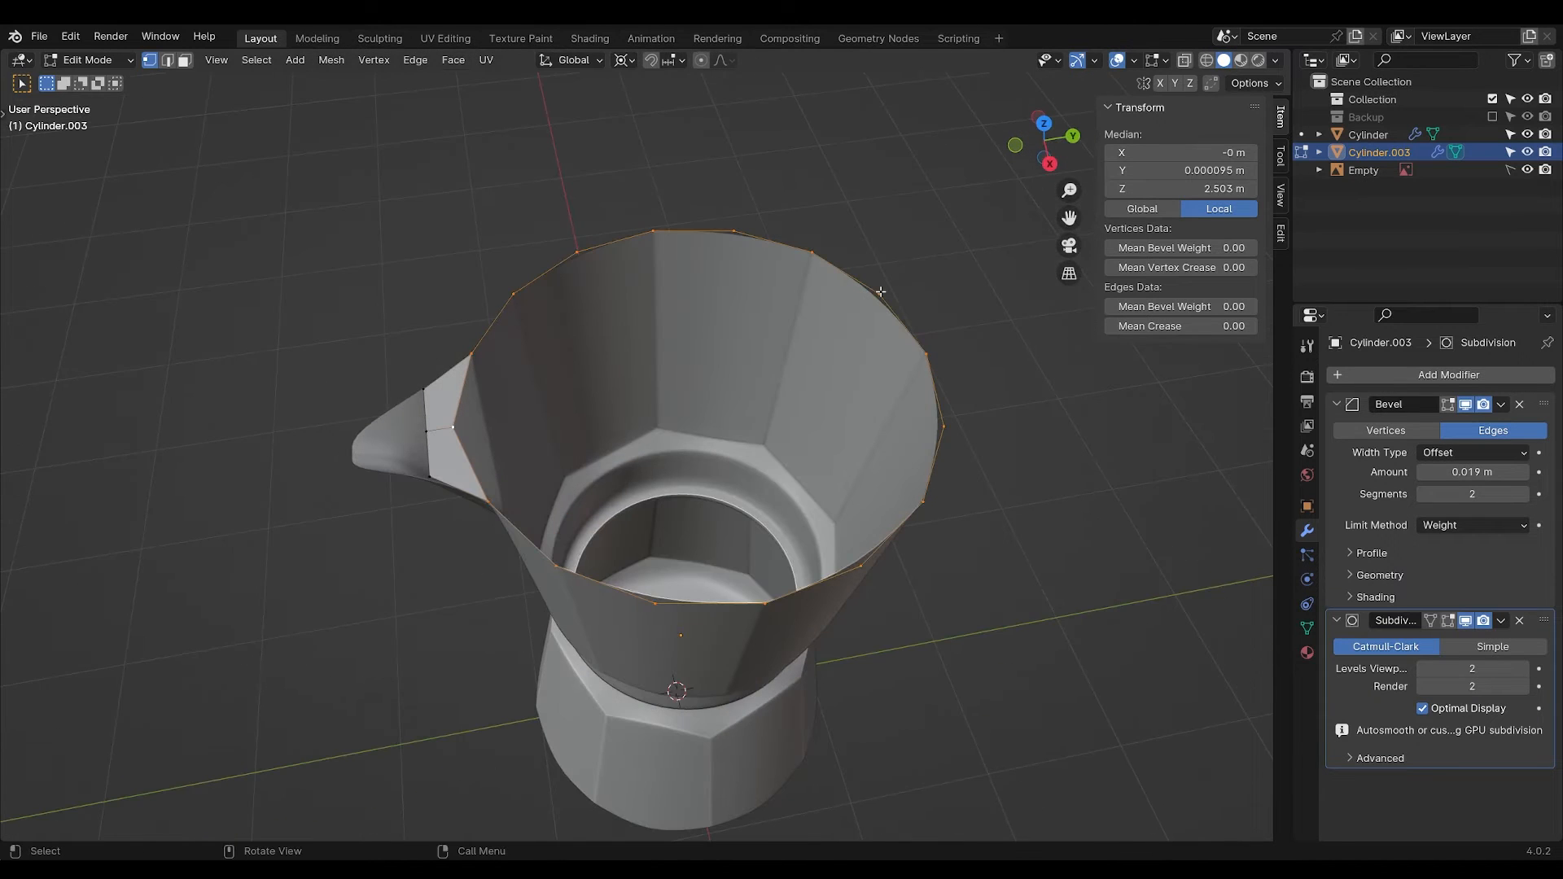
key("e")
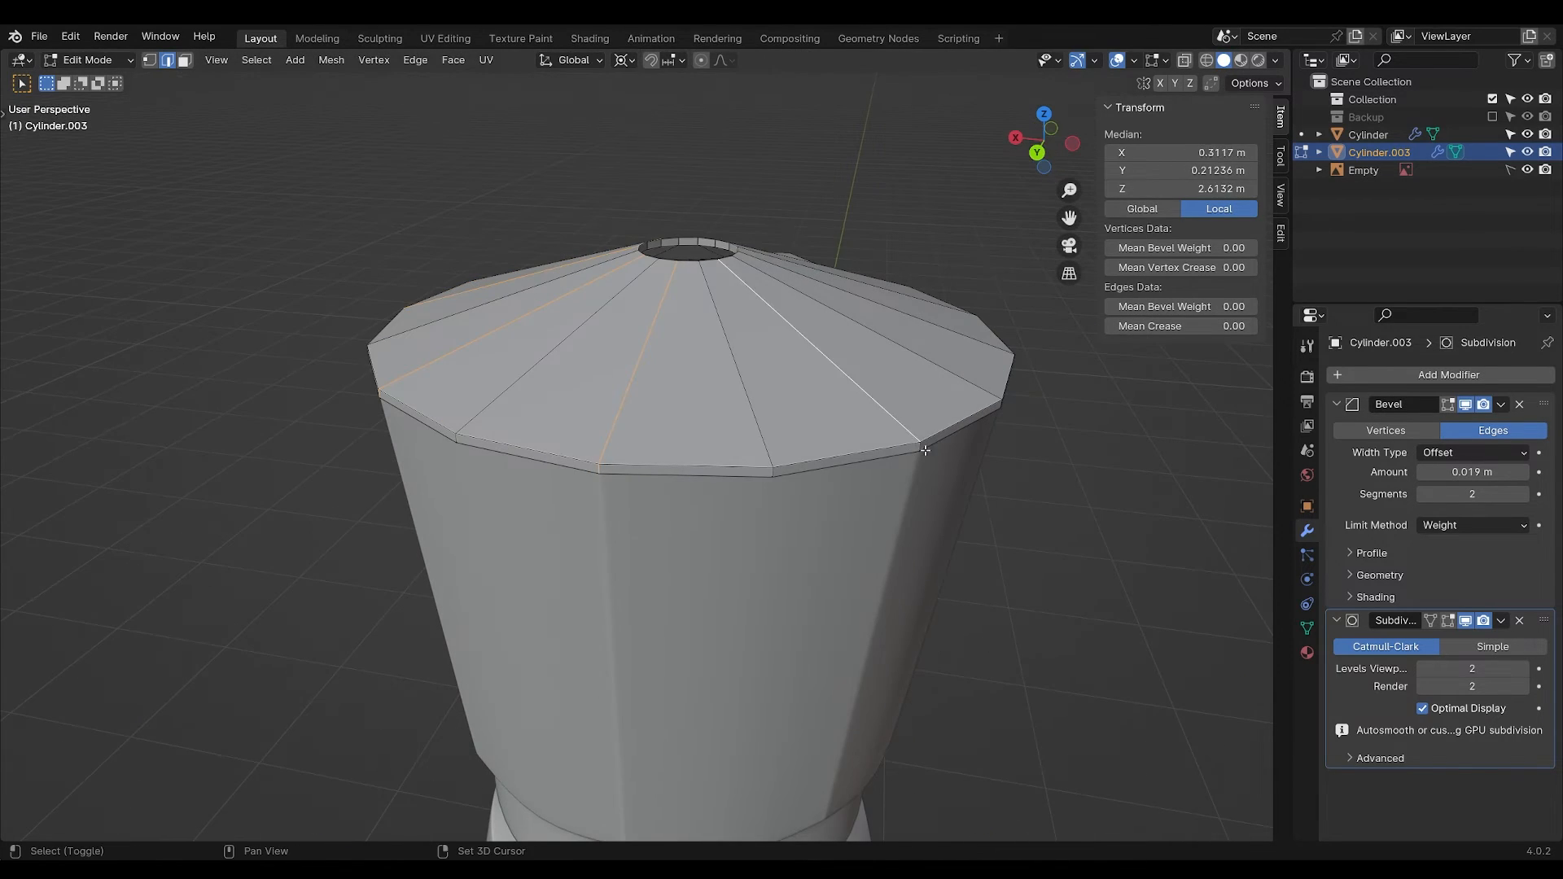
key("Tab")
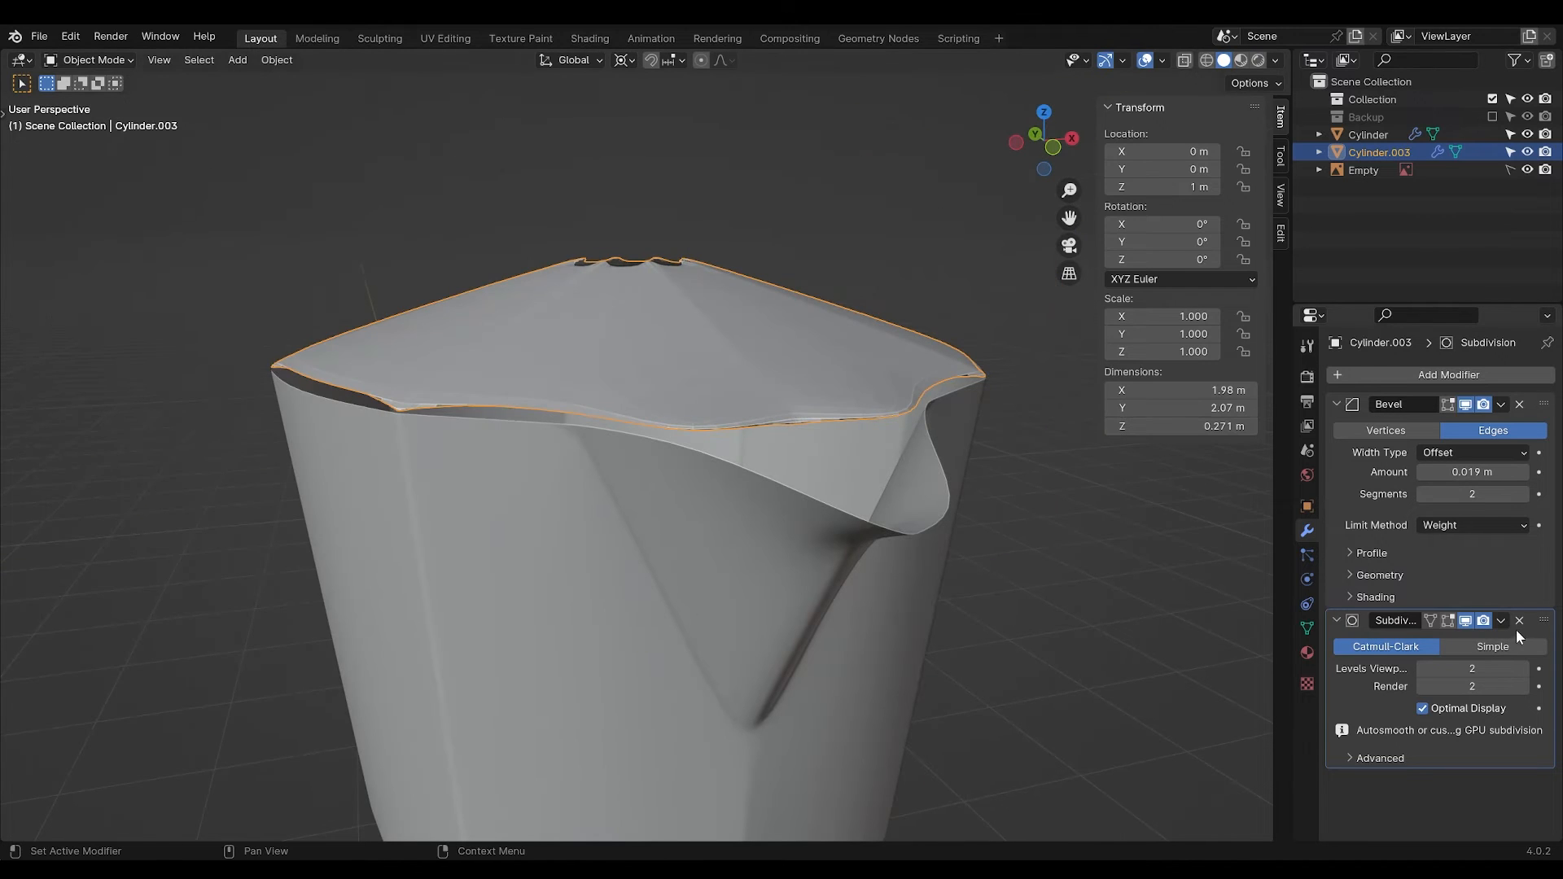
Remove the lid's Subdivision modifier and add a Bevel limited to the Edge vertex group.
left_click(1519, 620)
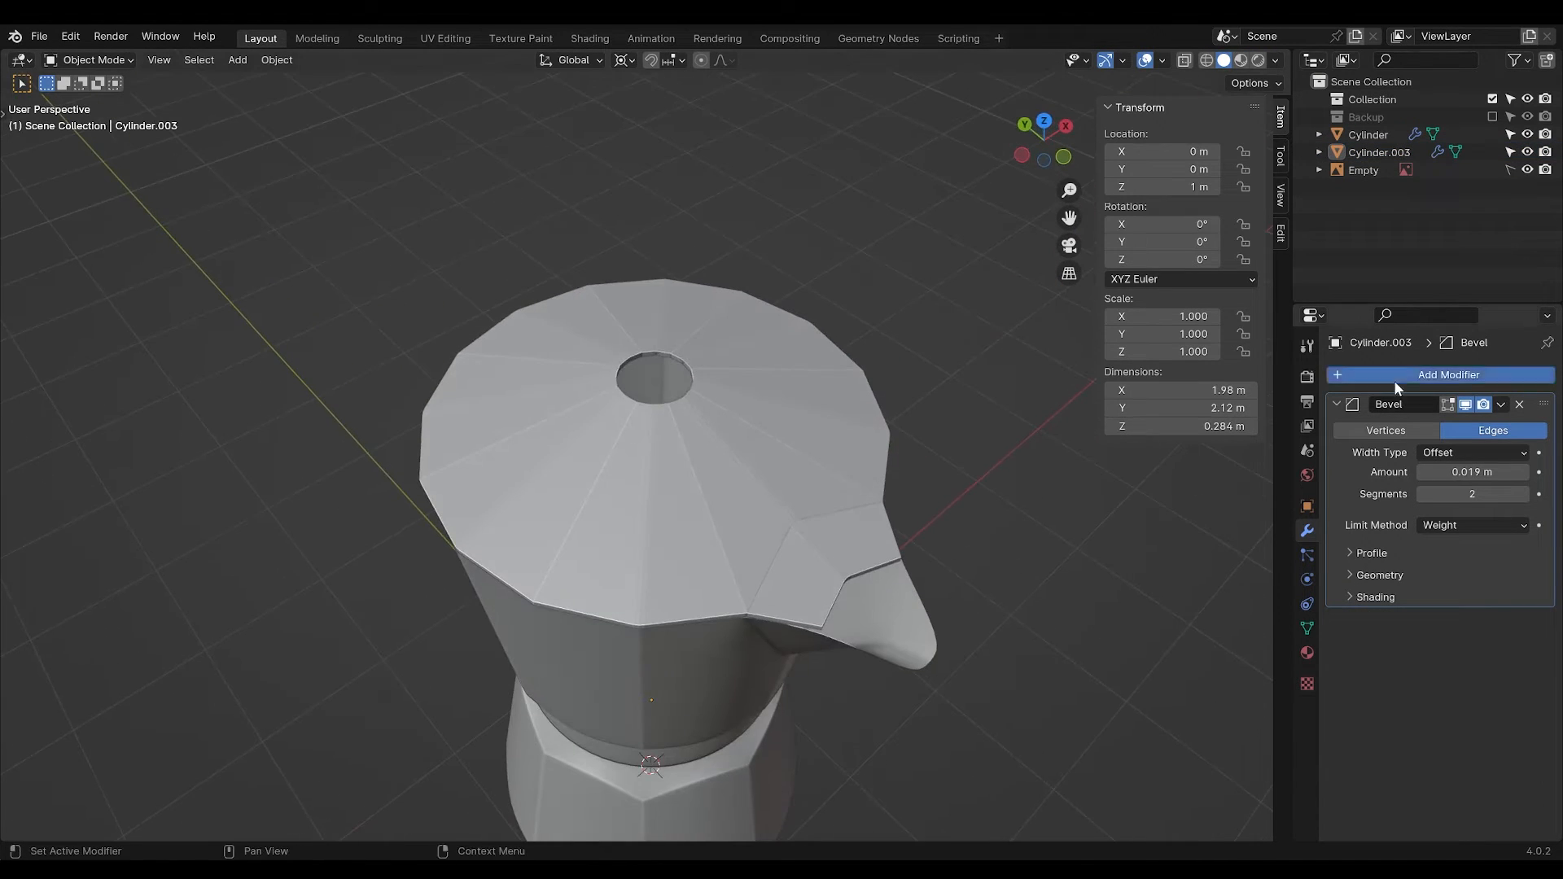
left_click(1471, 736)
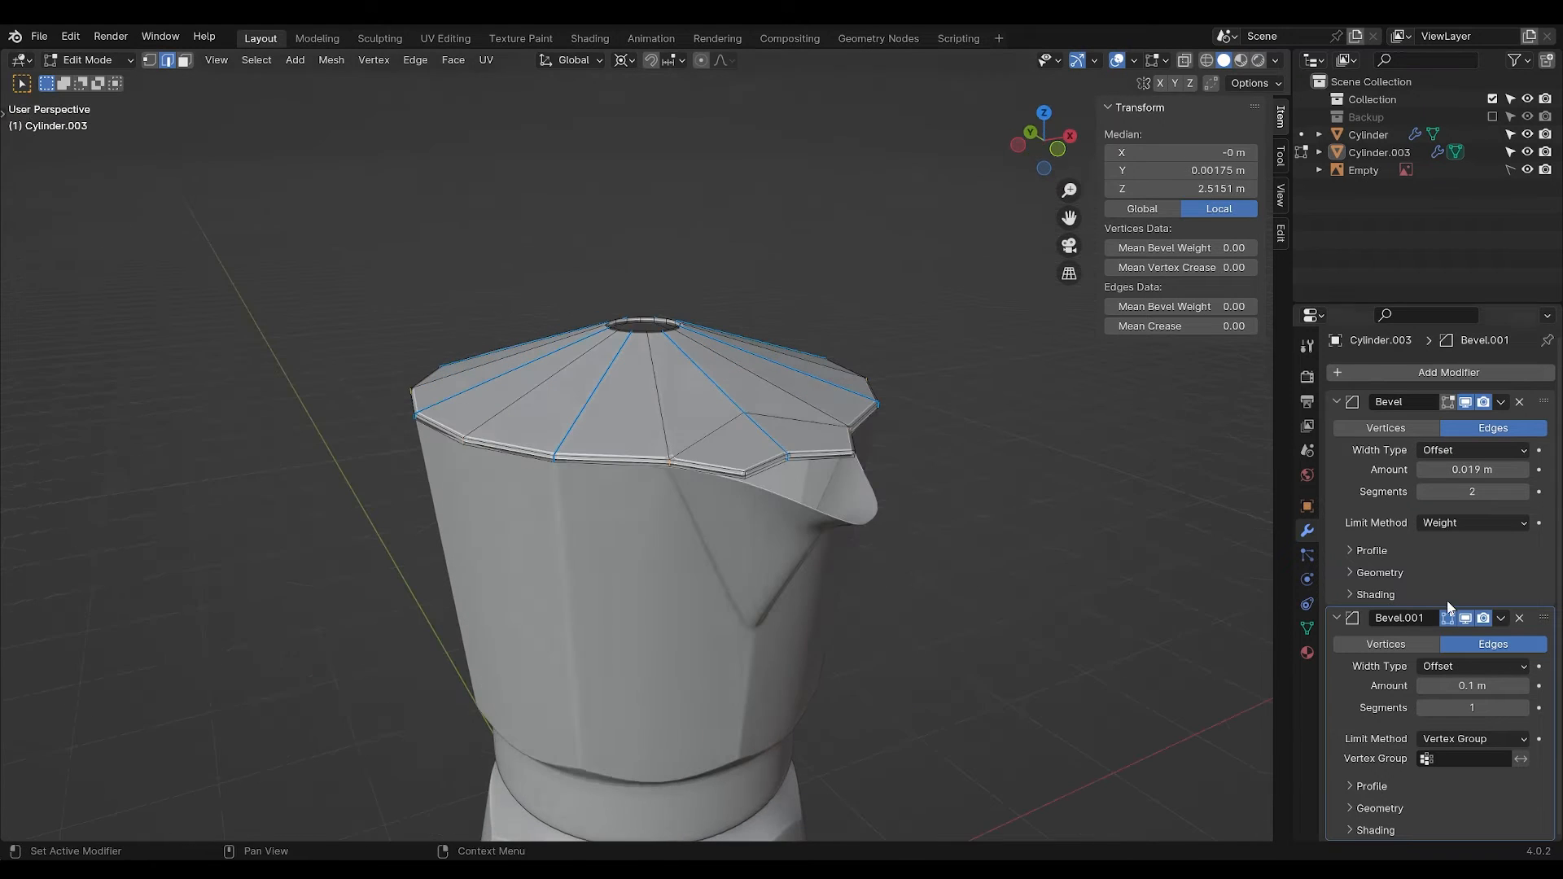
left_click(1306, 627)
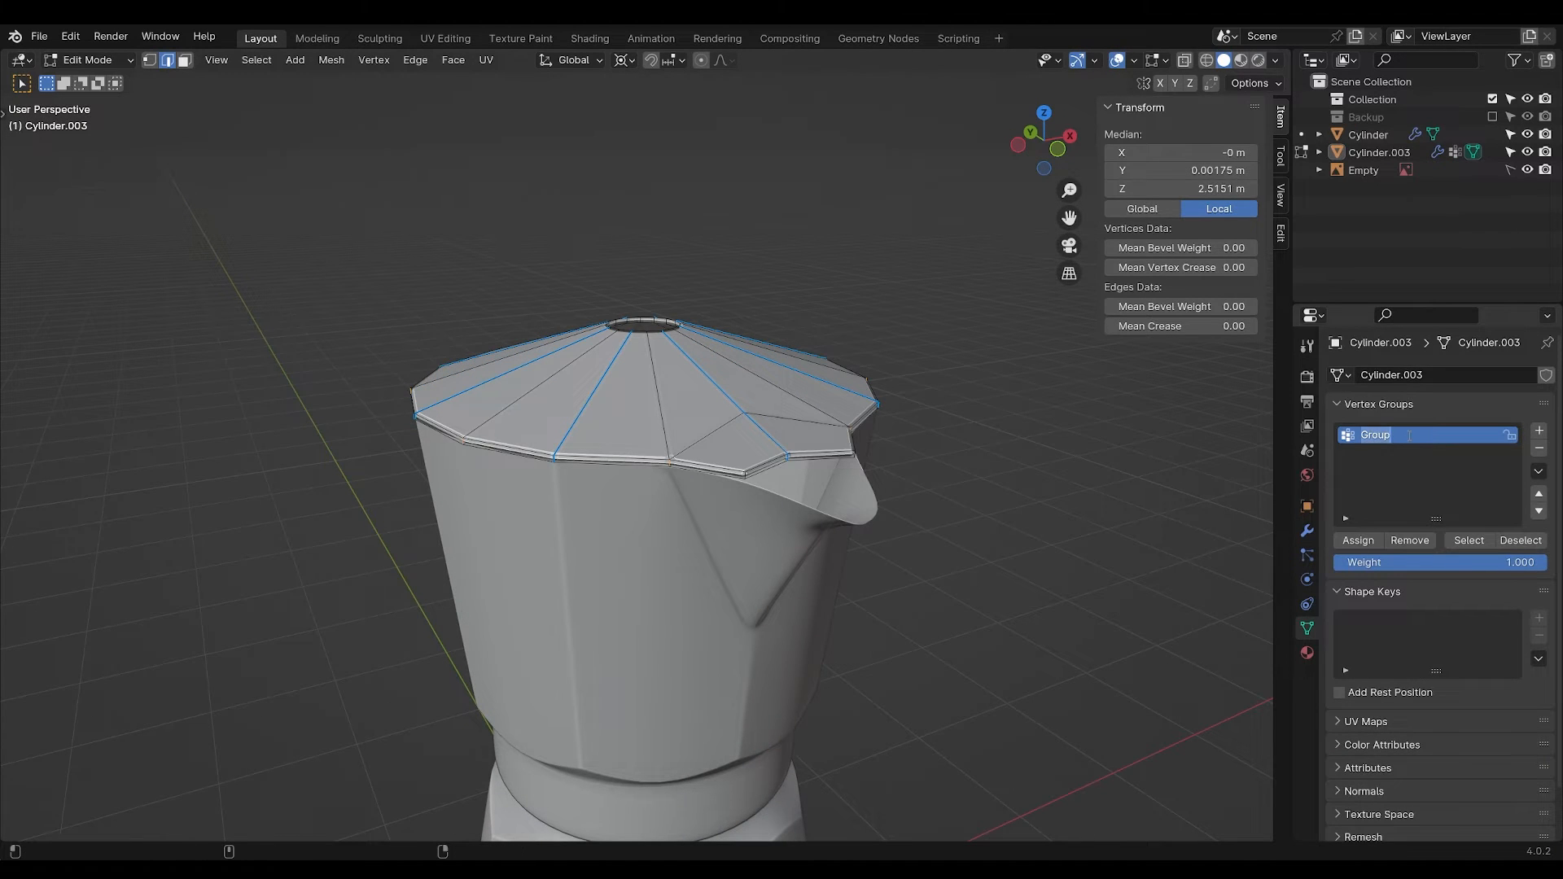
key("Tab")
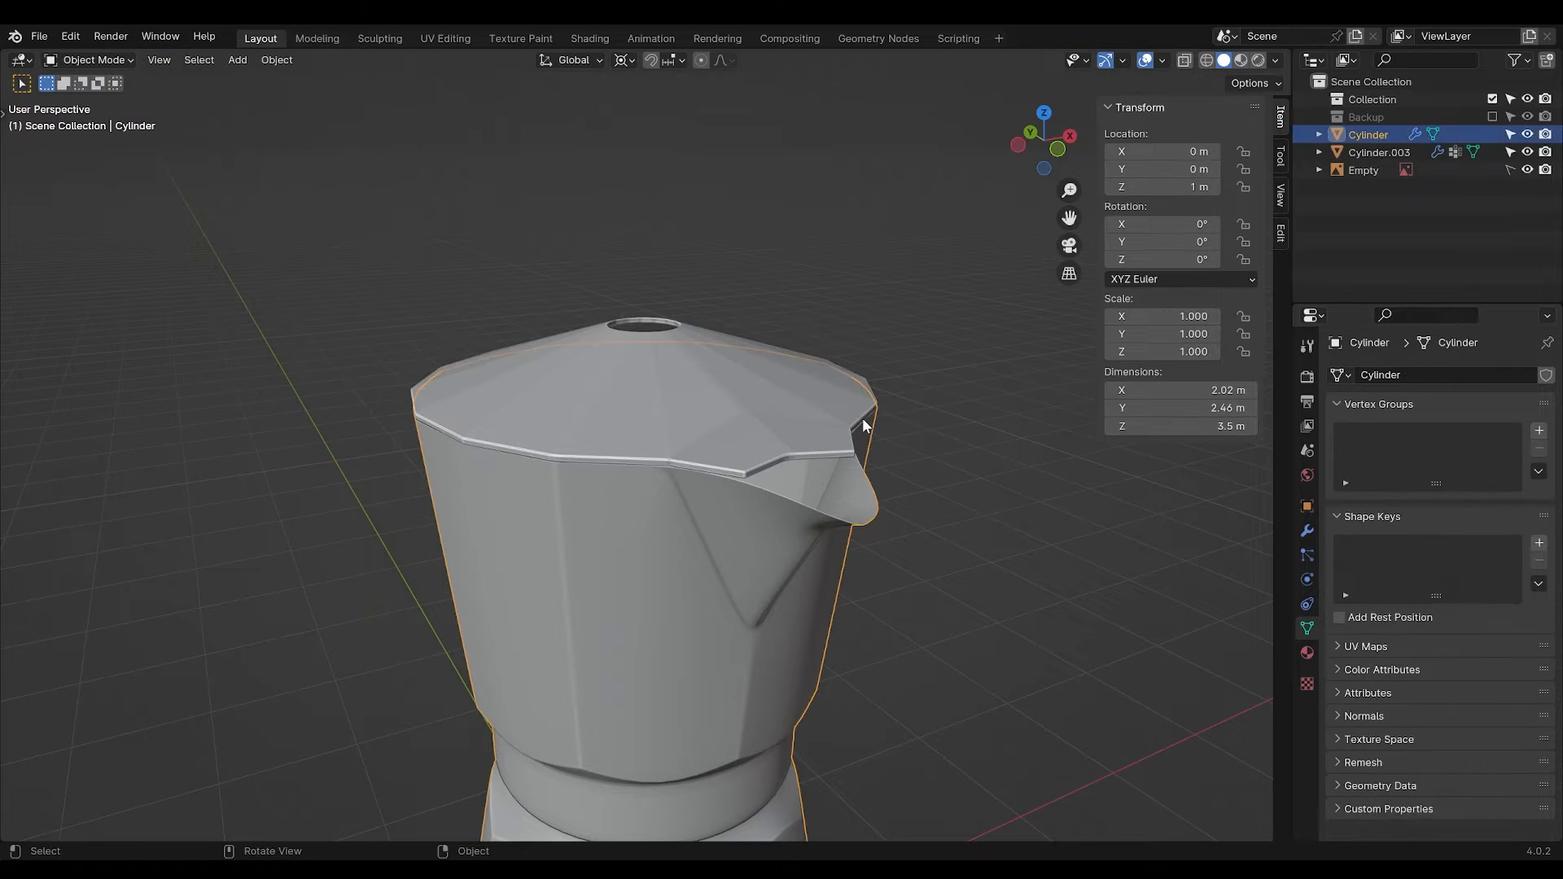
left_click(1379, 151)
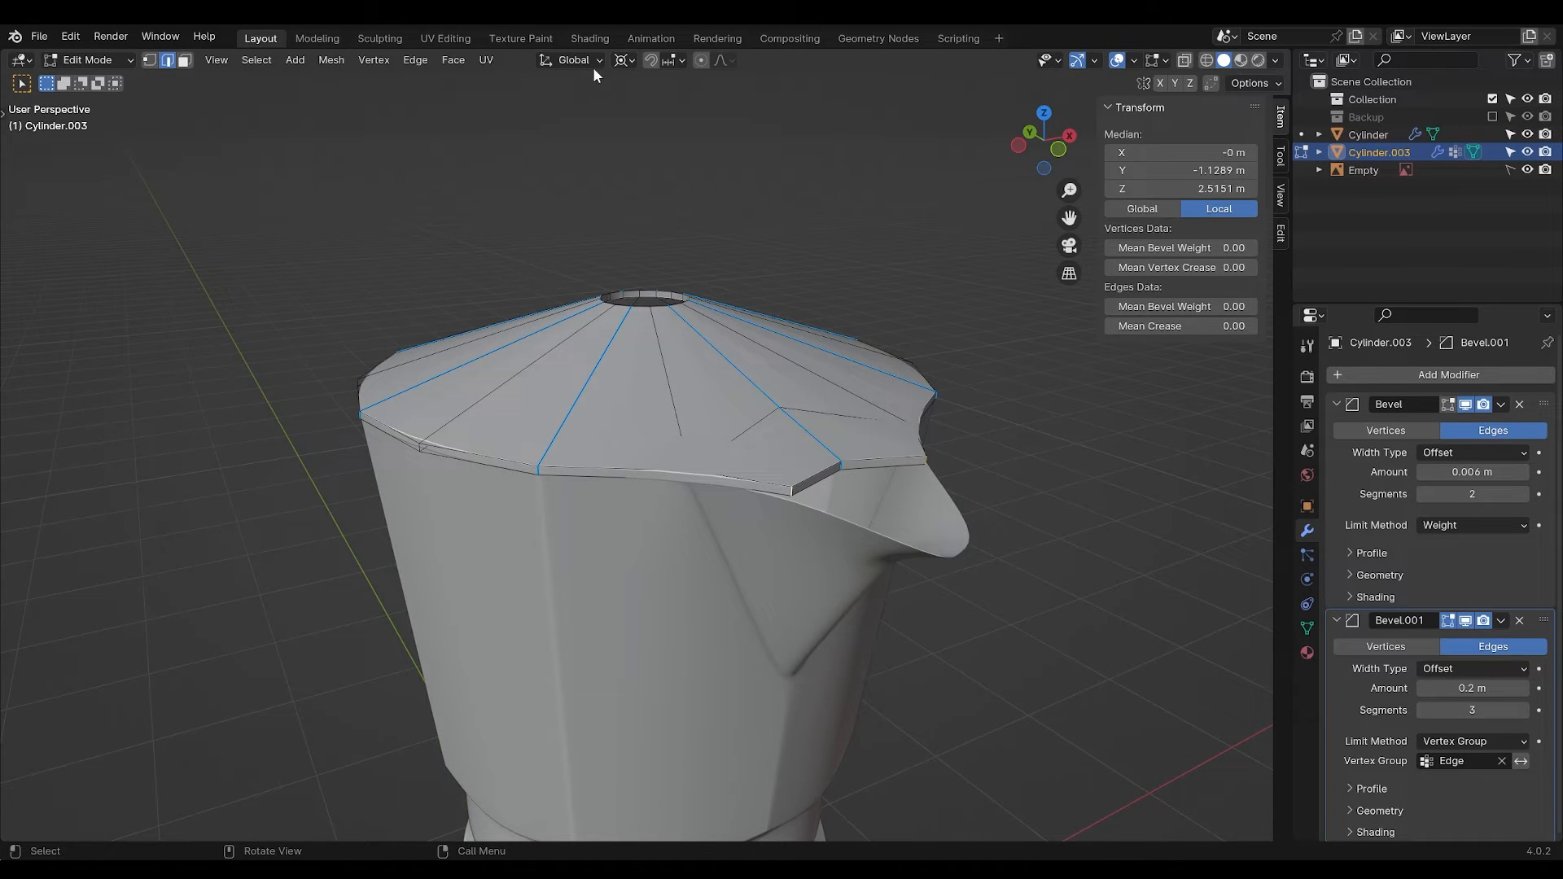
Extrude the lid's centre opening upward and taper the loops into a faceted cone knob.
left_click(623, 59)
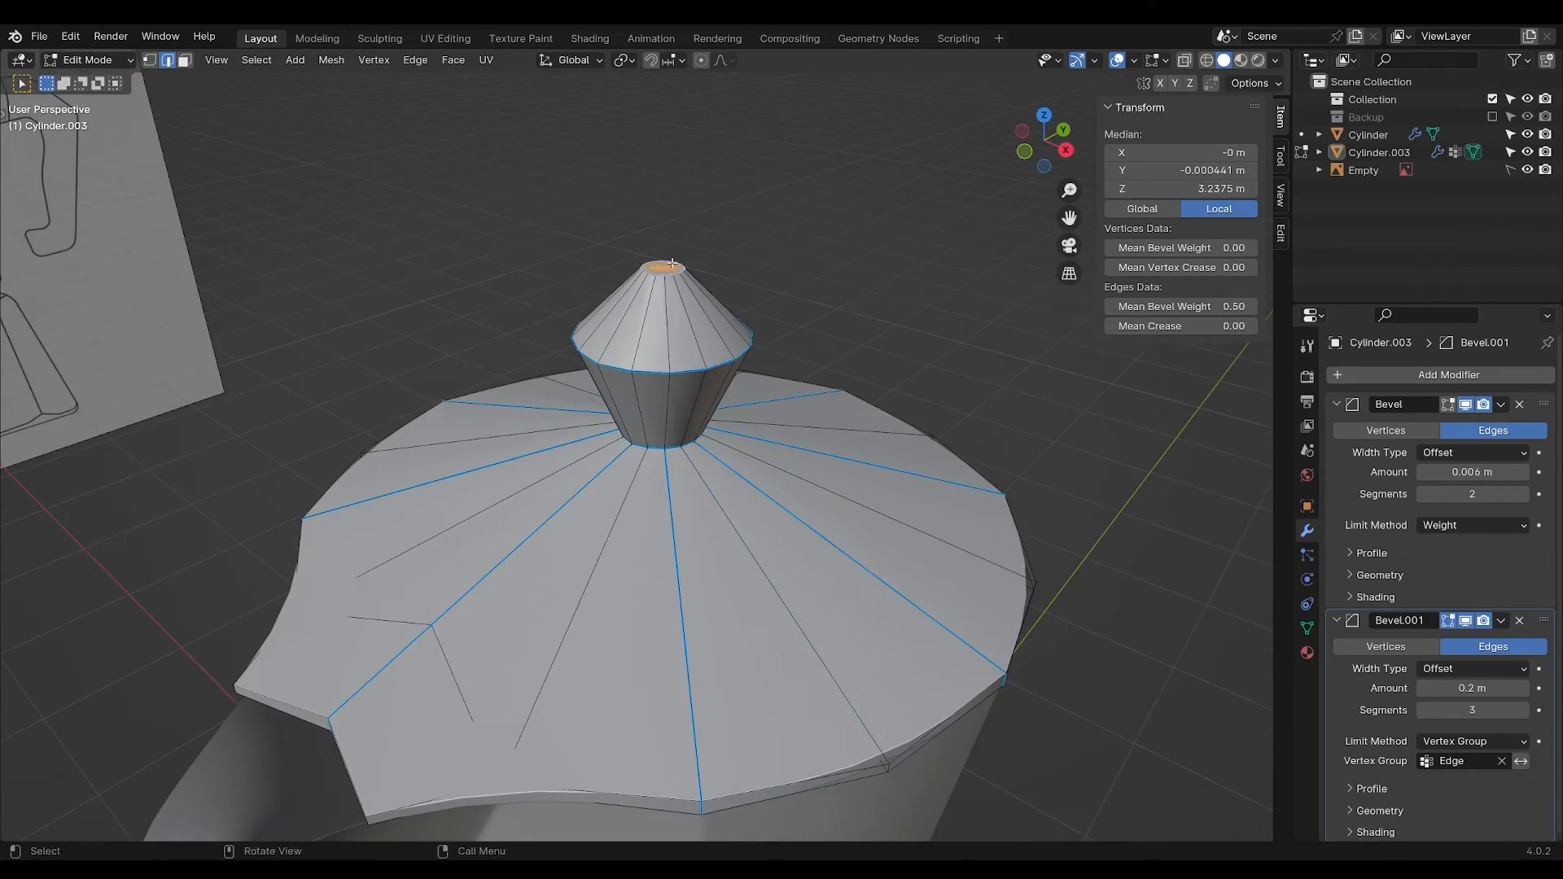
key("Tab")
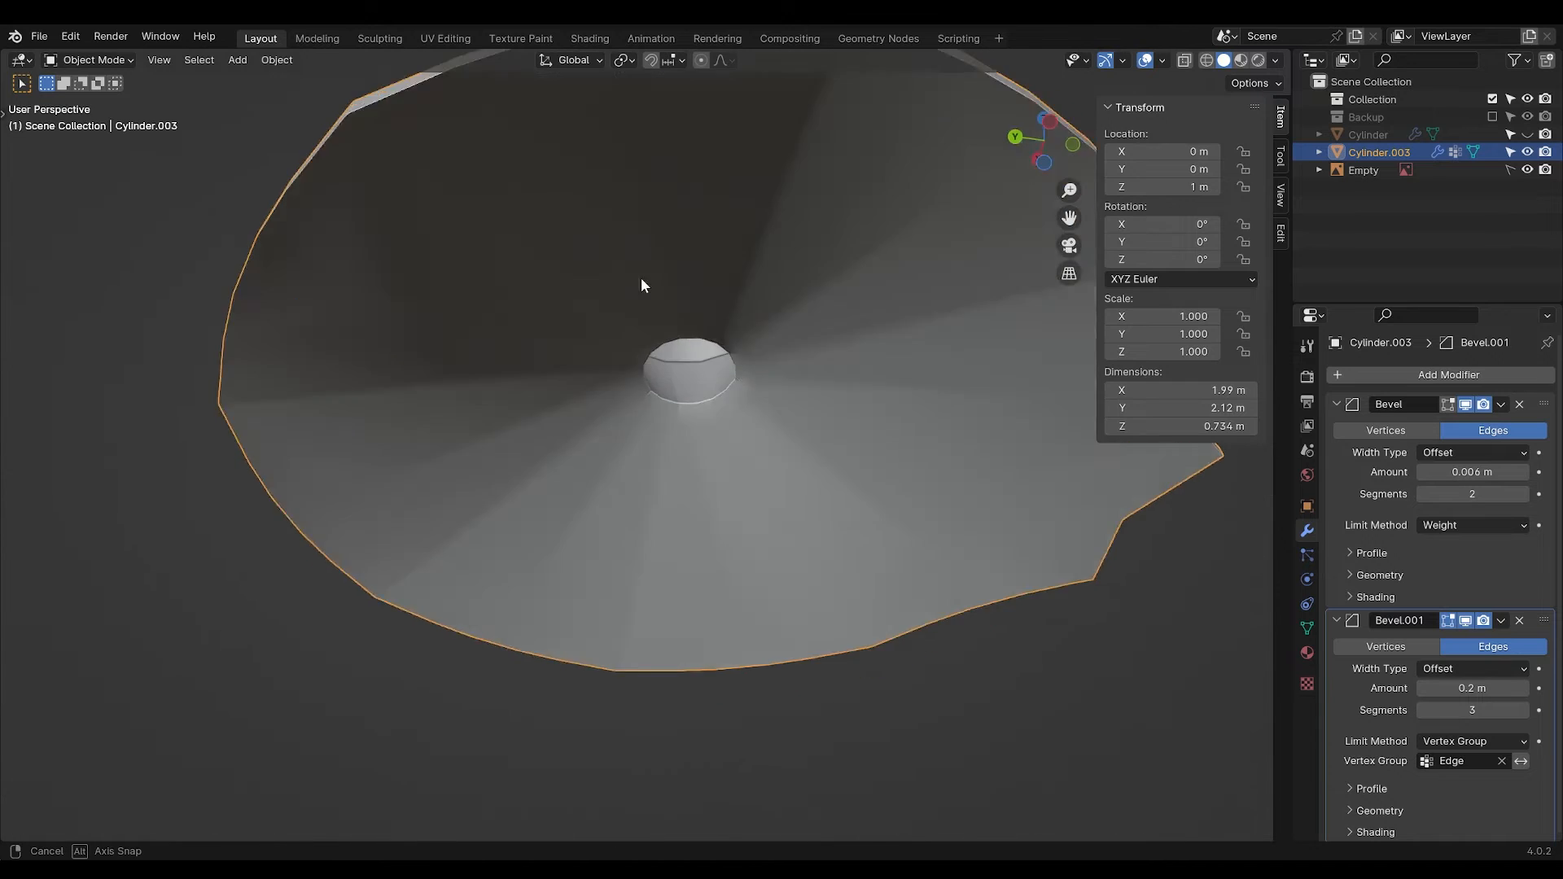
Separate the knob into its own object and add a plane rotated 90° on Y.
left_click_drag(643, 286, 653, 409)
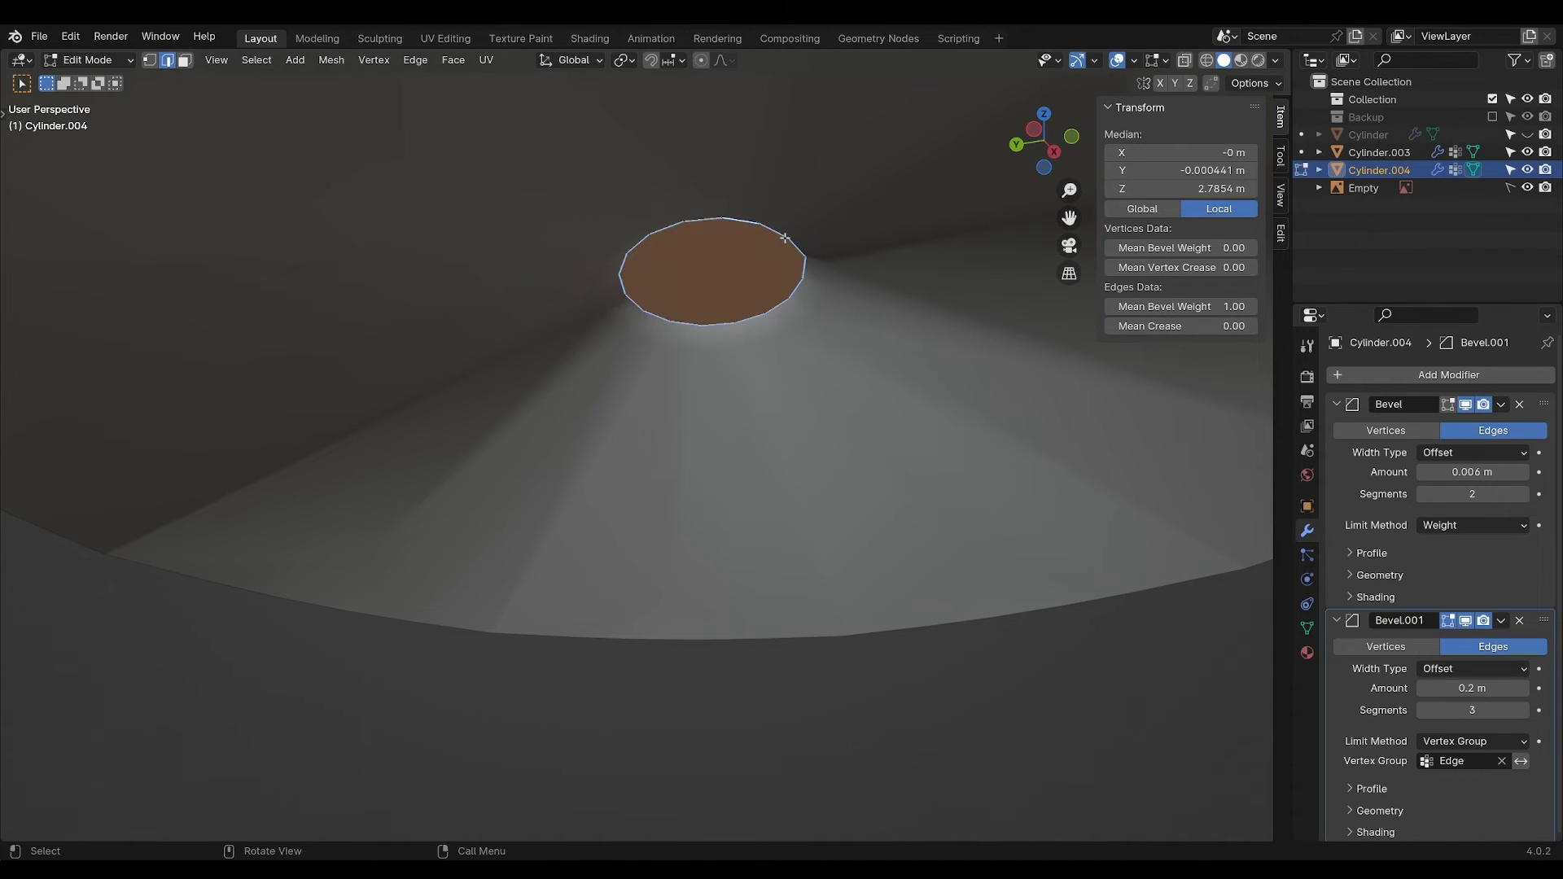
key("Tab")
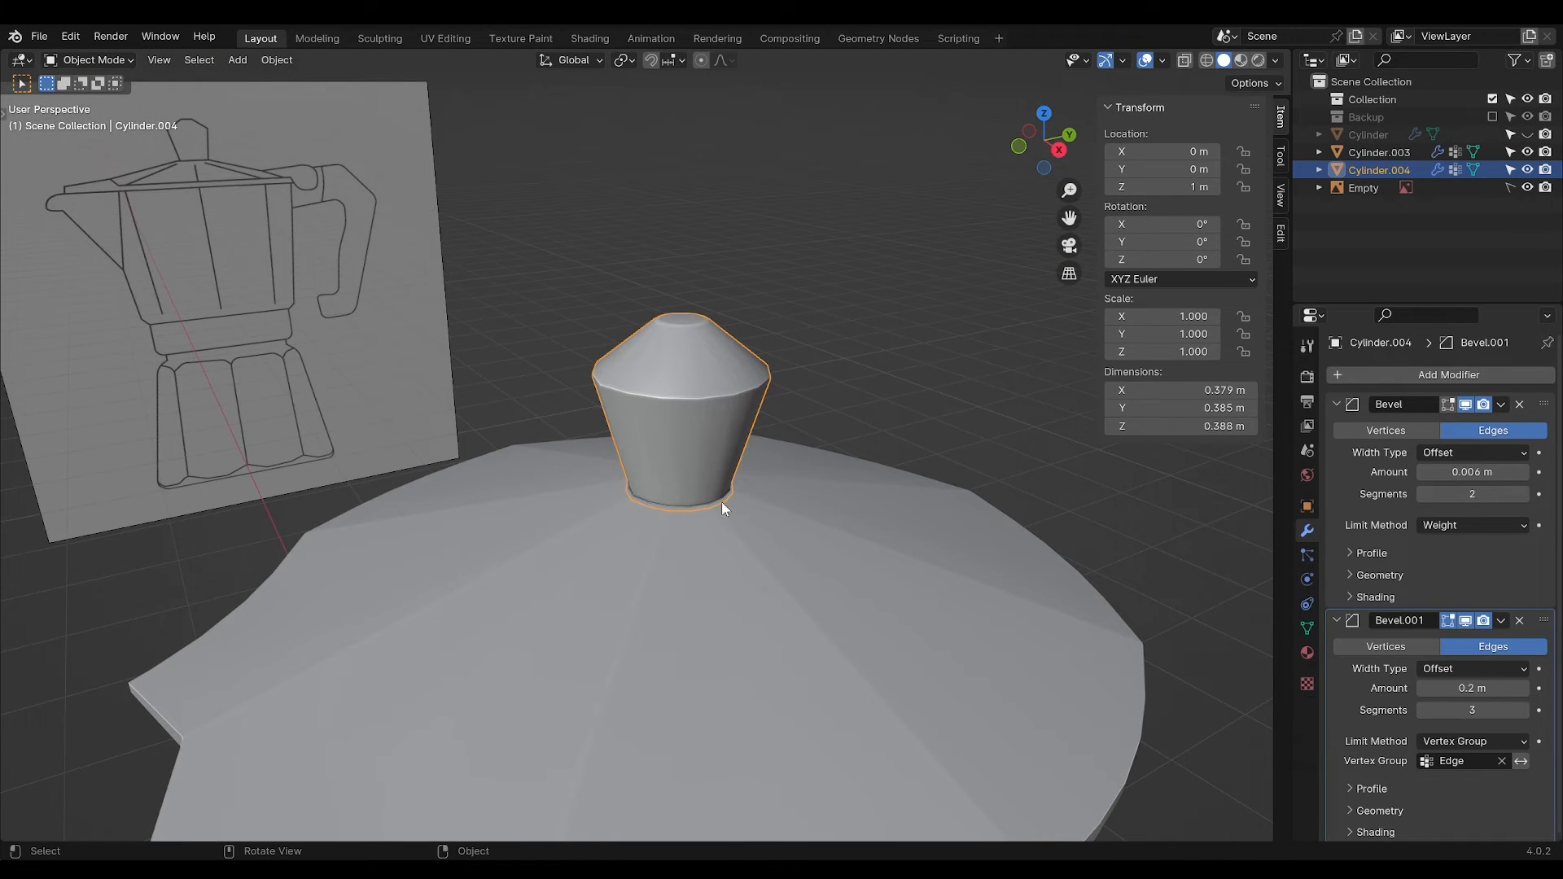
key("Tab")
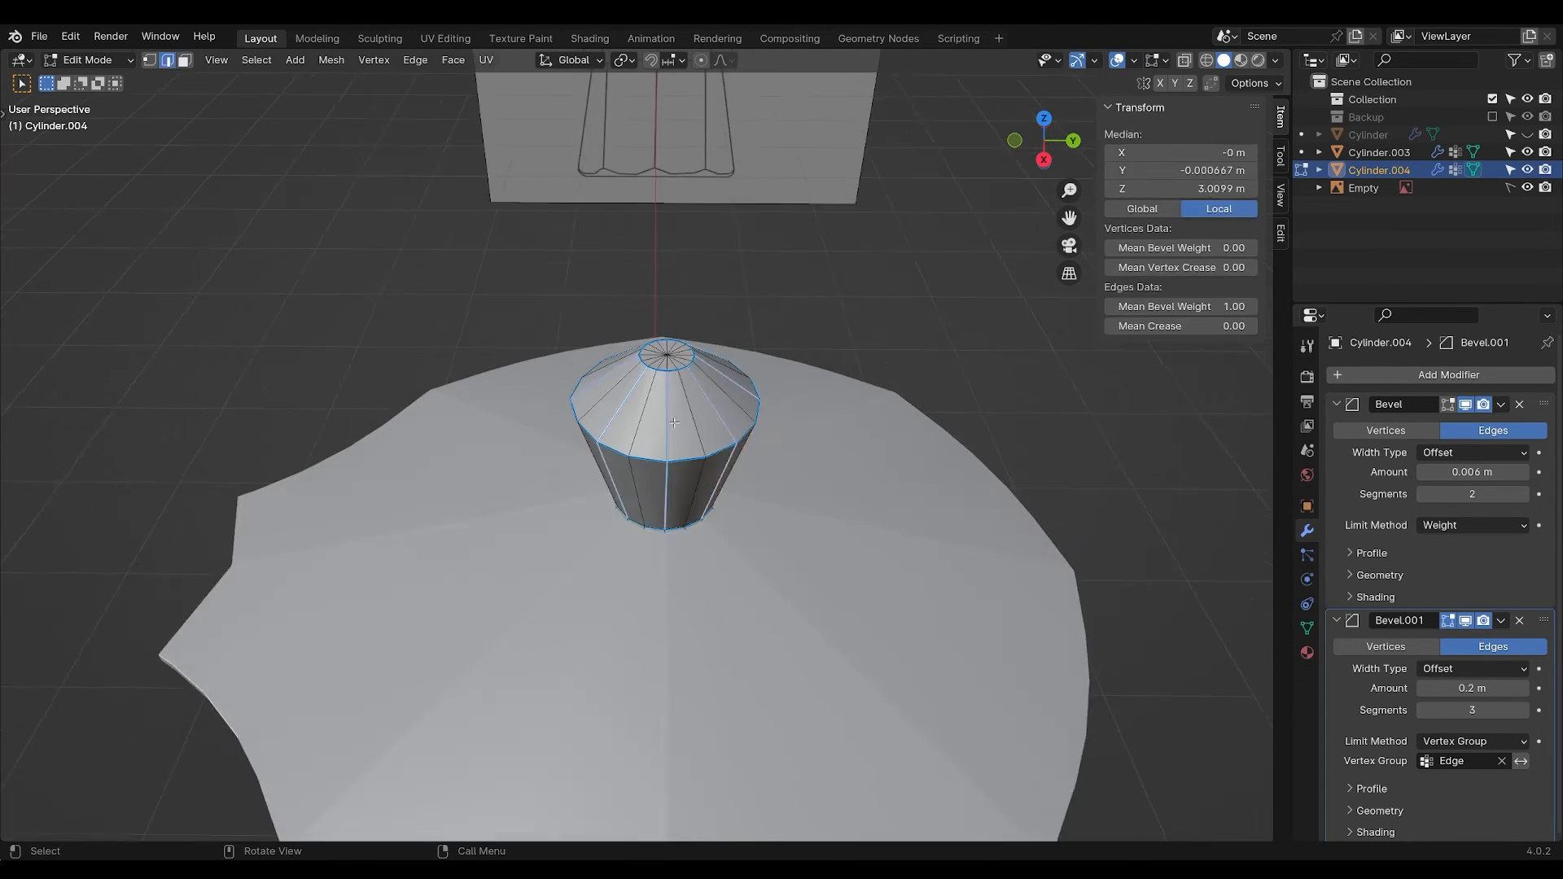
key("Tab")
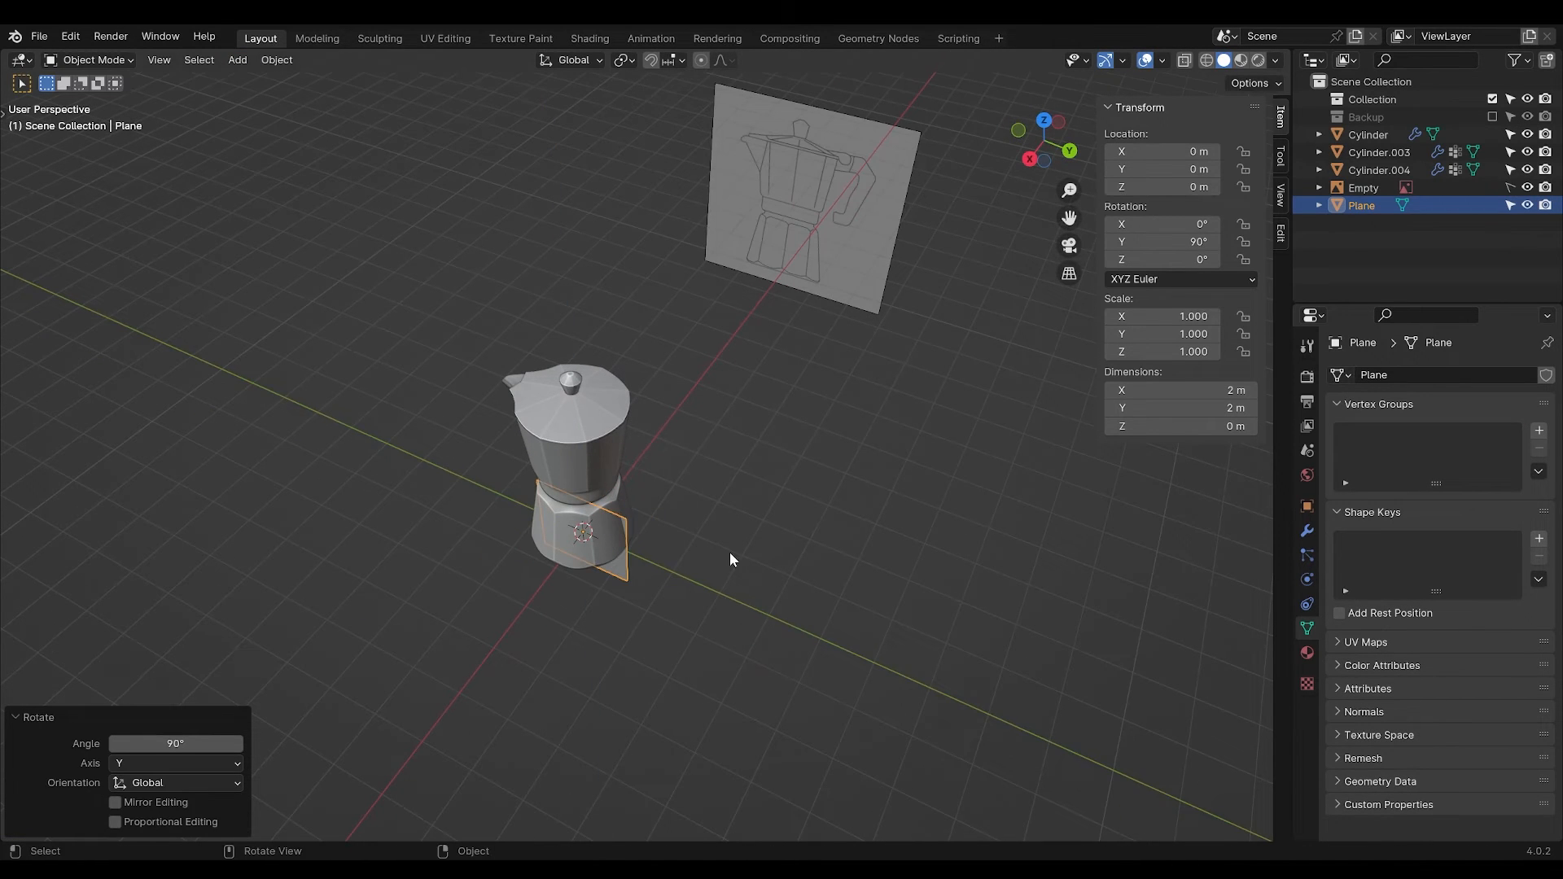
In side view, subdivide the plane and trace a rounded hinge plate with a pin hole.
key("Tab")
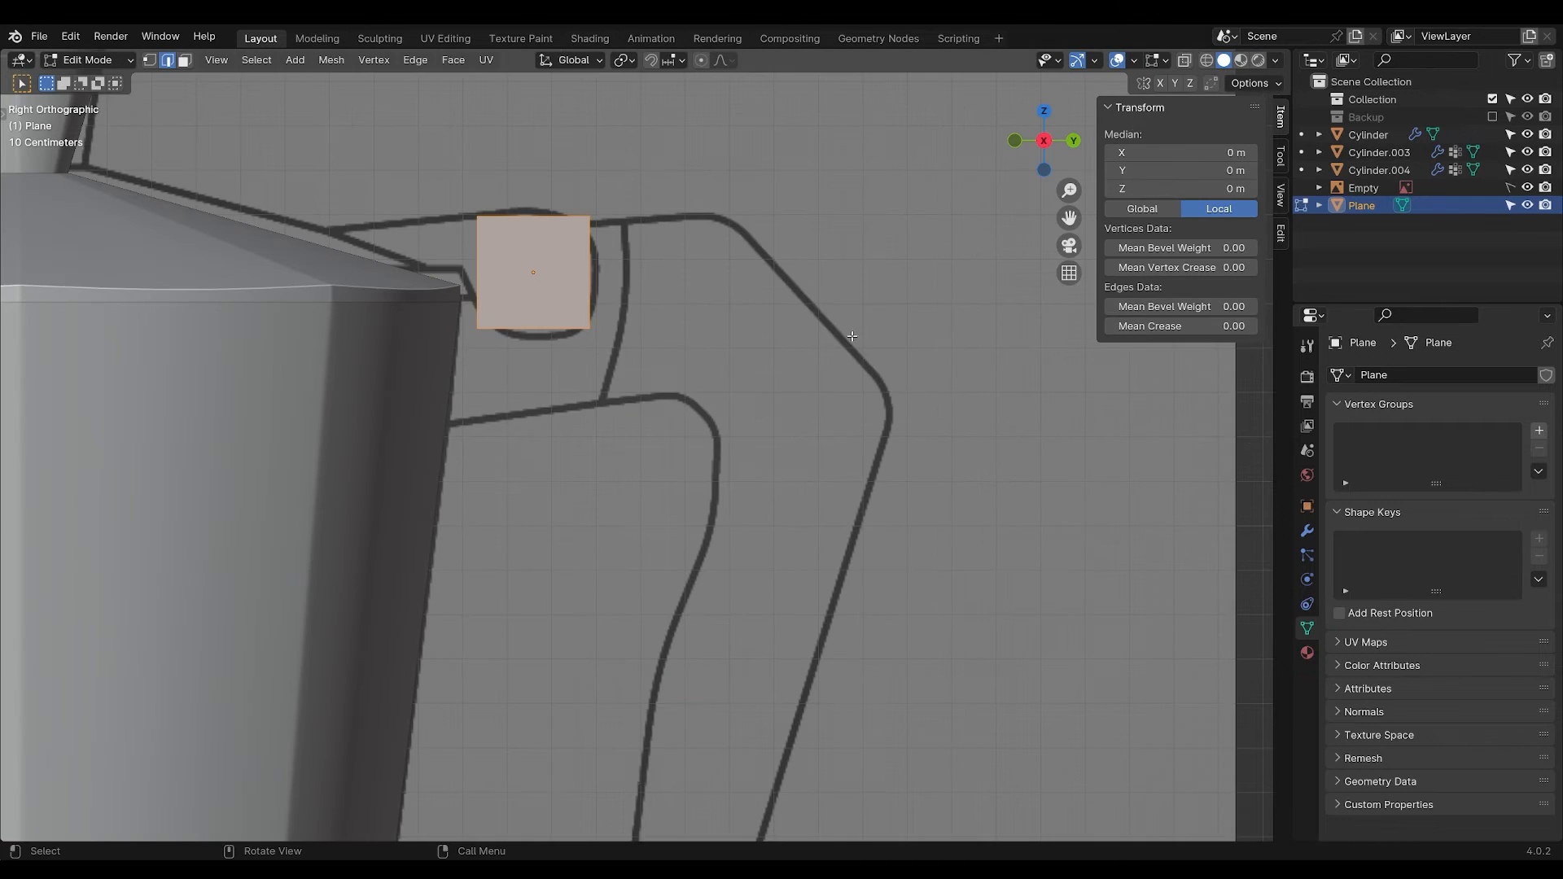
left_click(1307, 530)
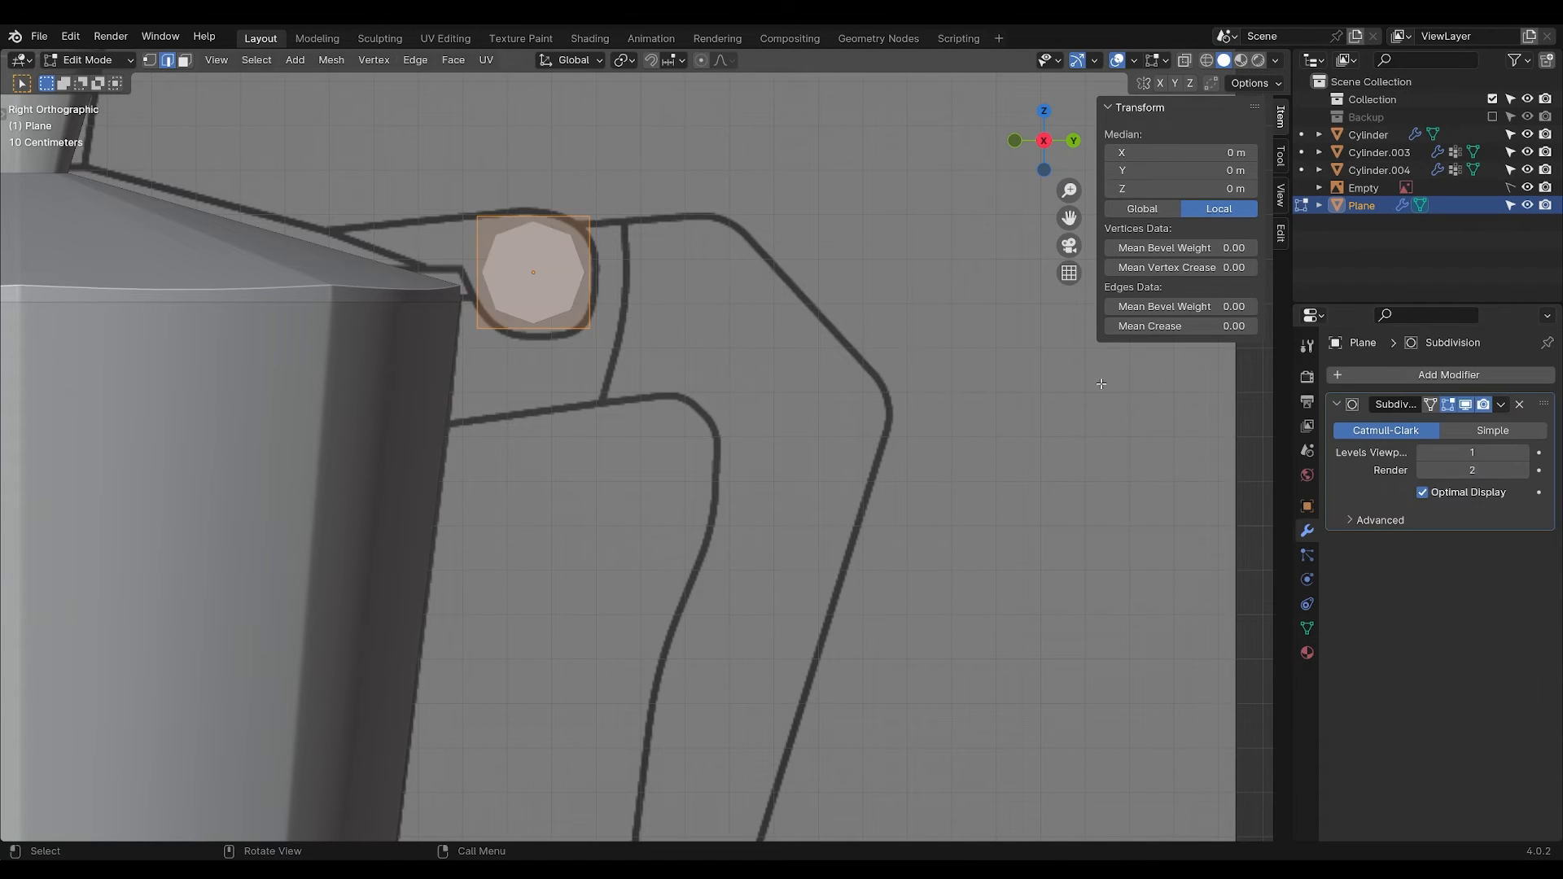
left_click_drag(534, 272, 628, 339)
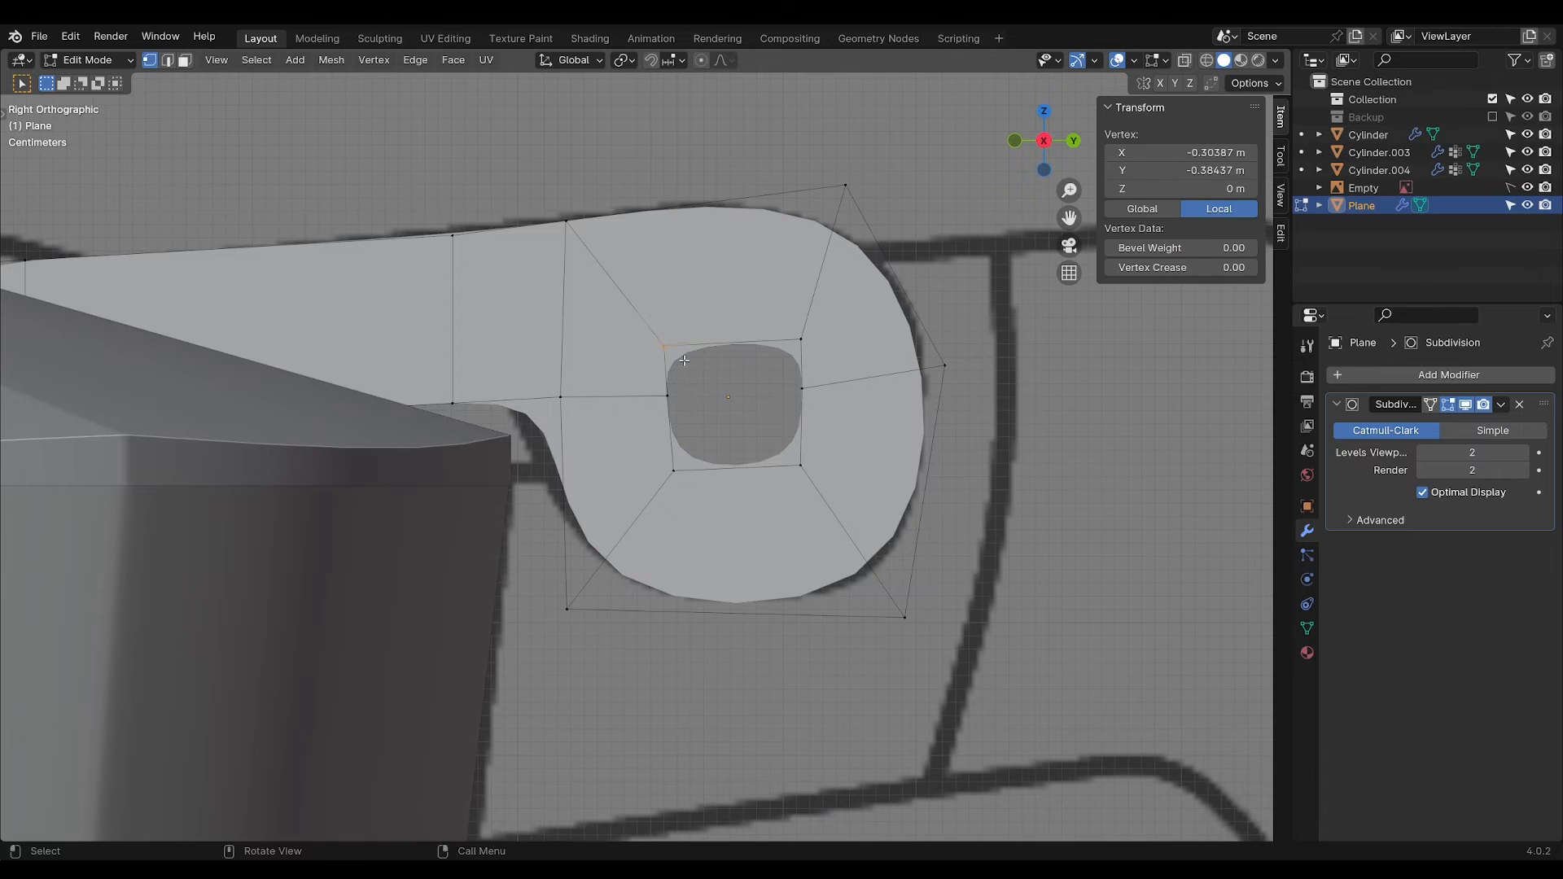
left_click_drag(684, 360, 690, 351)
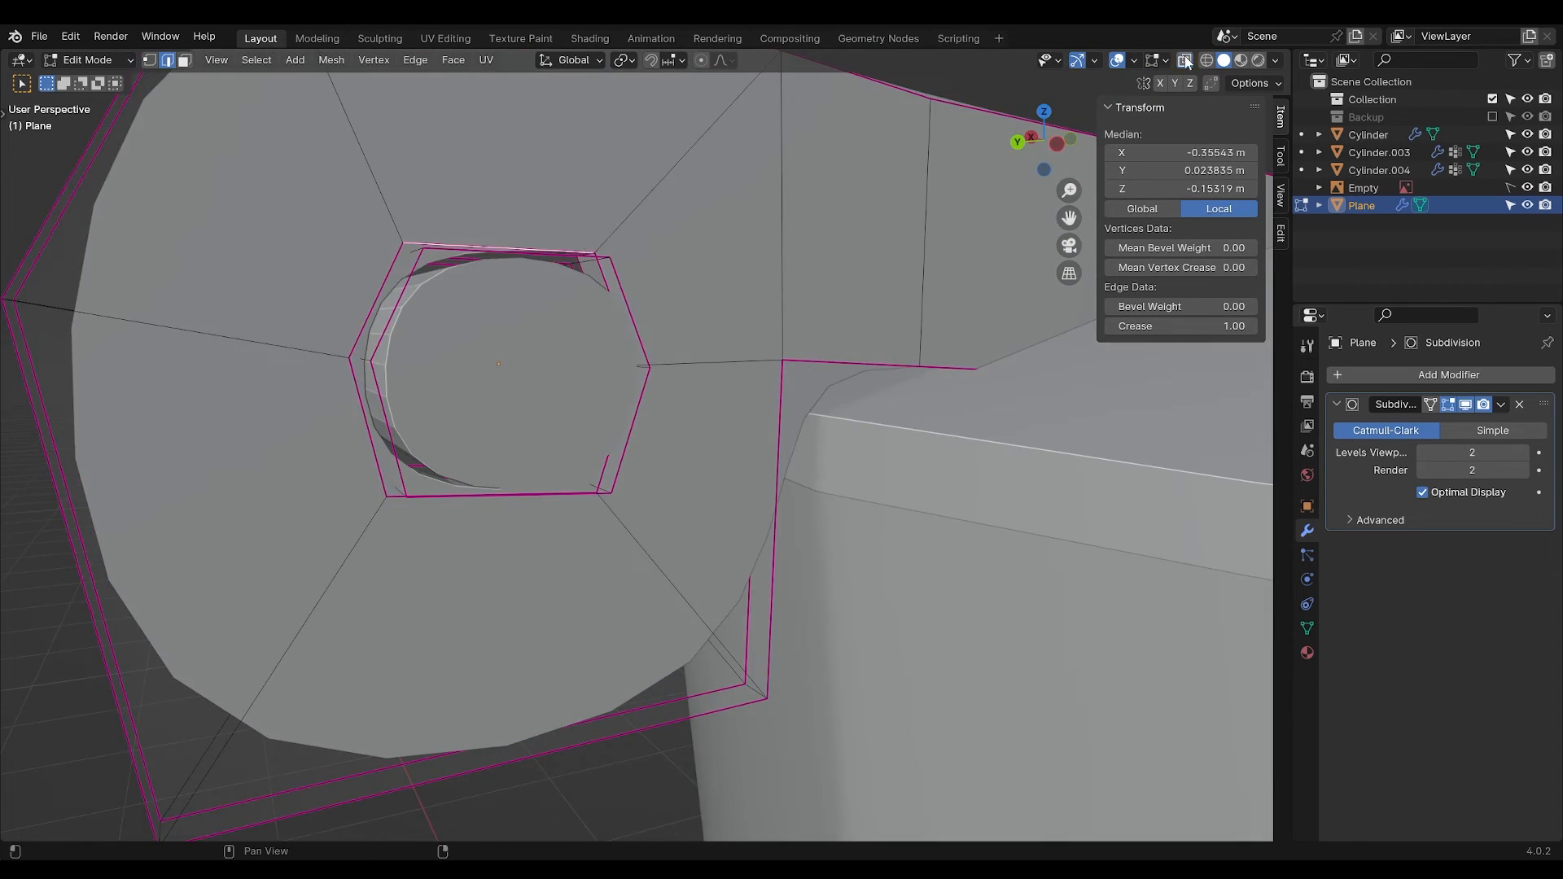
key("Tab")
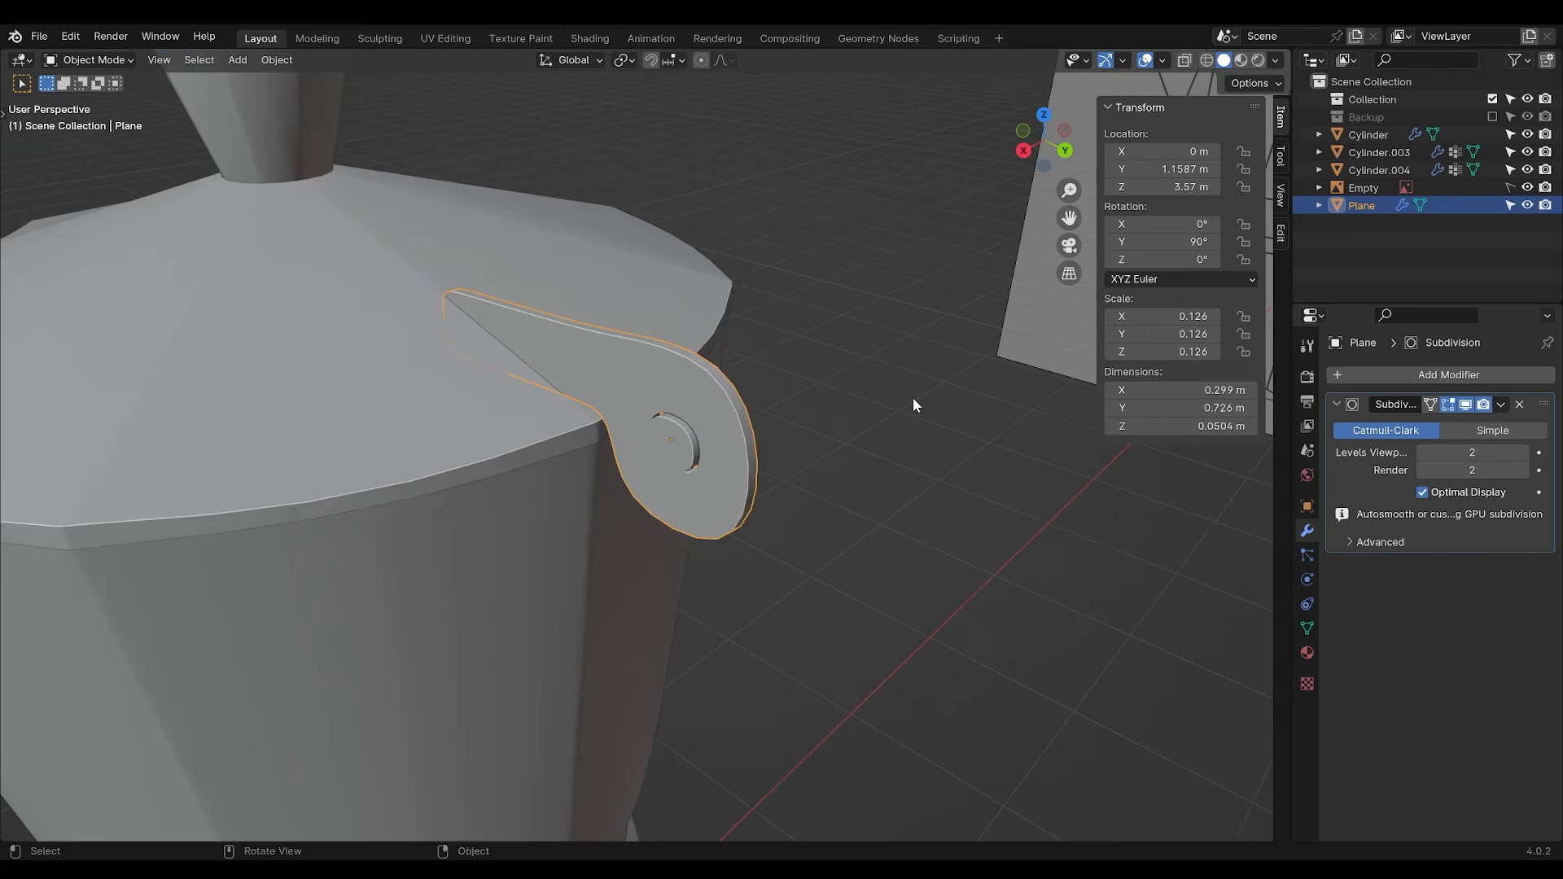
Add a Mirror modifier on Z to the hinge plate.
left_click(1448, 374)
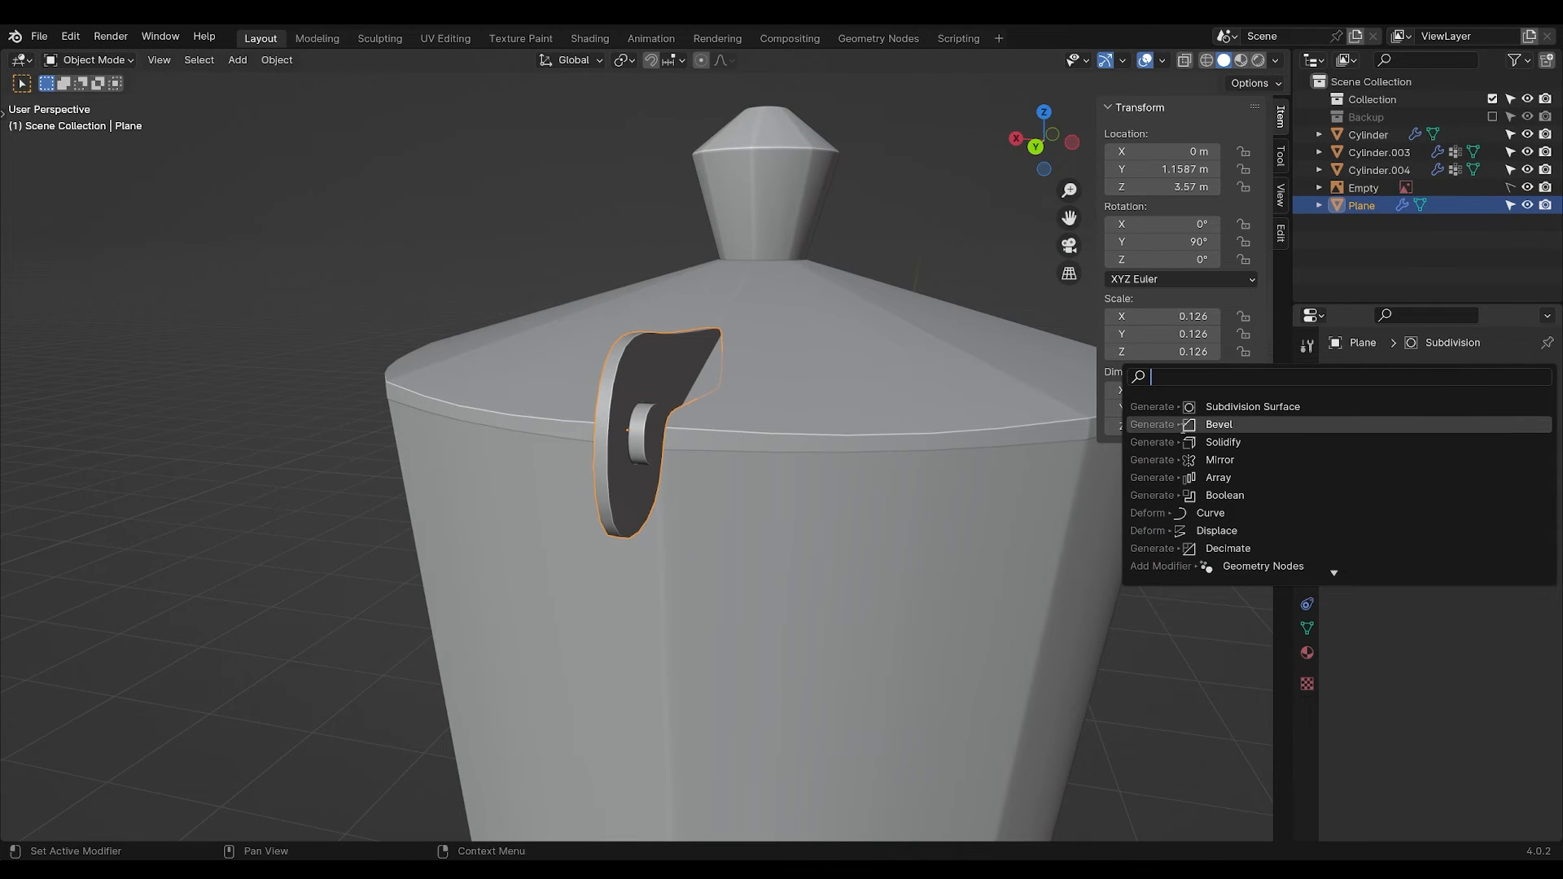
left_click(1219, 459)
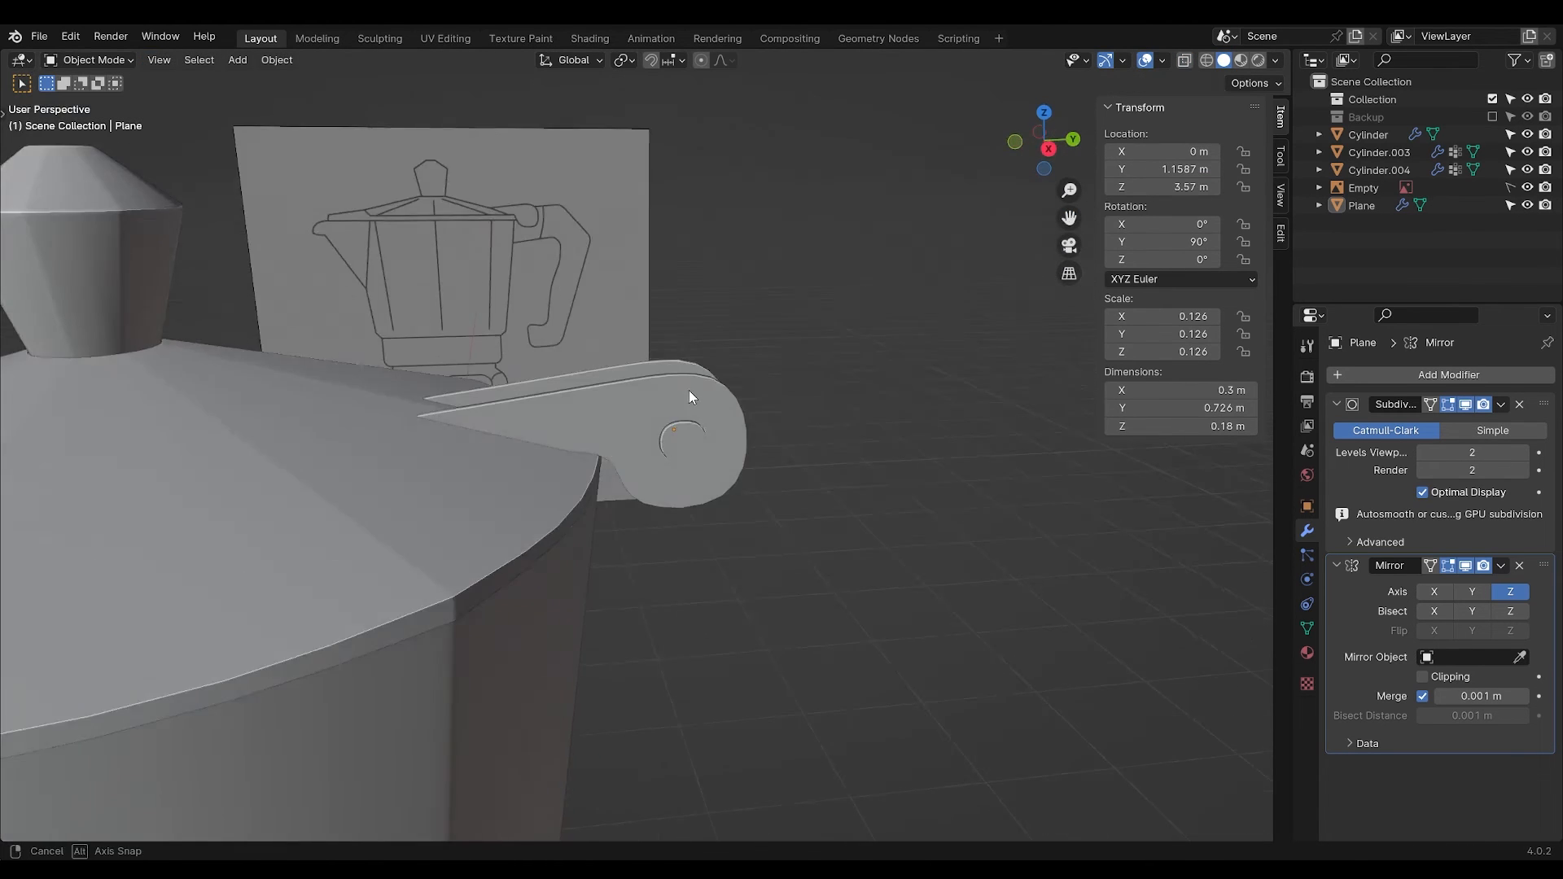
left_click(236, 60)
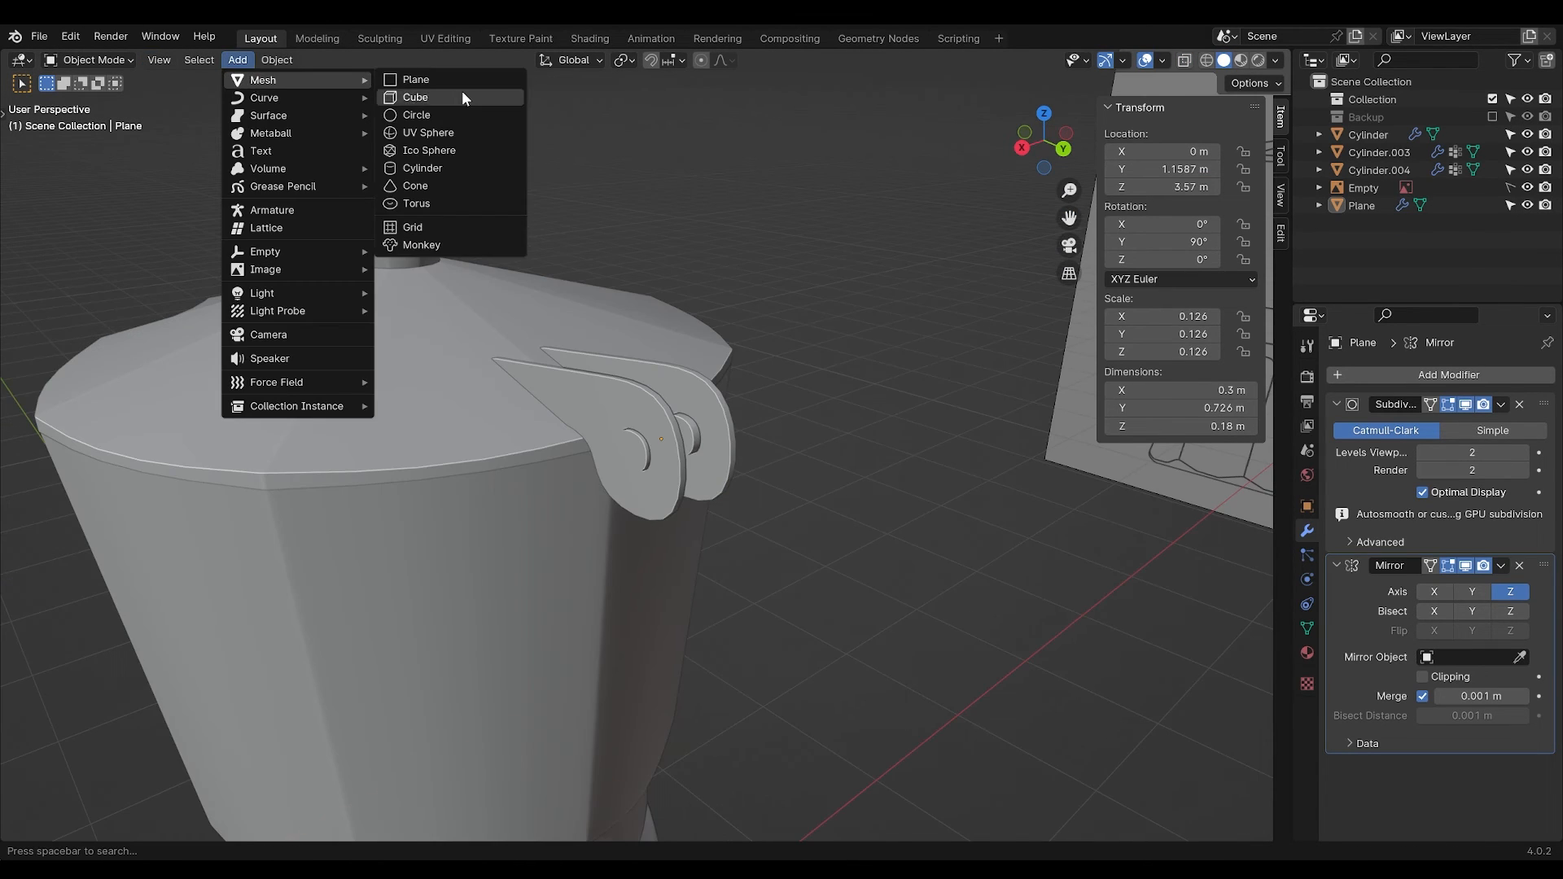
Add a cube sized over the handle base and split off its selected faces.
left_click(416, 97)
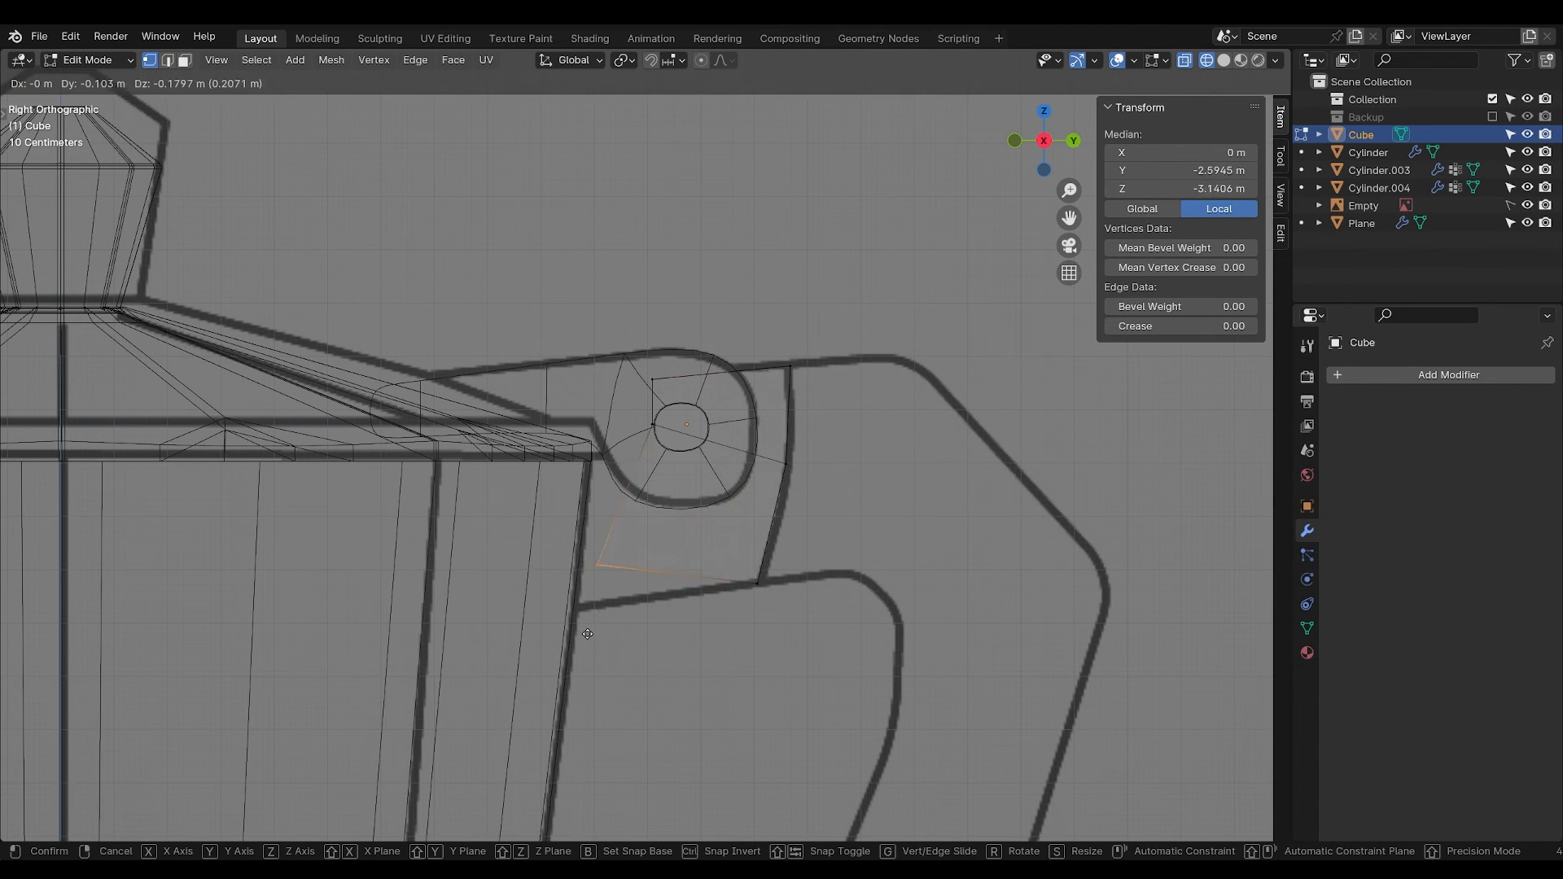
key("Tab")
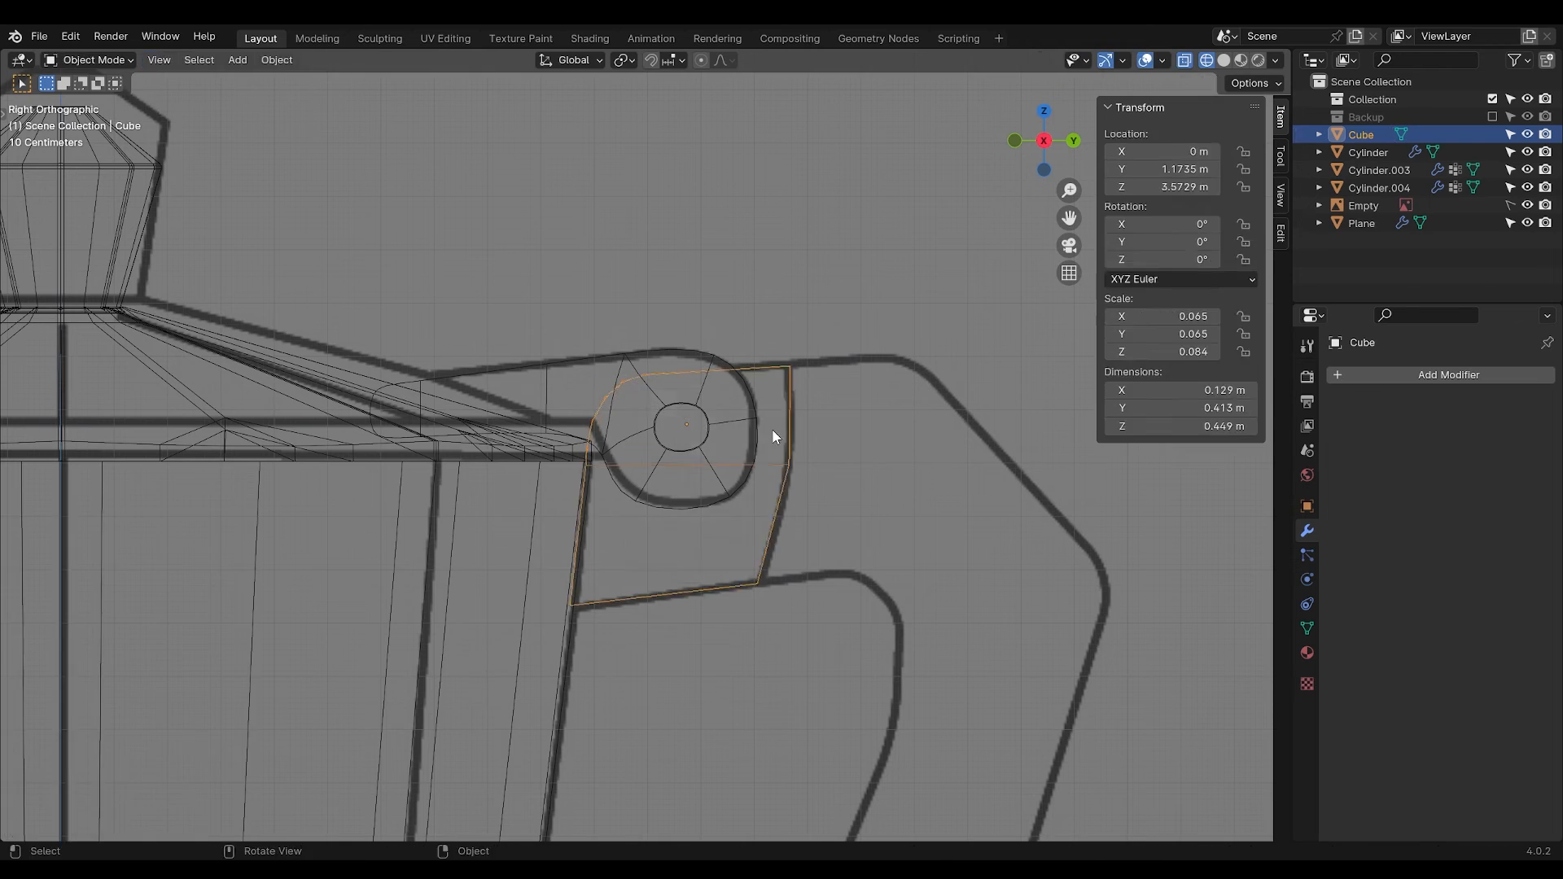
key("Tab")
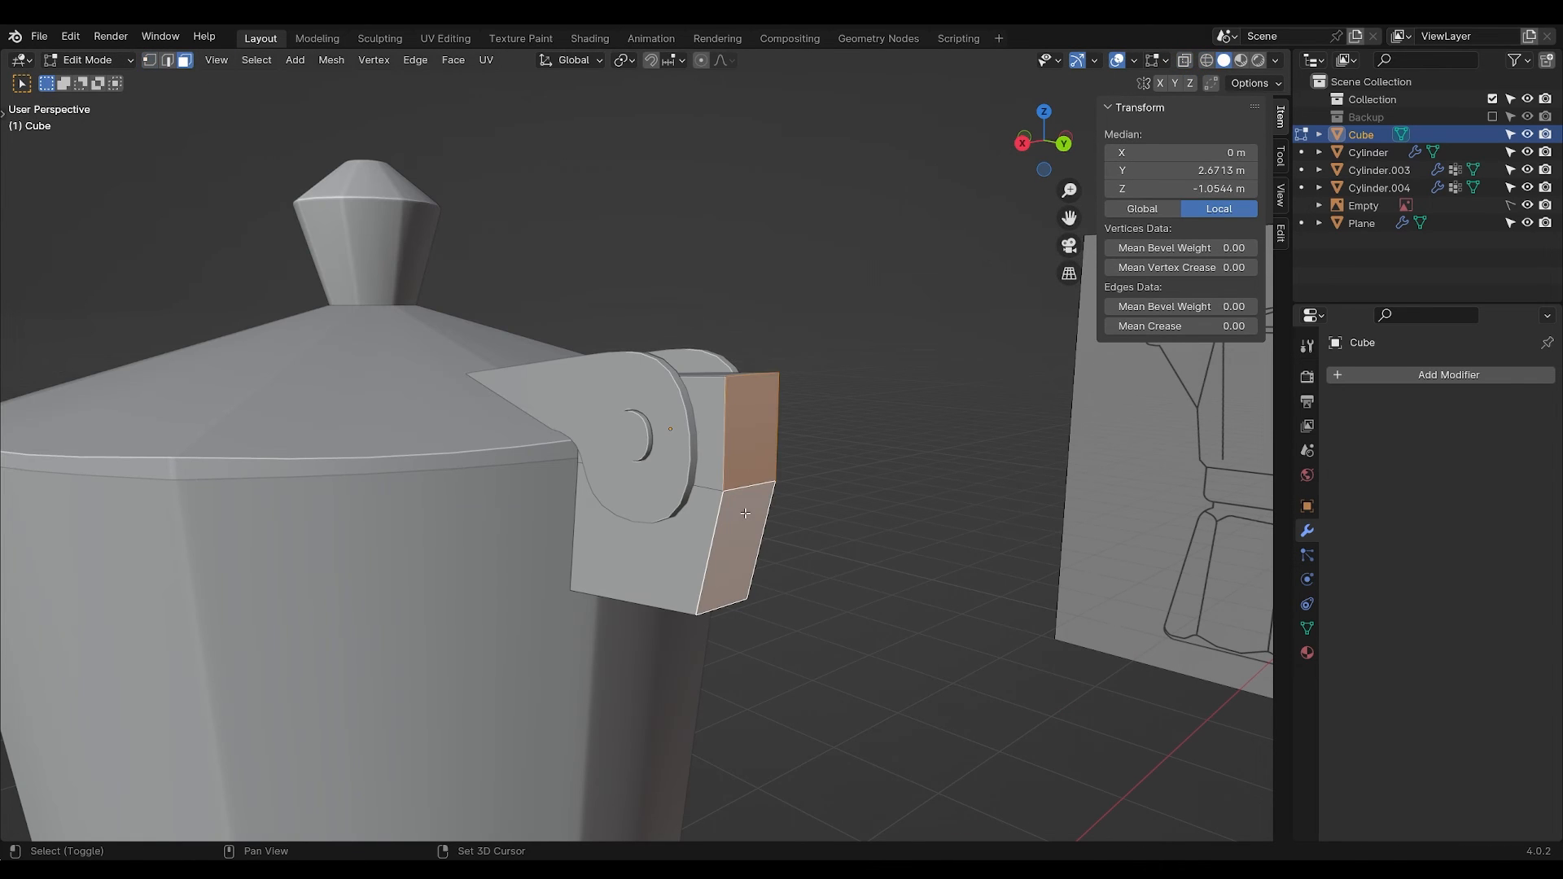
key("shift+d")
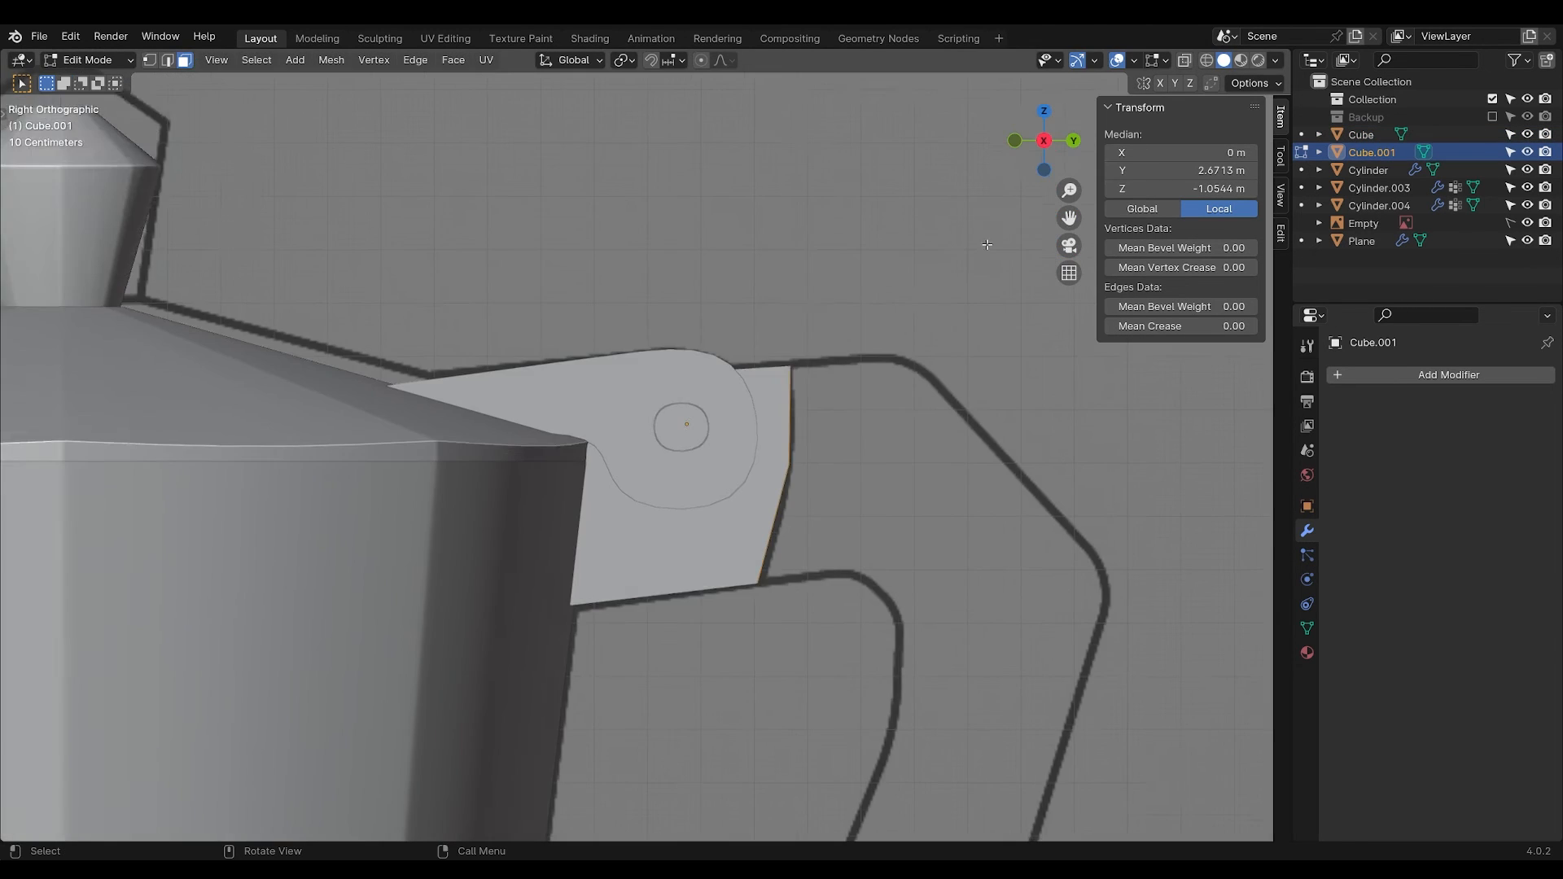
Extrude the subdivided handle along the reference outline and add Solidify to the pot body.
key("e")
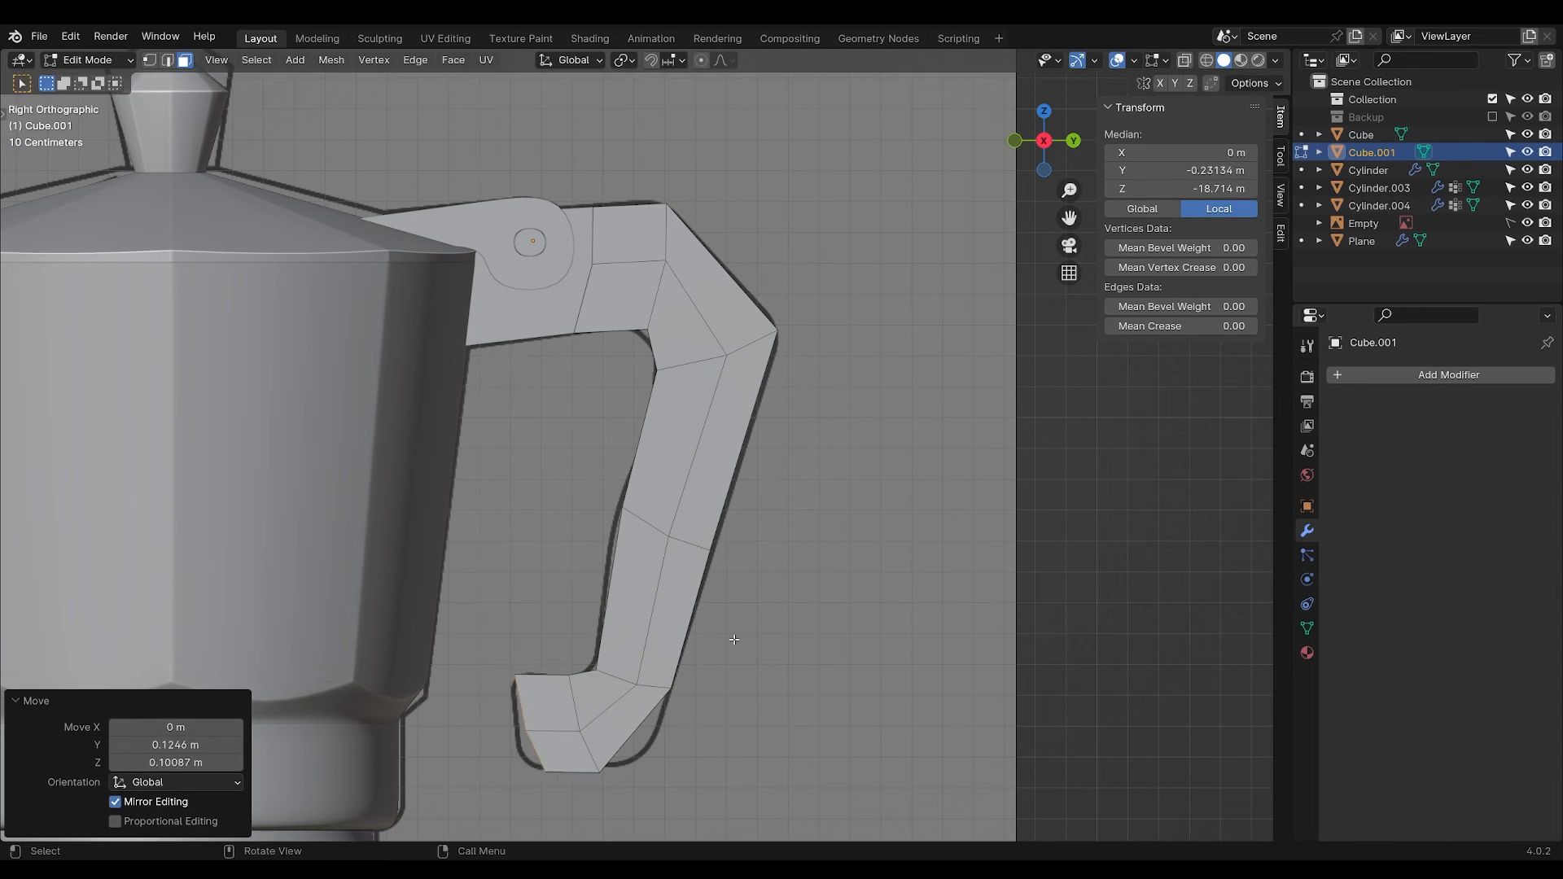
key("Tab")
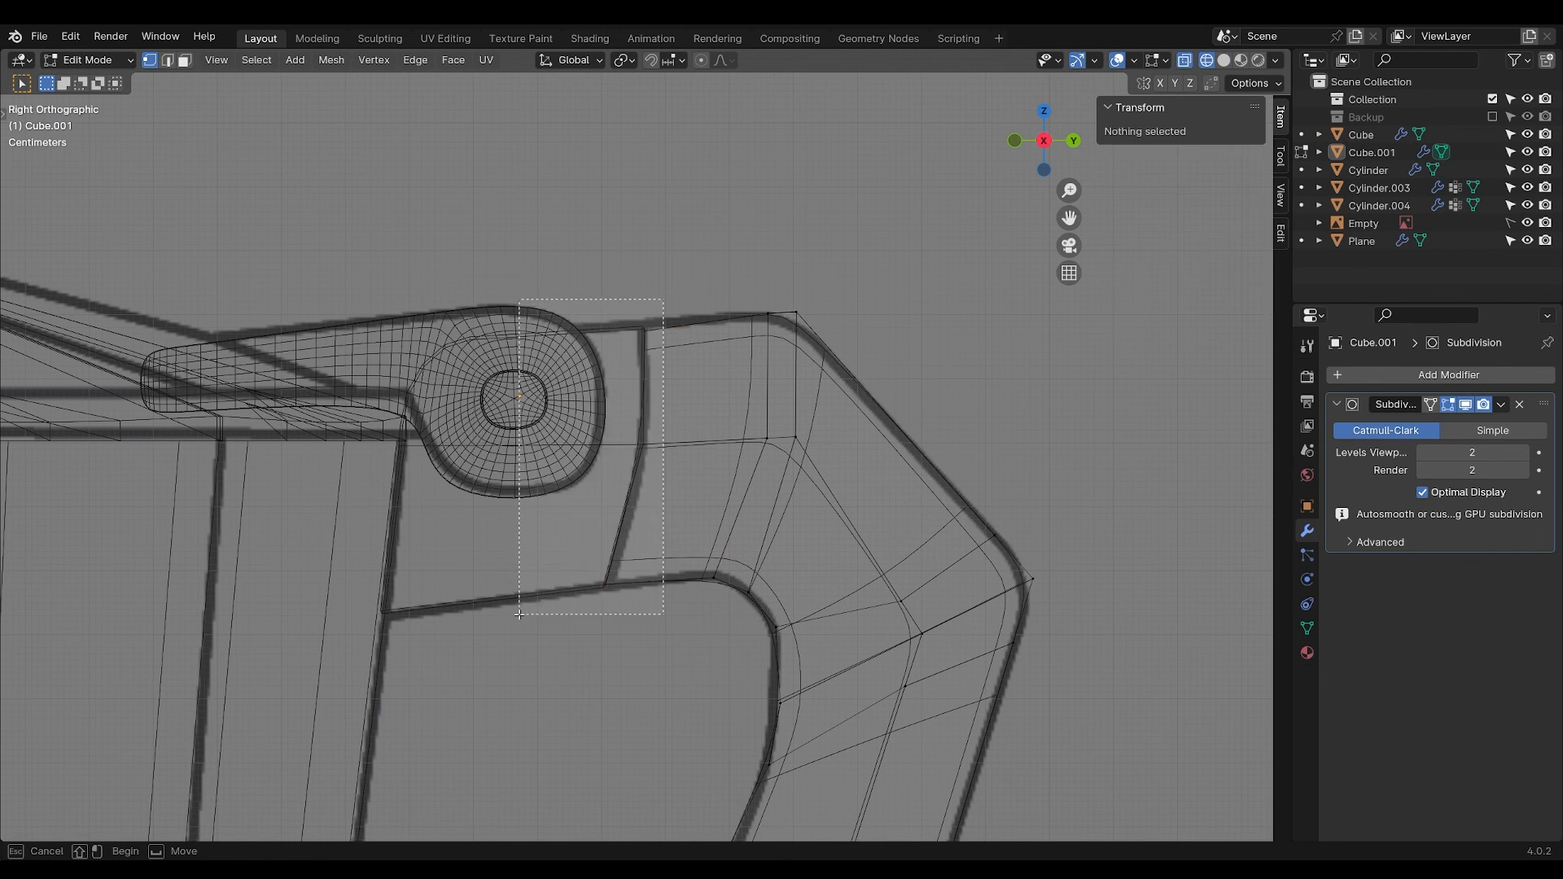
key("Tab")
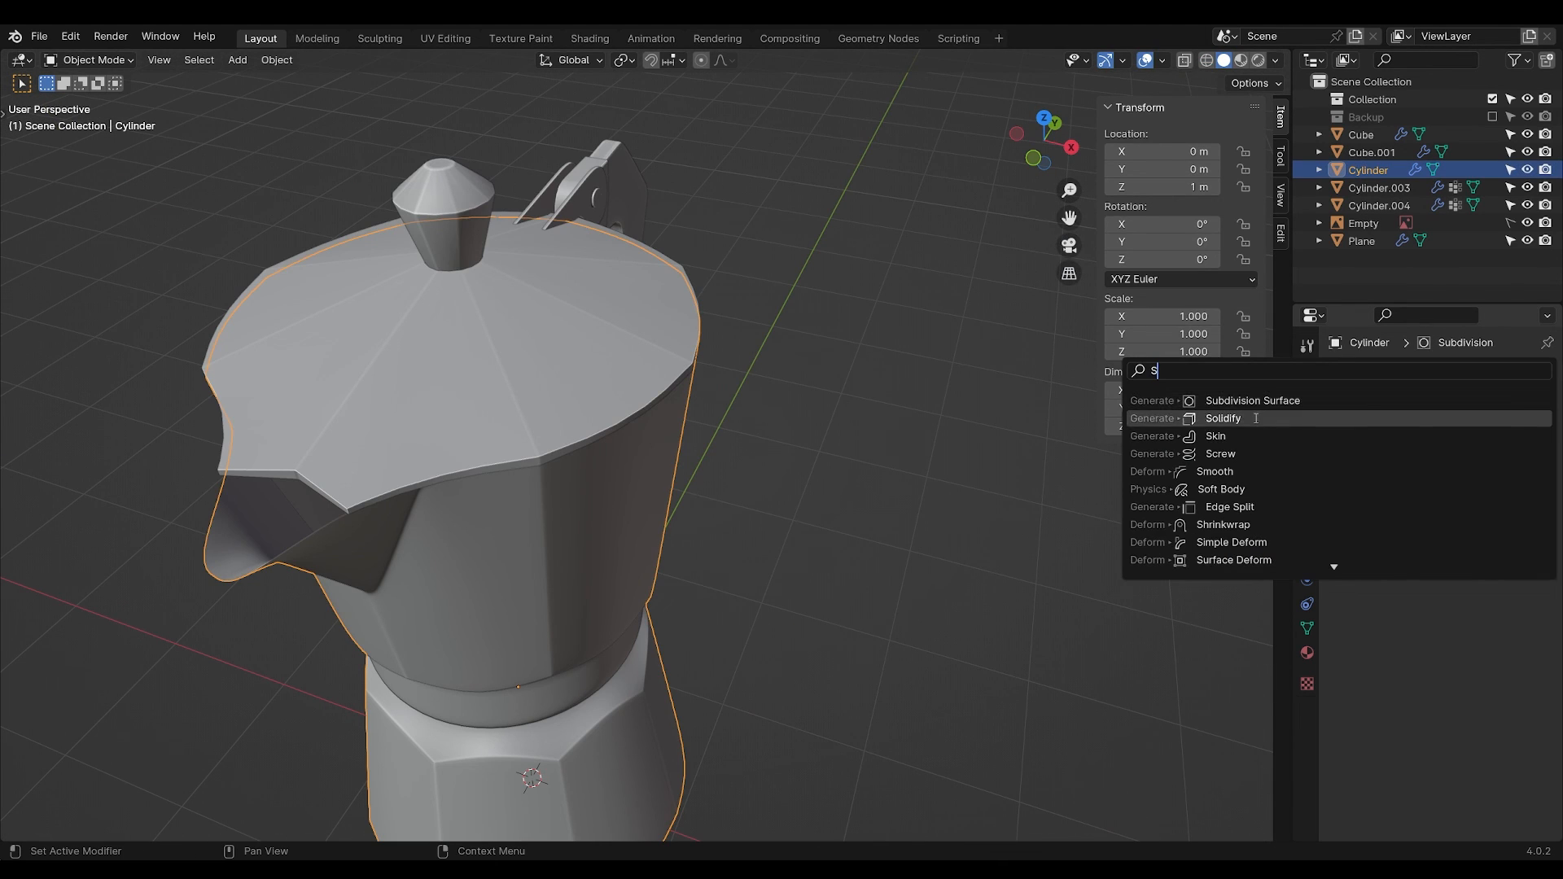
left_click(1222, 418)
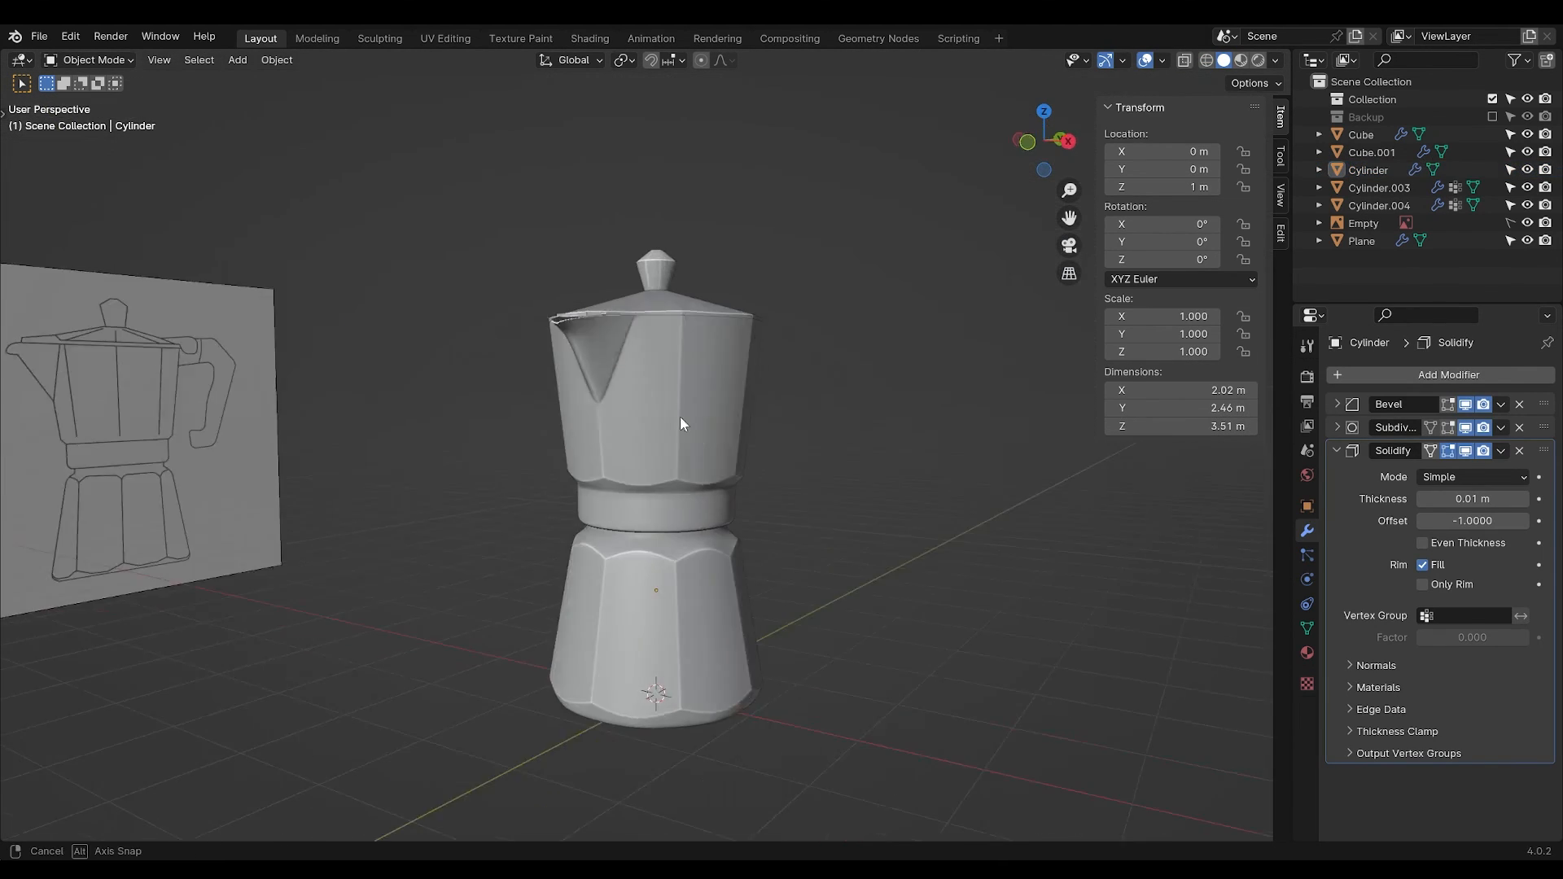